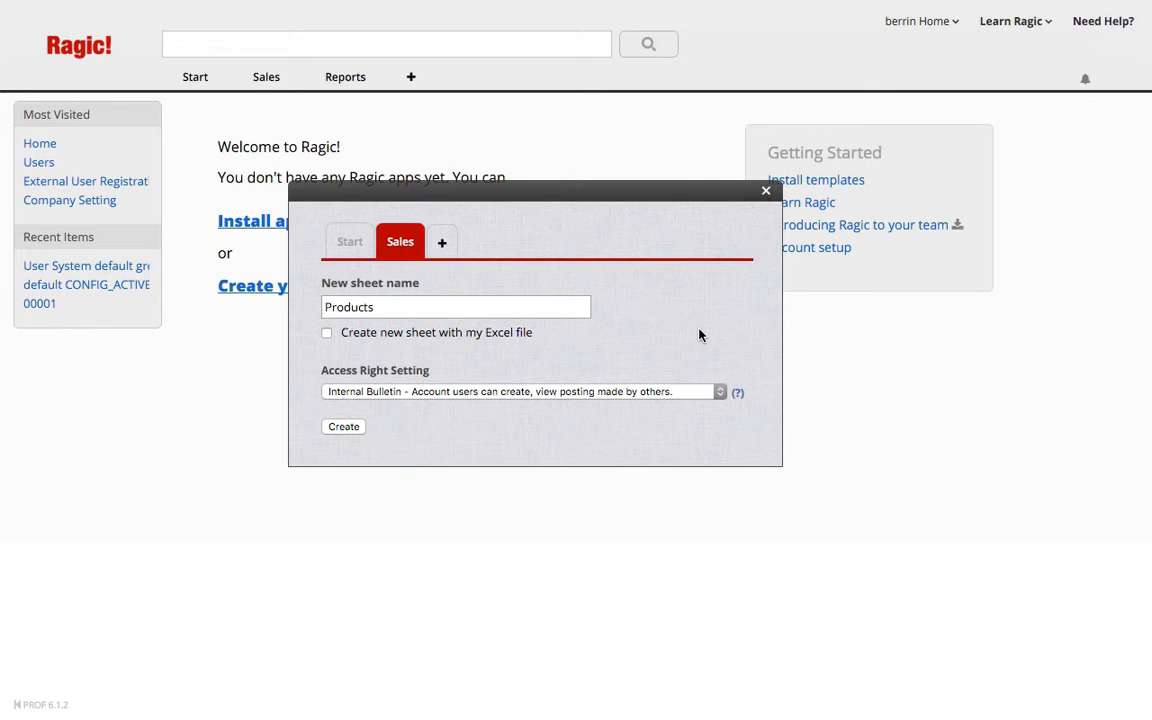
mouse_move(690, 340)
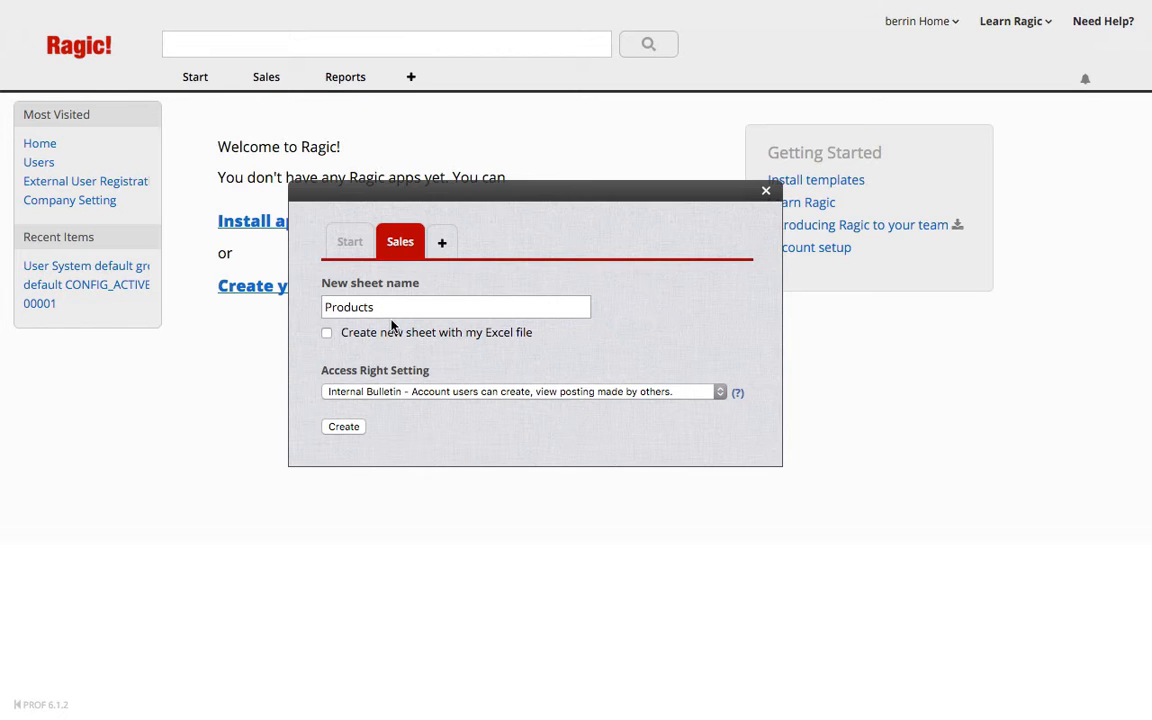
mouse_move(472, 424)
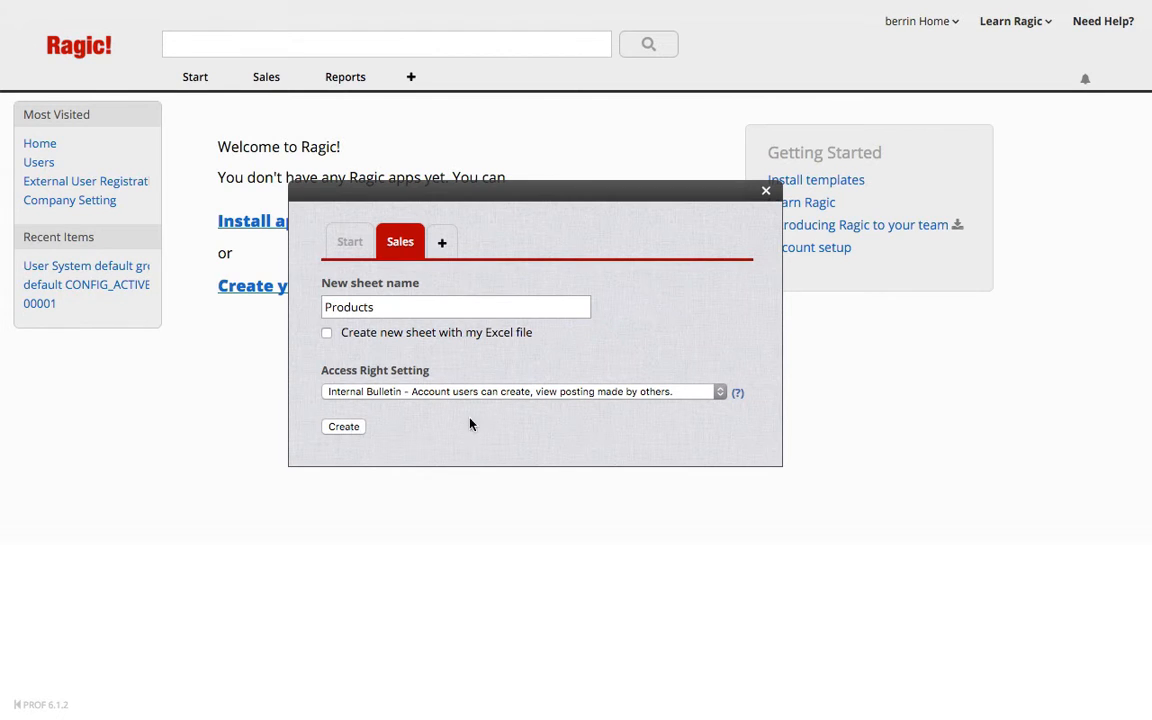
Create the sheet with Master SKU Number and Product Name free-text fields and save the design.
click(344, 426)
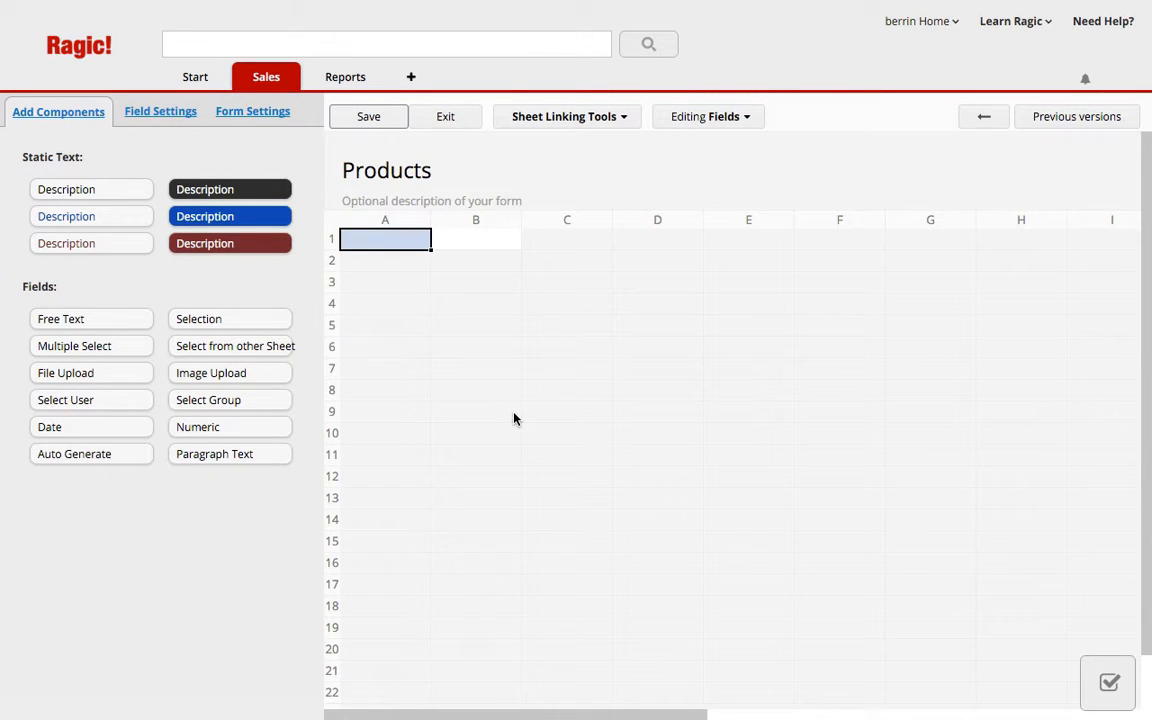
click(384, 238)
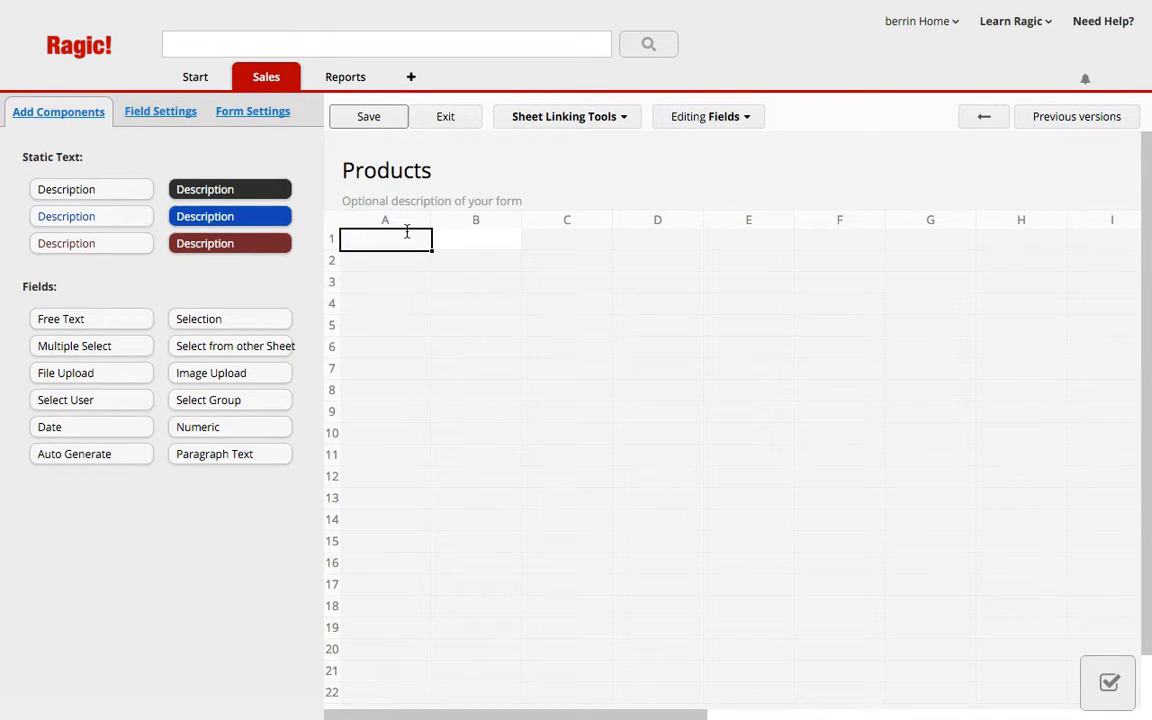
text(Master SKU Number)
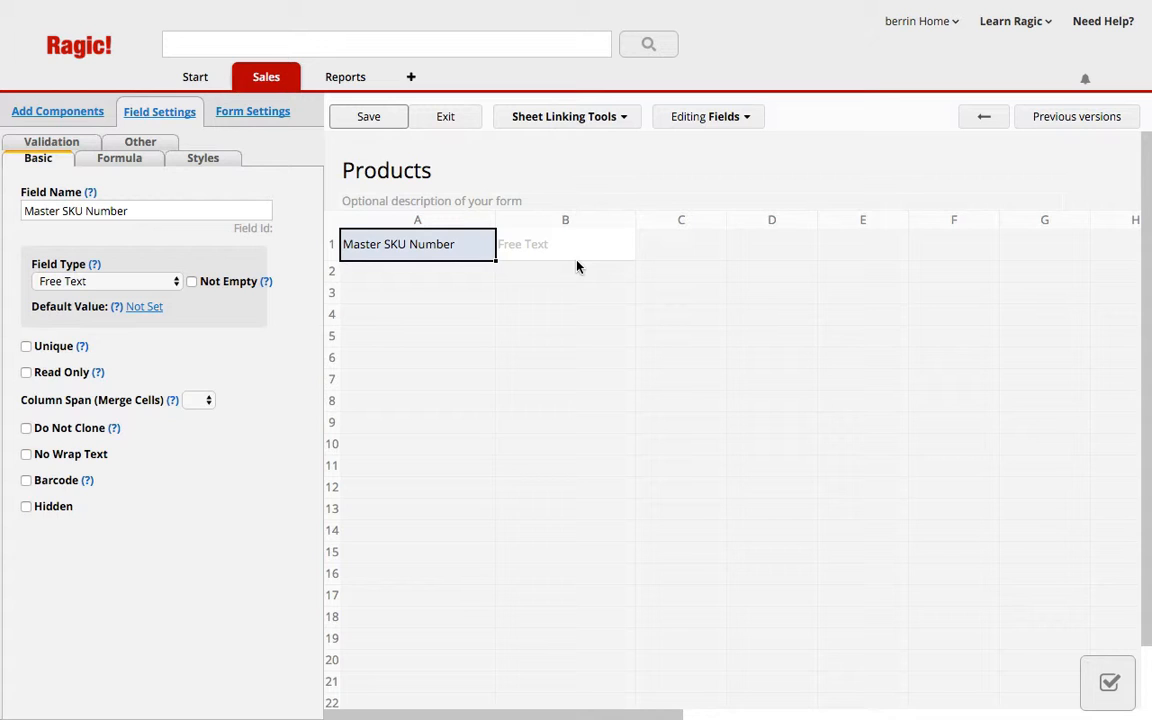
mouse_move(588, 250)
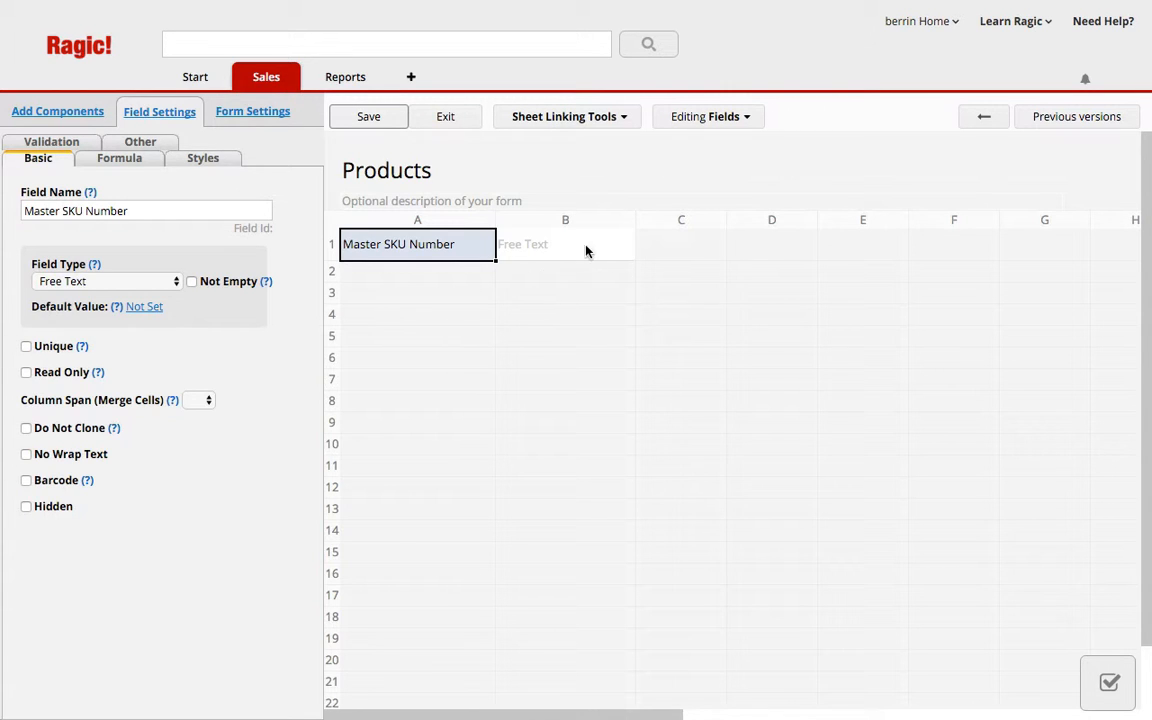
mouse_move(526, 256)
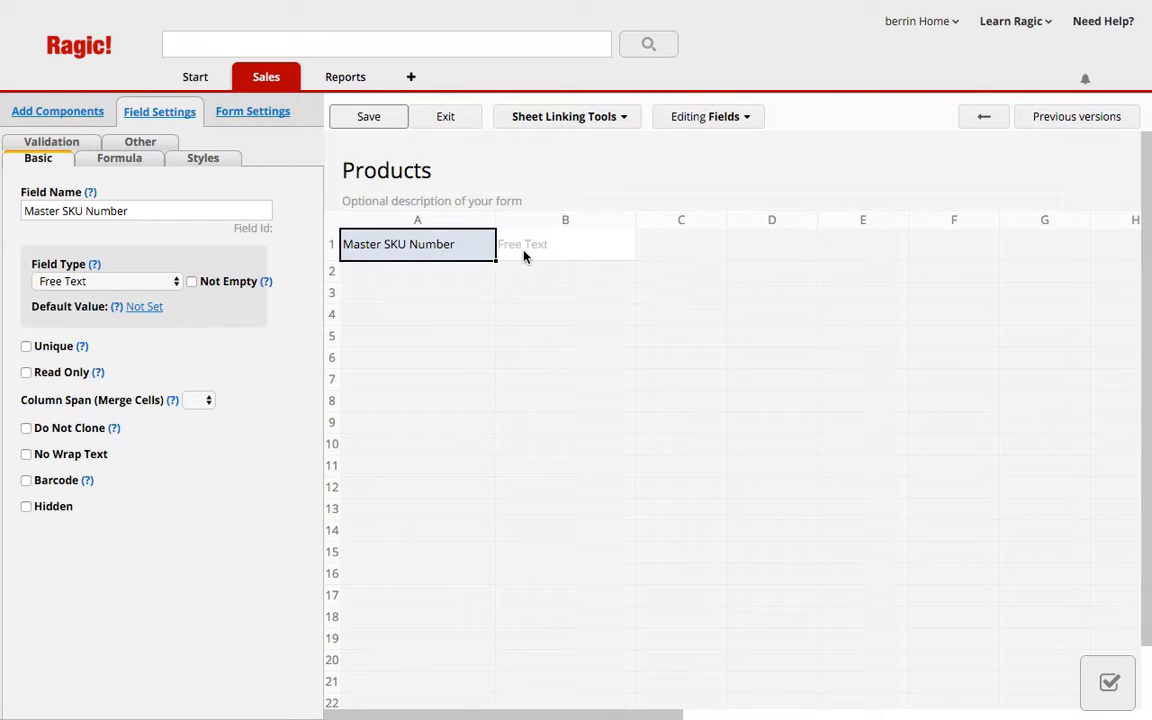
mouse_move(540, 256)
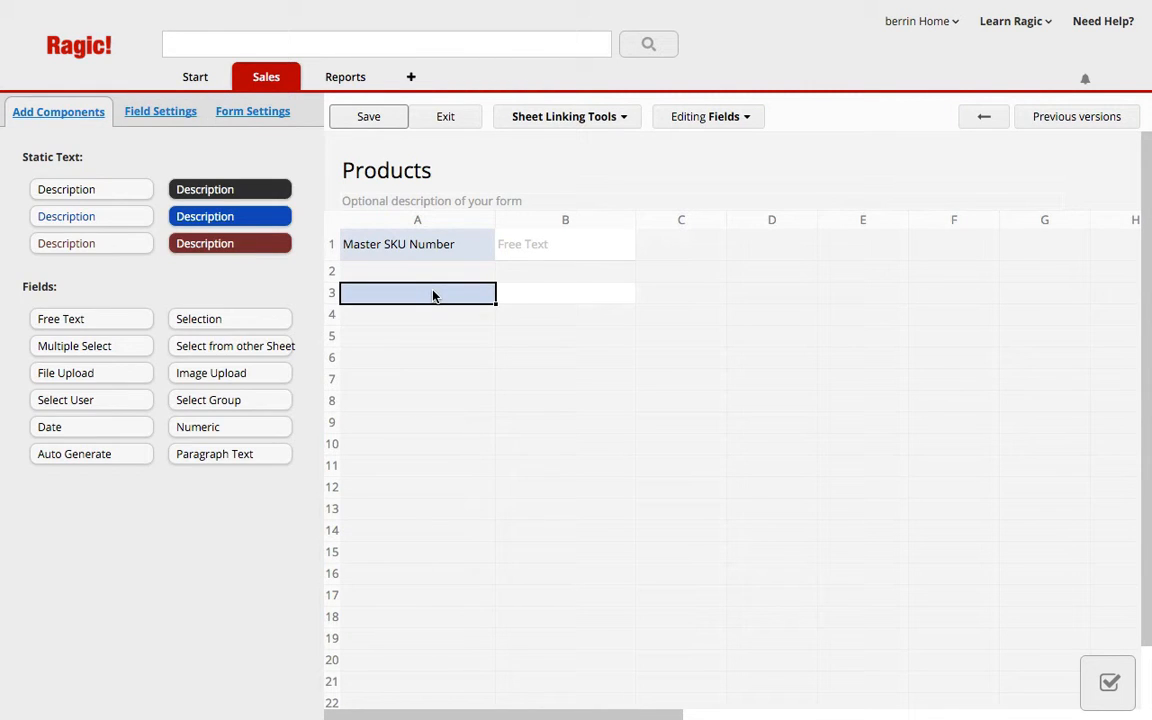
text(Product N)
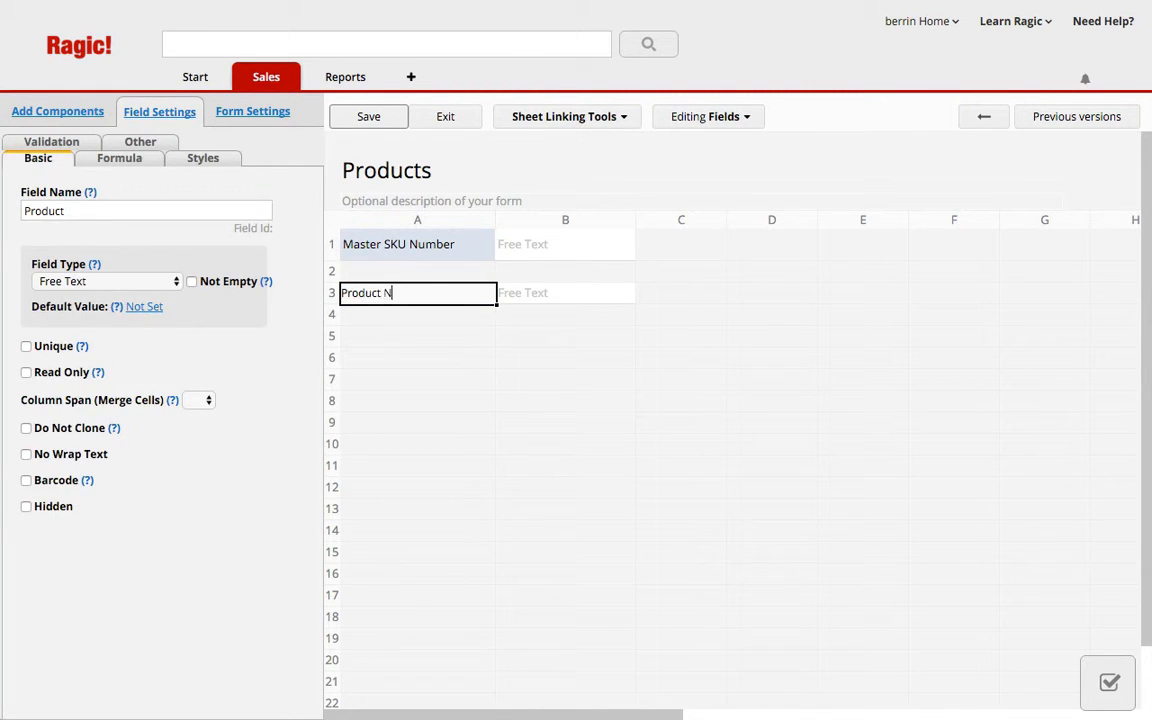
text(ame)
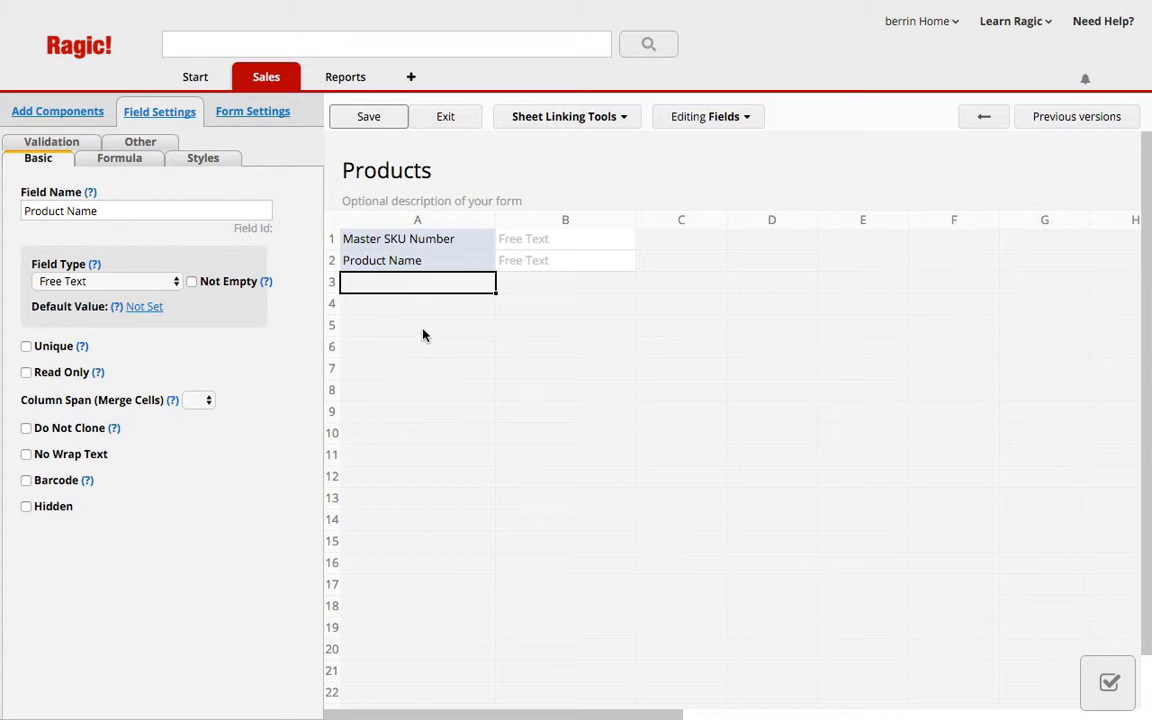
click(368, 116)
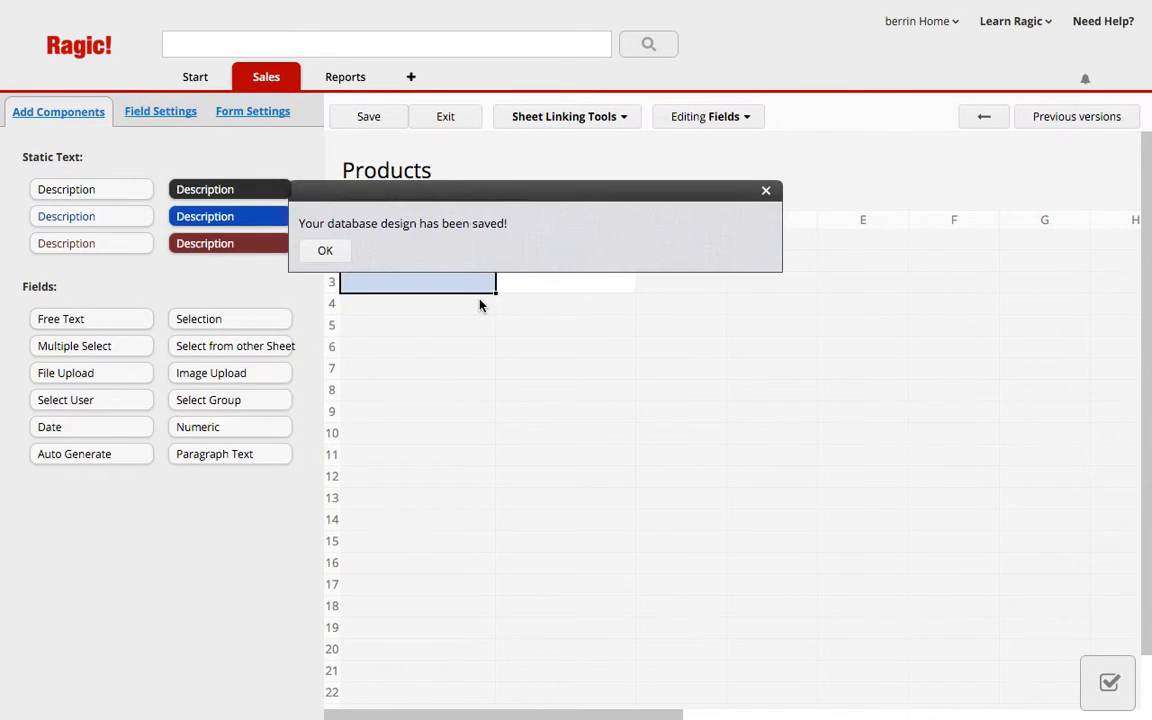
Start a Sub-SKU Number field in row 4, leaving row 3 blank above it.
click(324, 250)
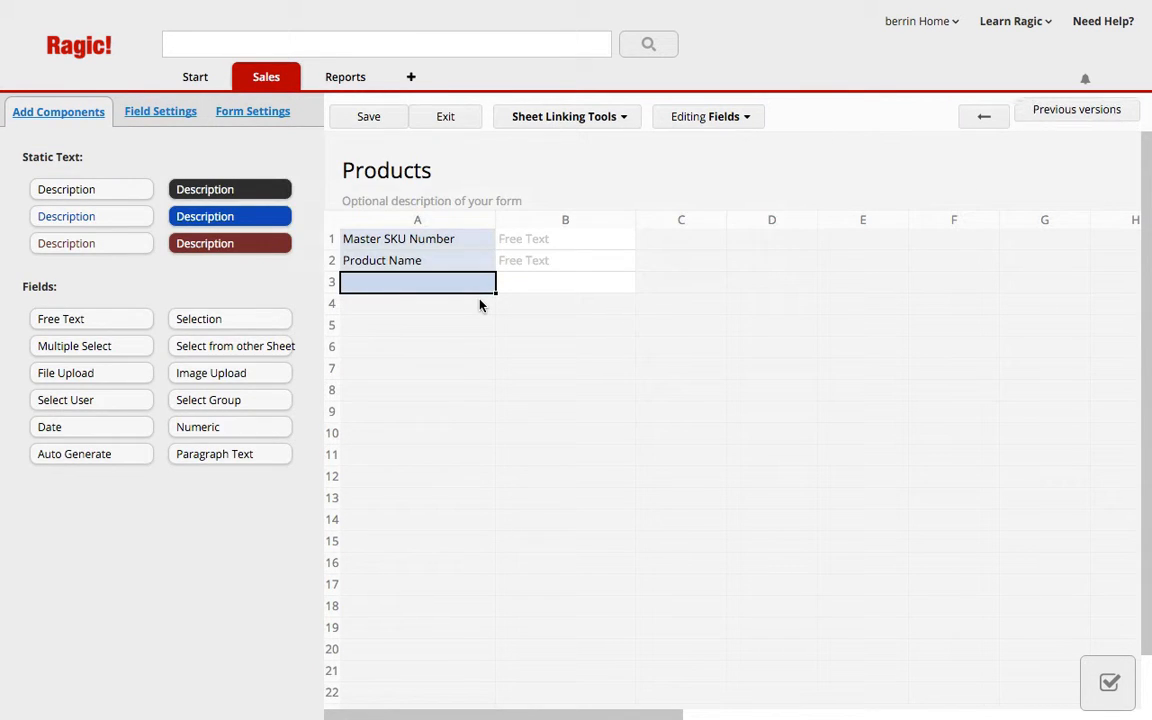
click(416, 304)
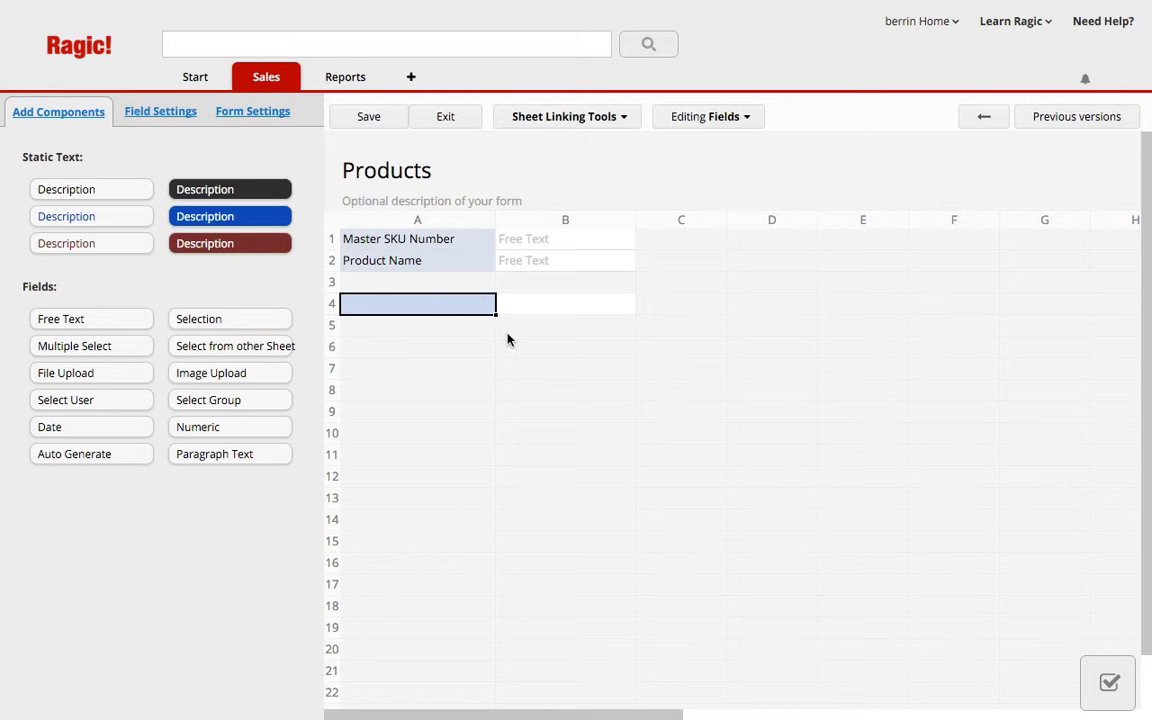
text(Sub-)
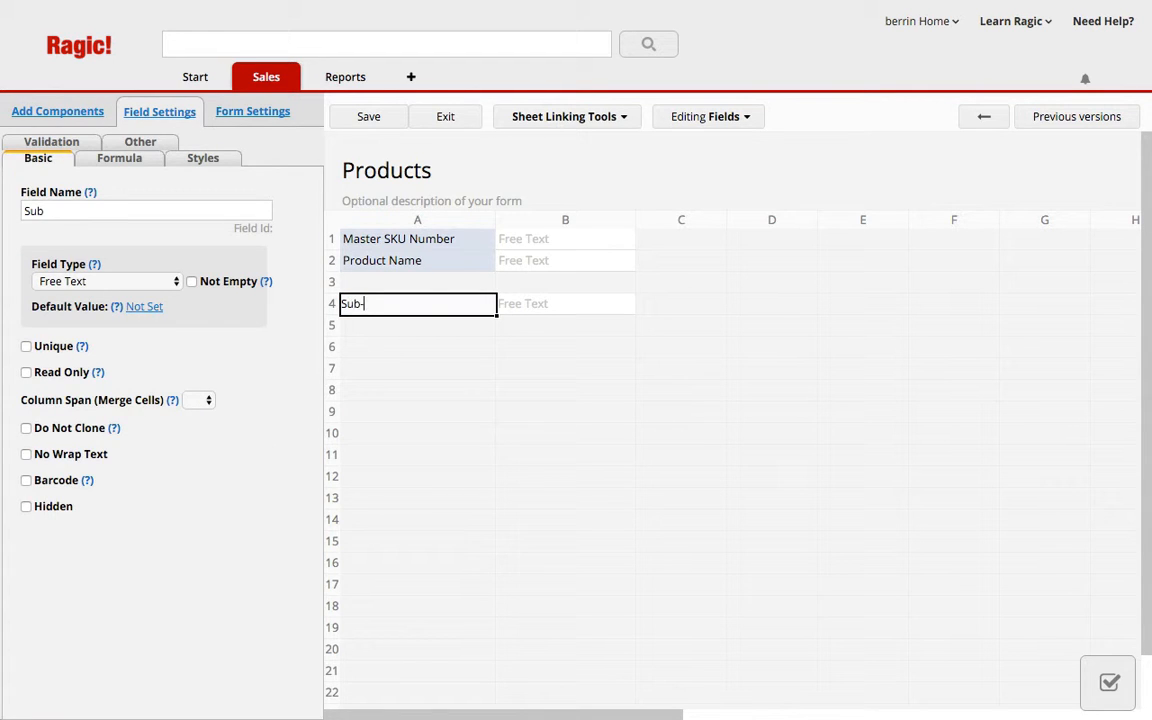
text(SKU Number)
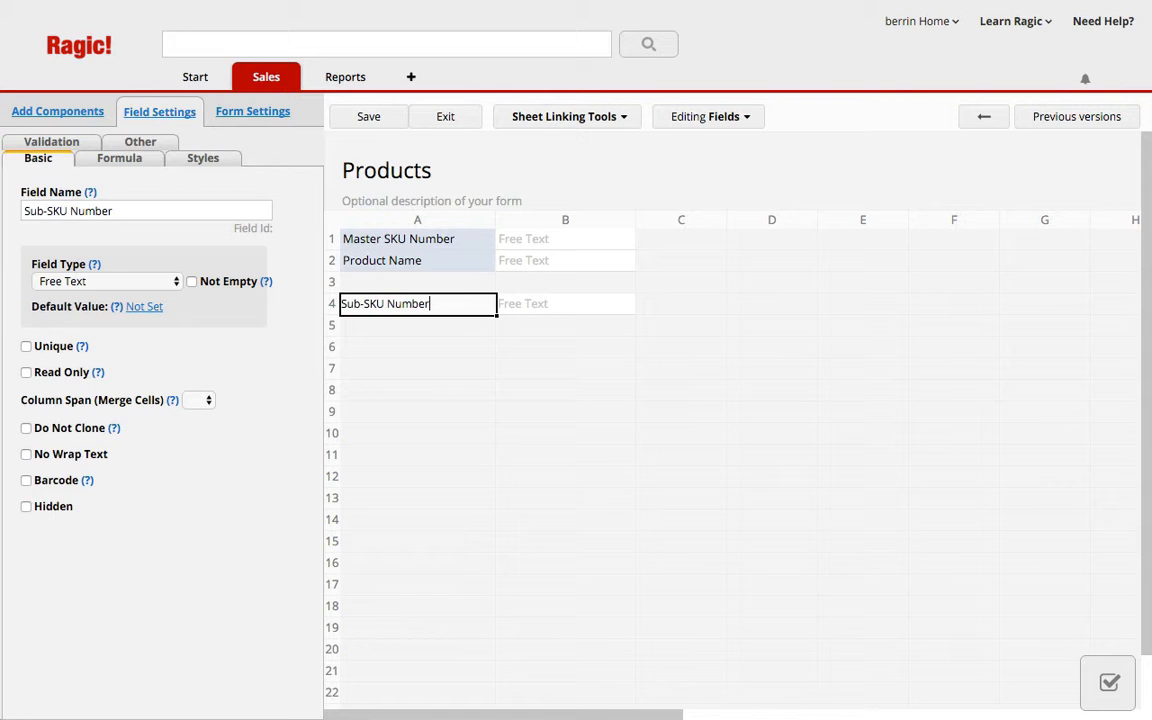
mouse_move(646, 302)
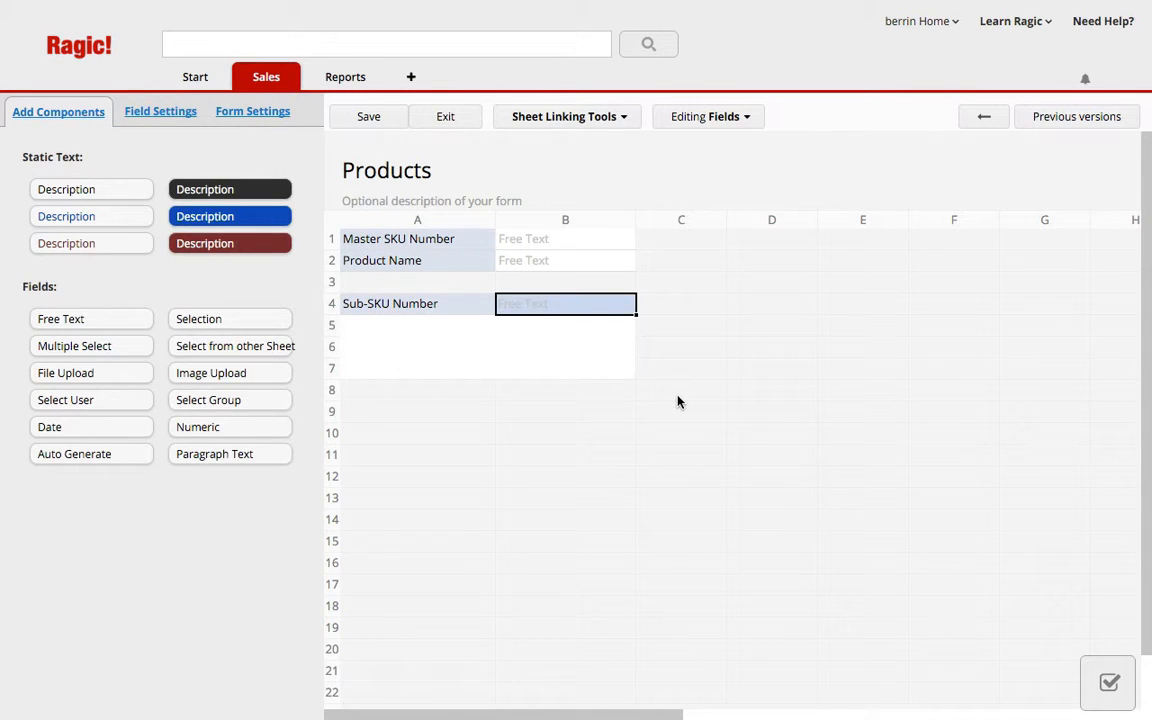
Add a Size selection column with choices XS, S, M, L and XL.
text(Size)
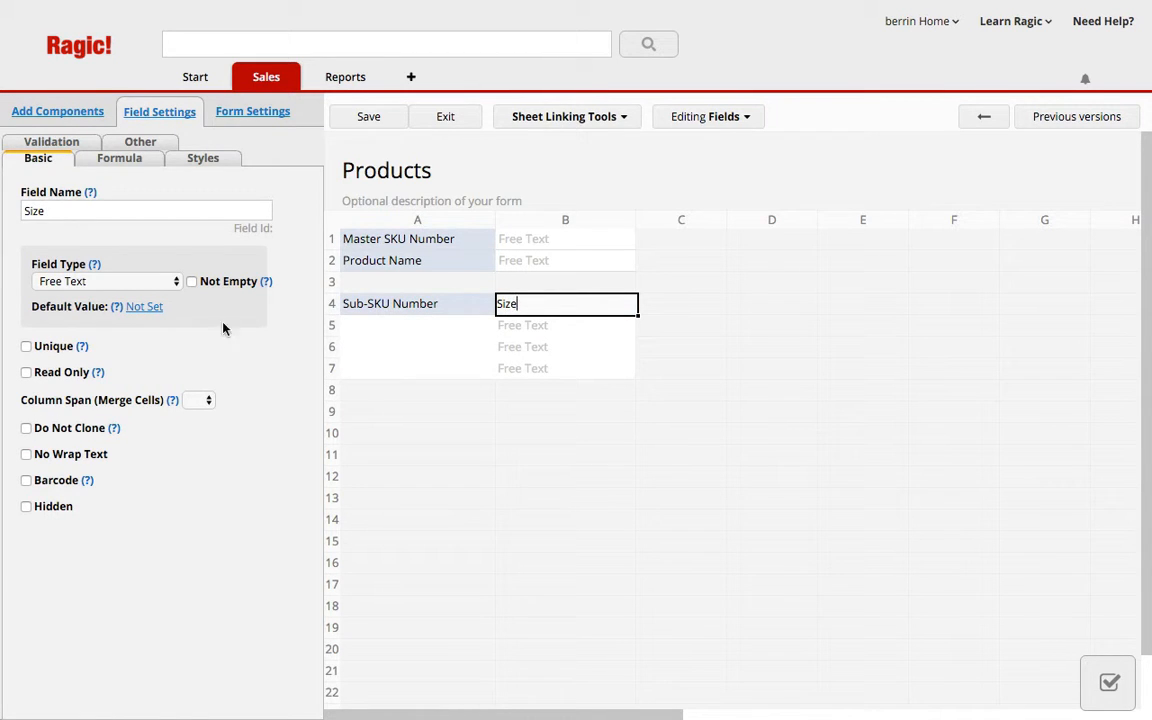
click(104, 280)
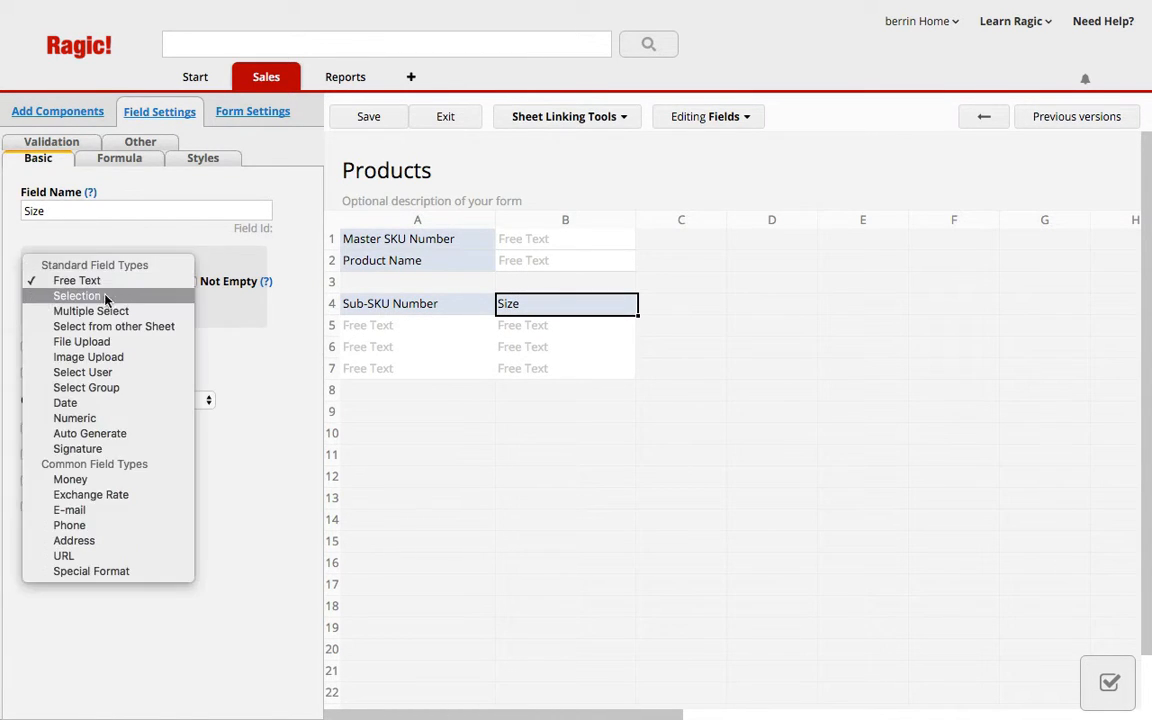
click(76, 296)
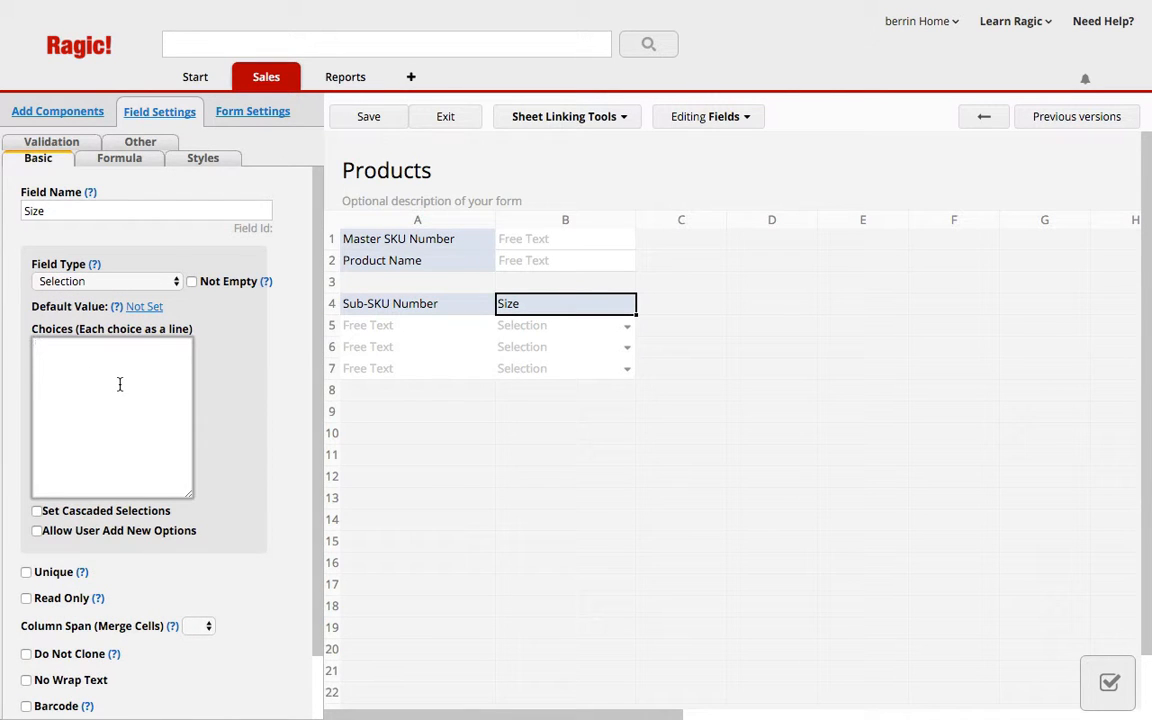
text(XS)
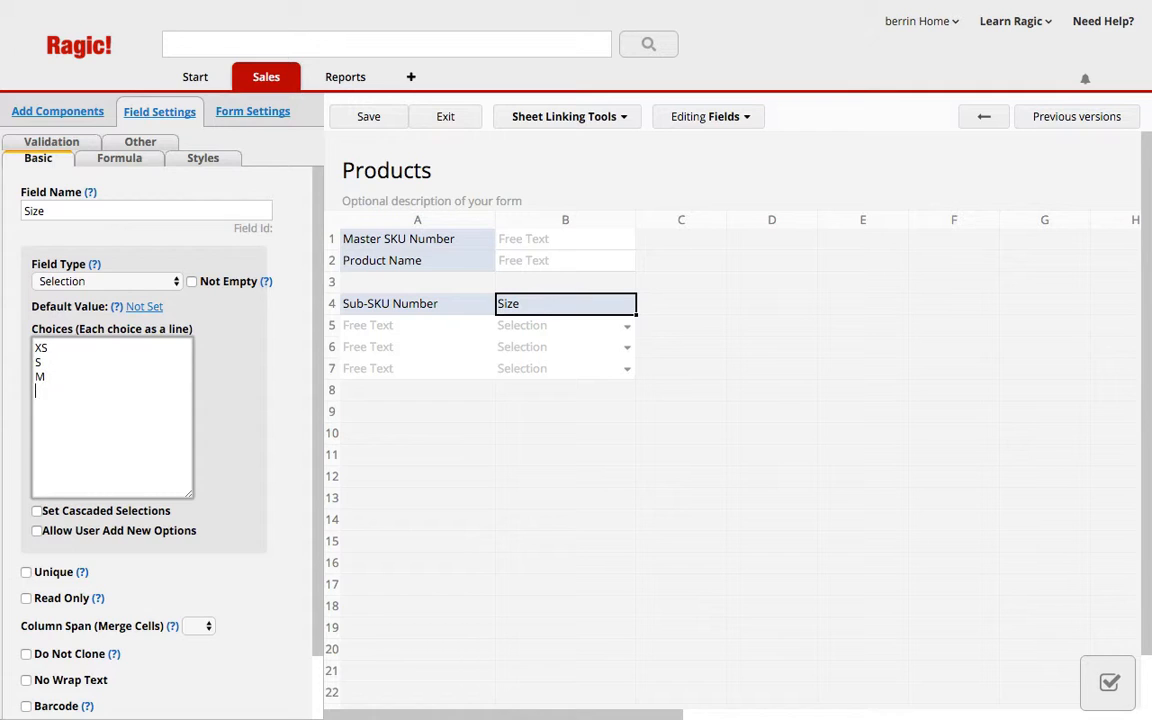
text(L)
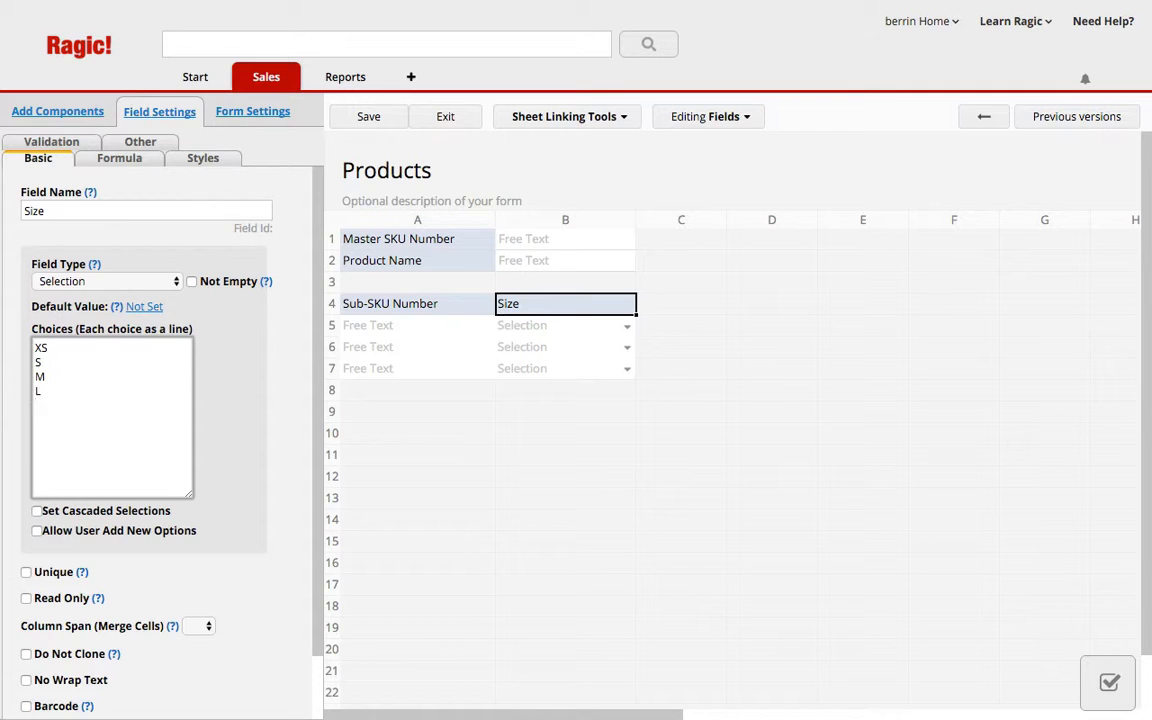
text(XL)
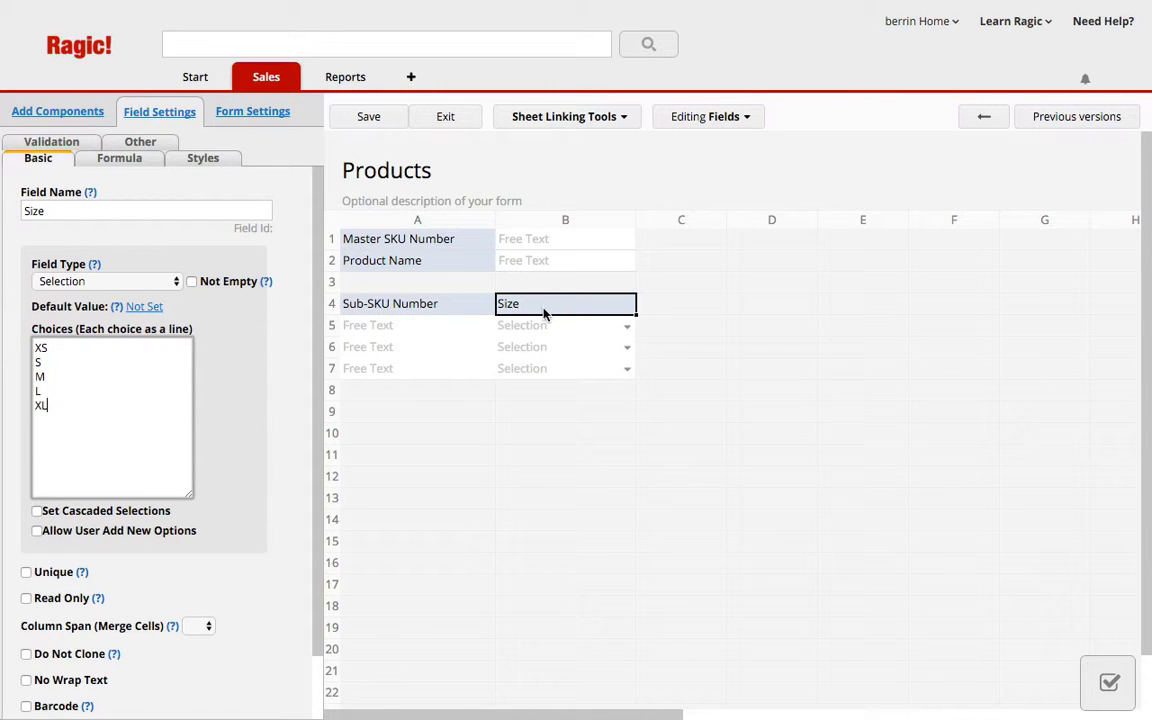
mouse_move(768, 276)
text(Color)
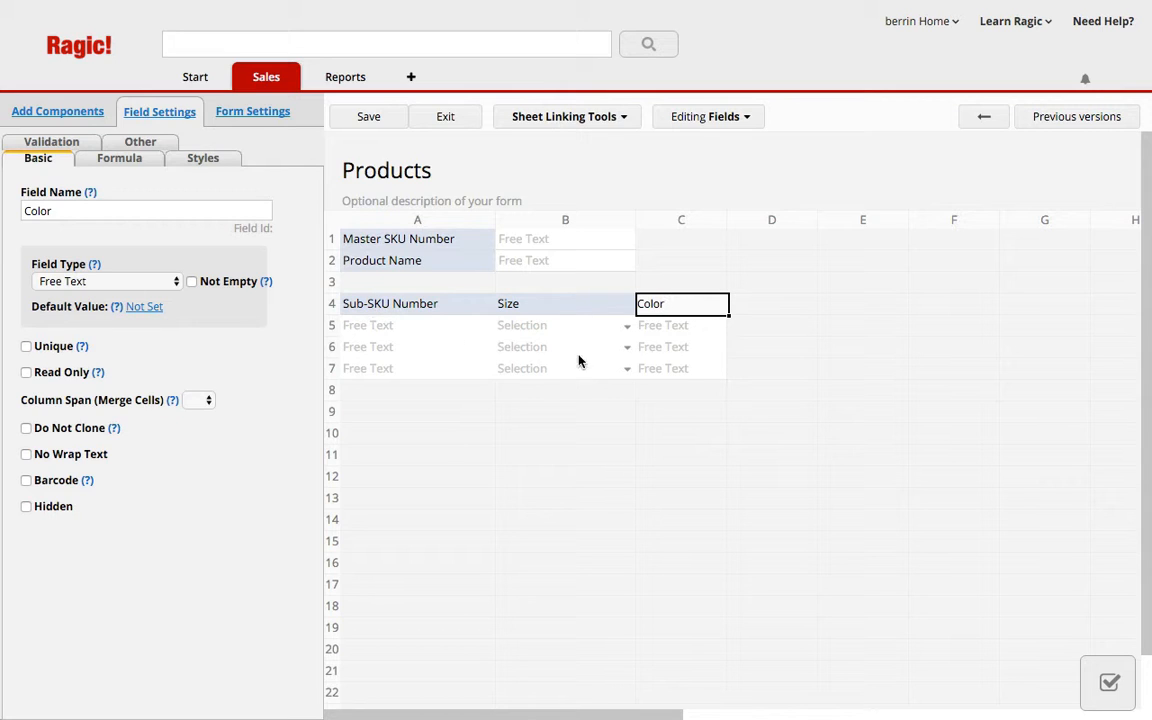
mouse_move(660, 444)
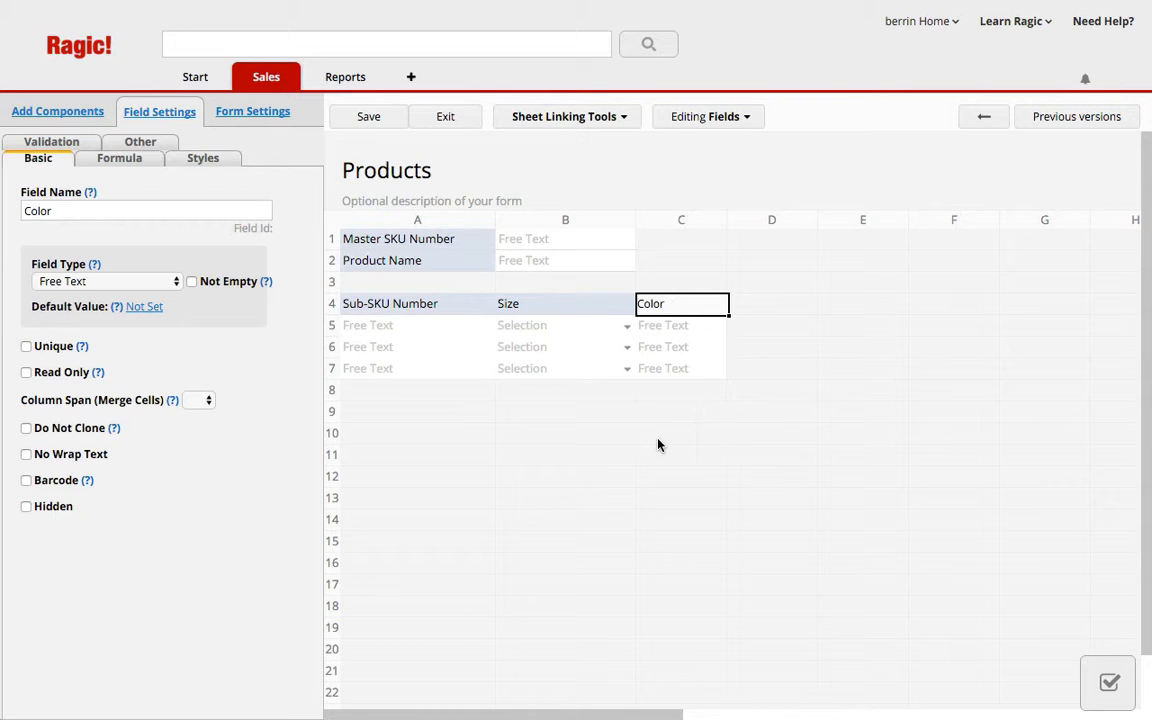
Save the Products form design with the new Color column and confirm.
click(368, 116)
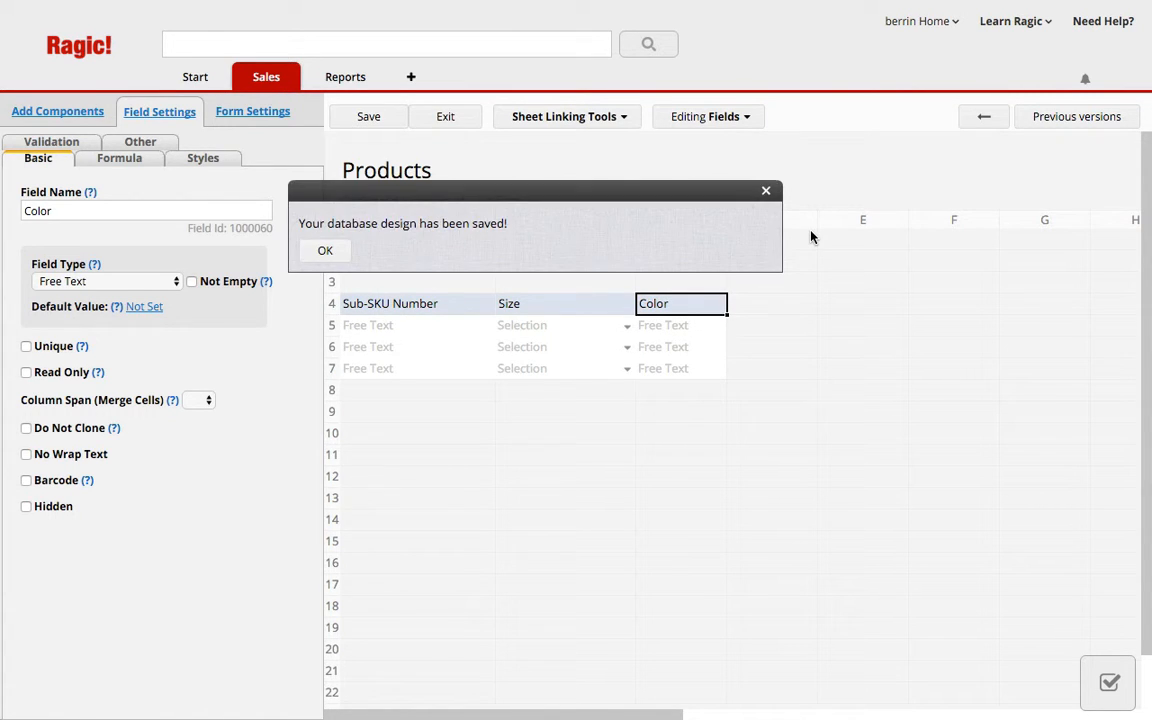
click(324, 250)
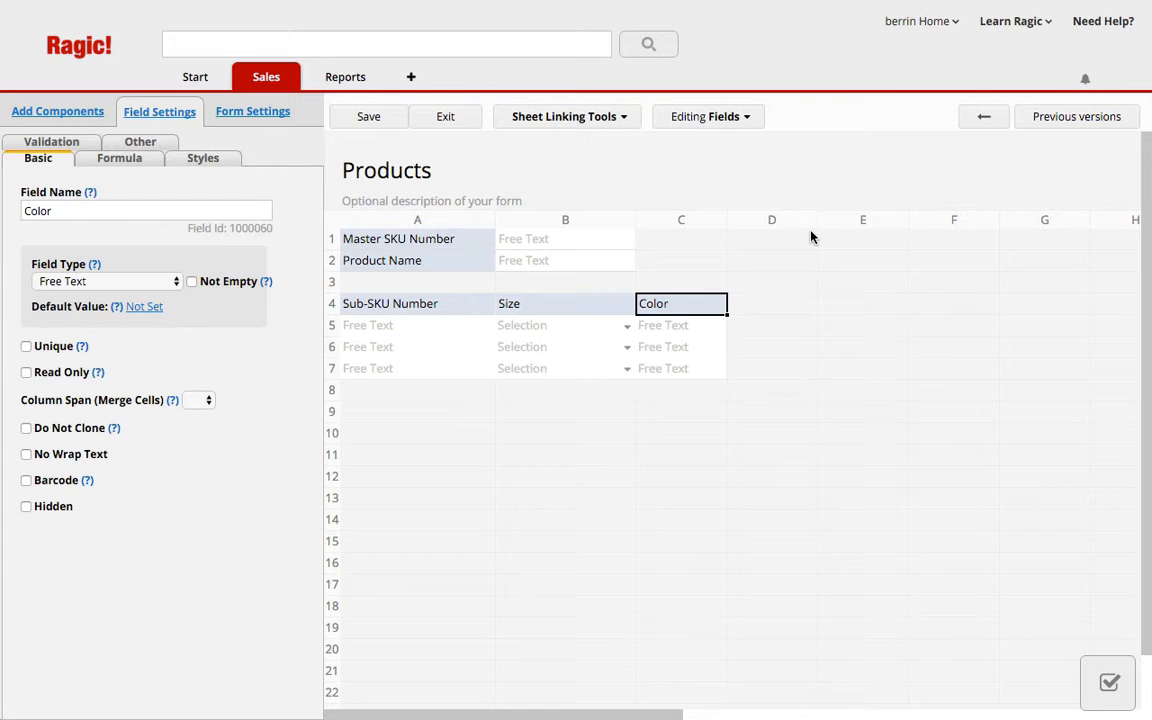
mouse_move(782, 268)
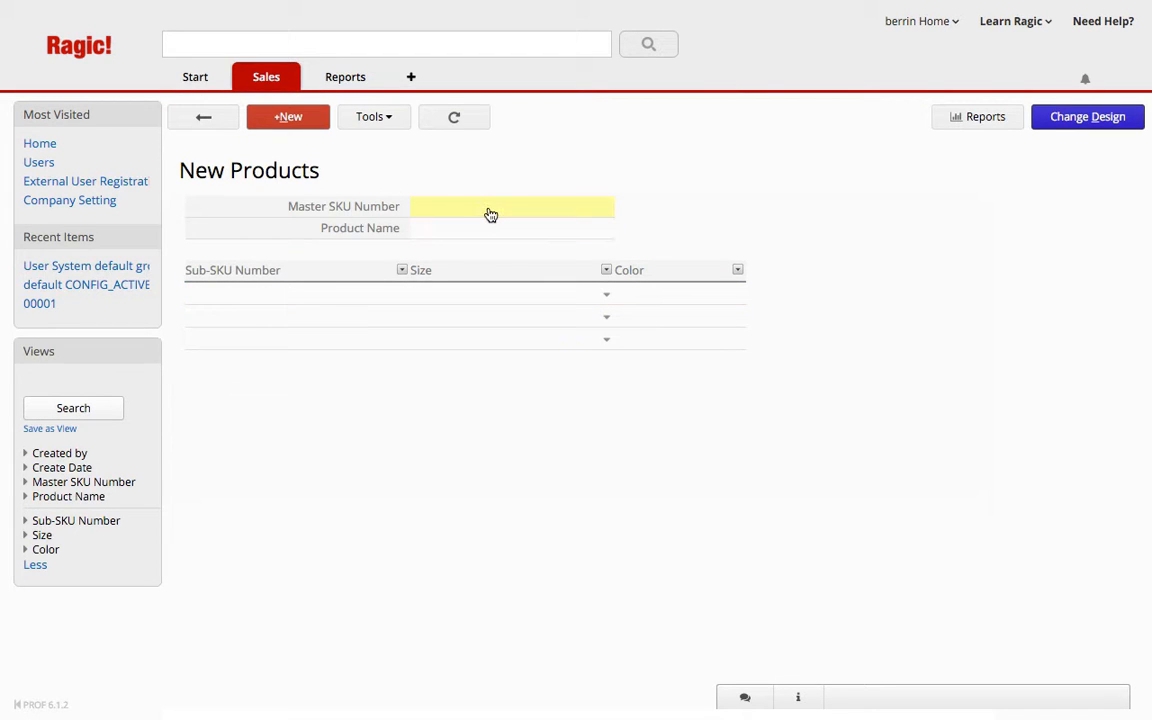
mouse_move(860, 228)
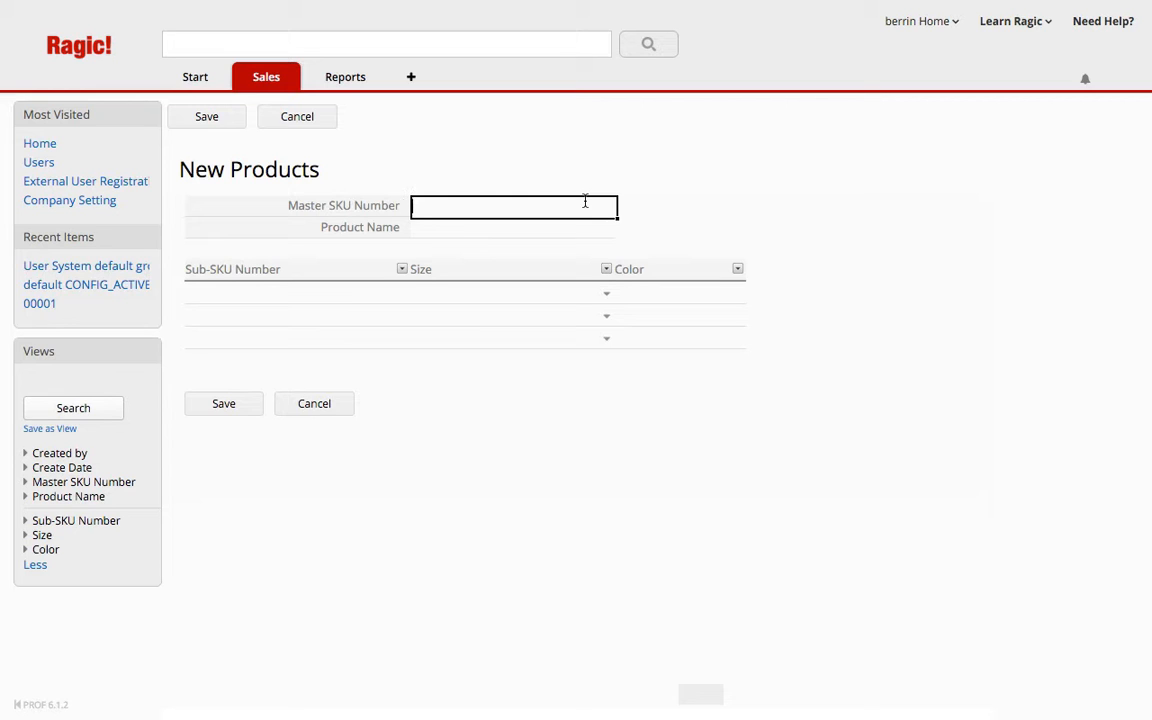
Enter Master SKU 250 and sub-SKU rows 250-1, 250-2 and 250-3 on a new record.
text(250)
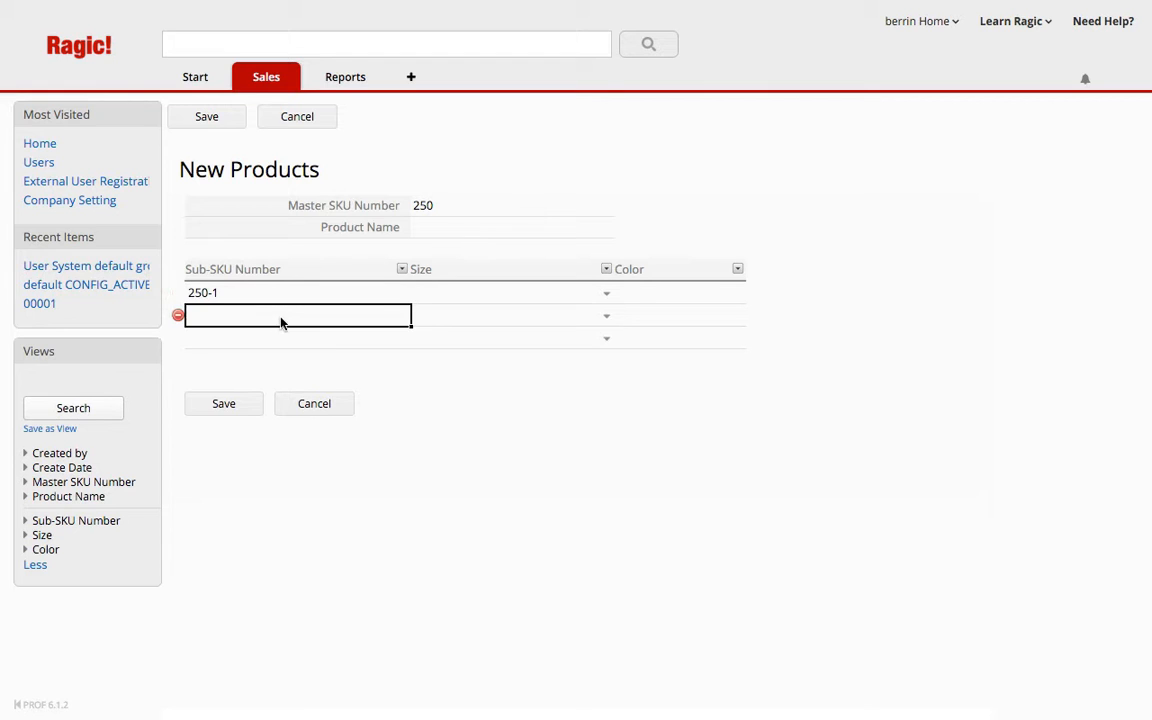
text(250-2)
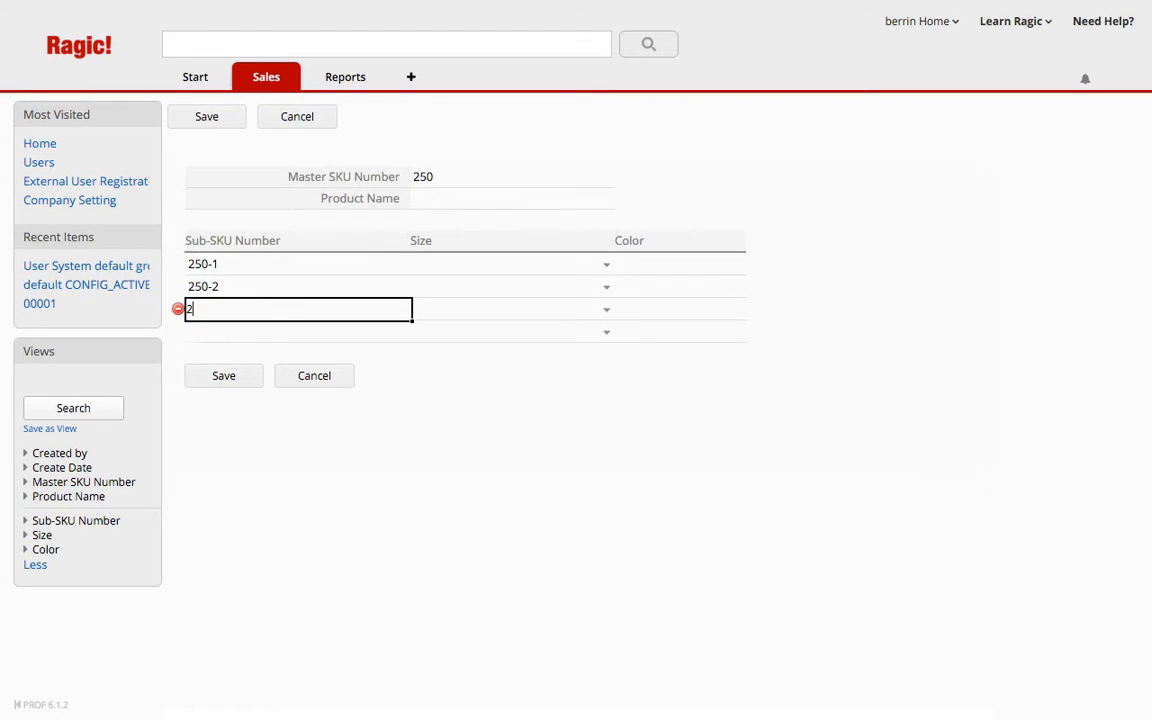
text(50-3)
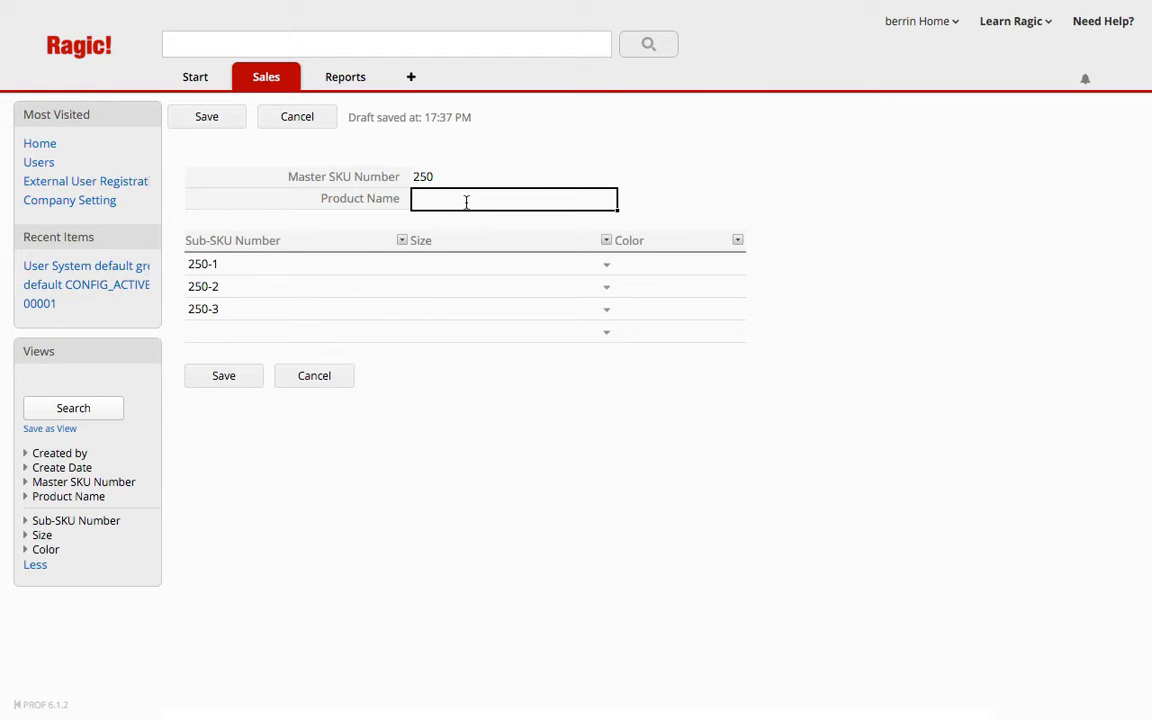
Name the product Polka dot dress, set sub-SKUs S Yellow, M Red, M Blue, and save.
text(Polka)
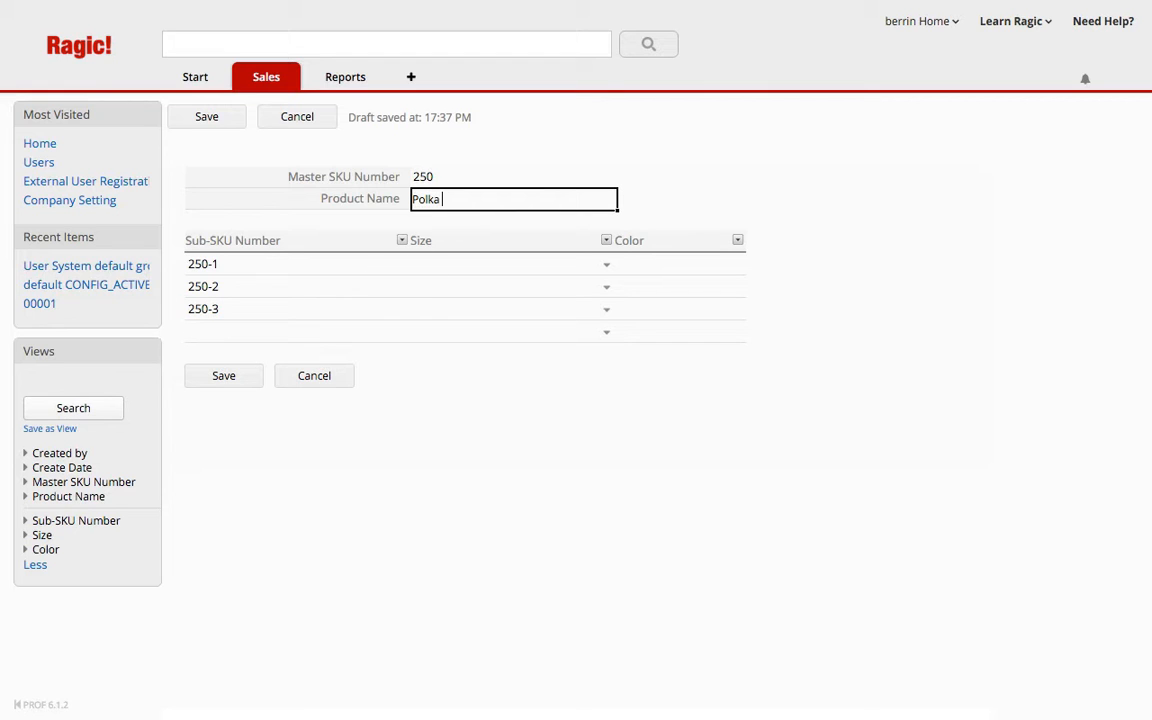
text(dot dress)
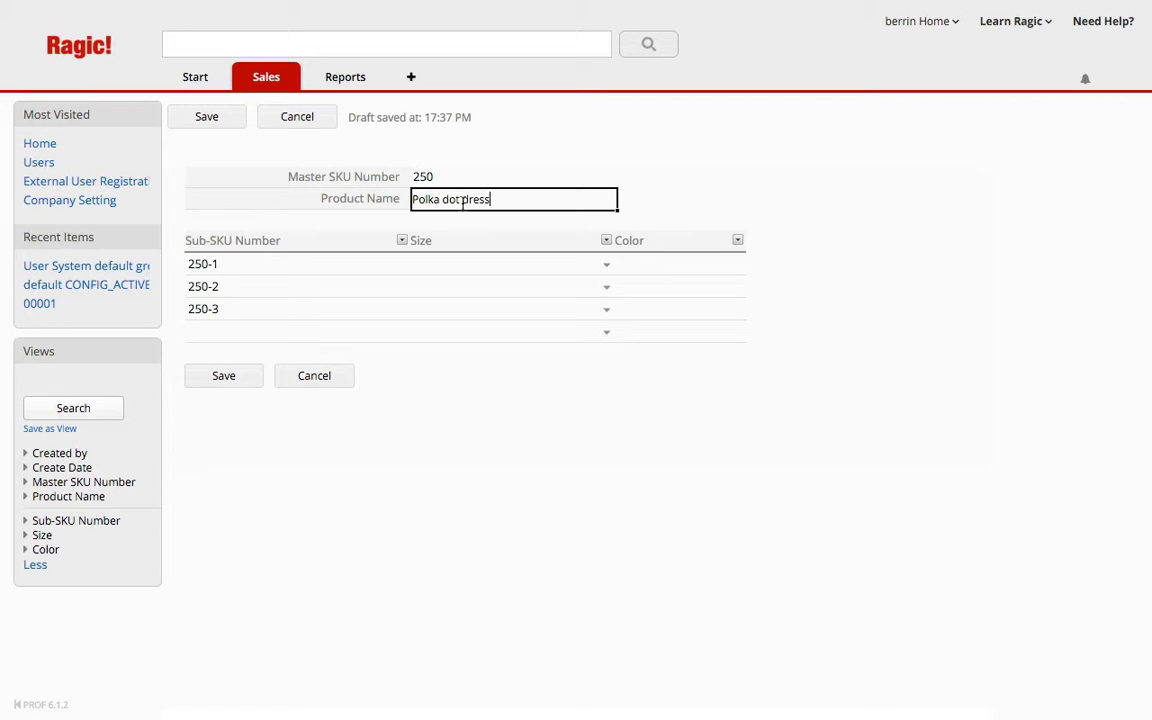
click(504, 264)
text(Red)
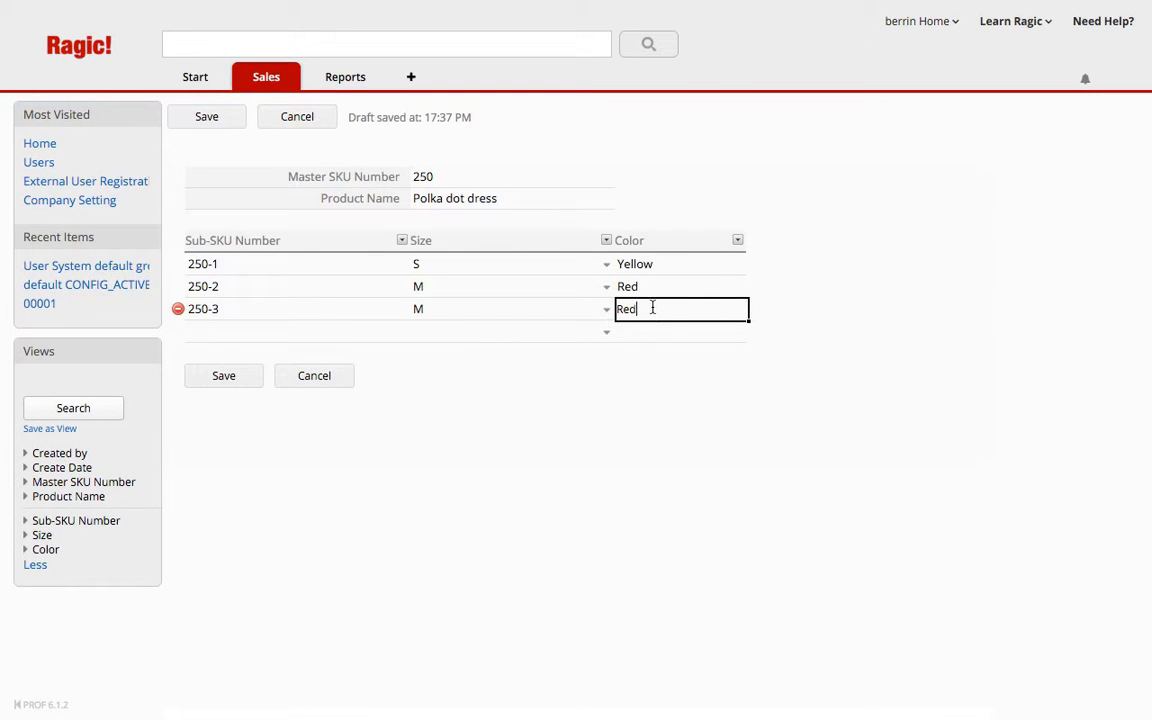
key(Backspace)
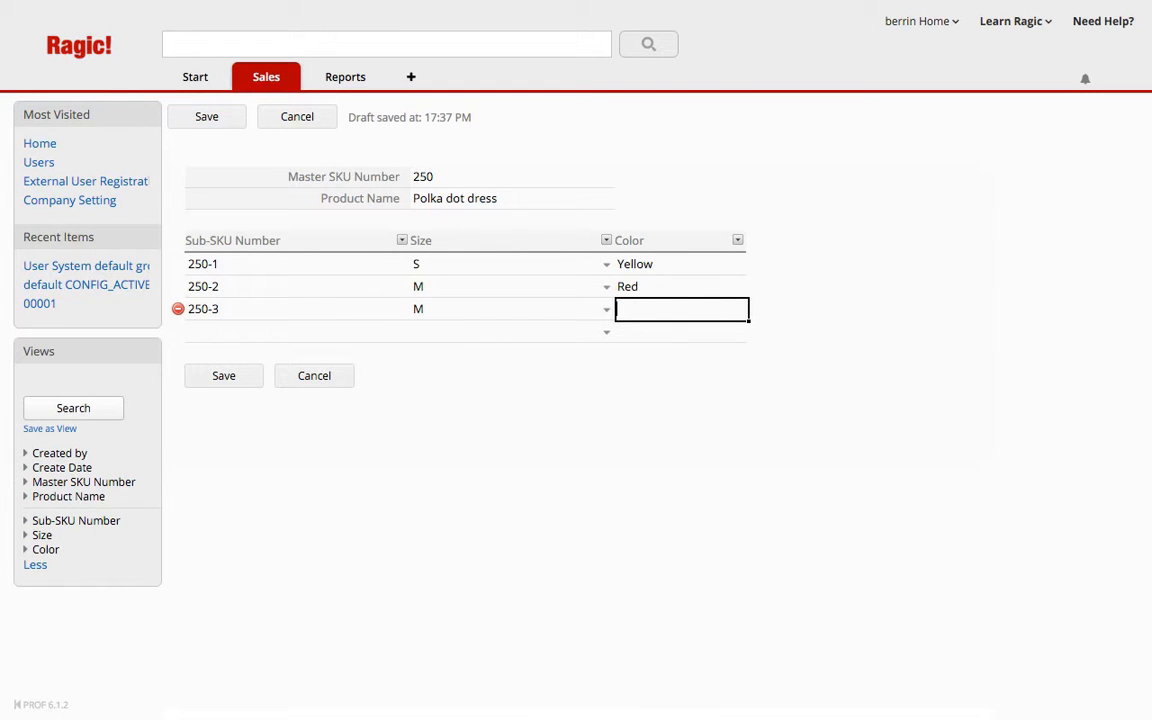
text(Blue)
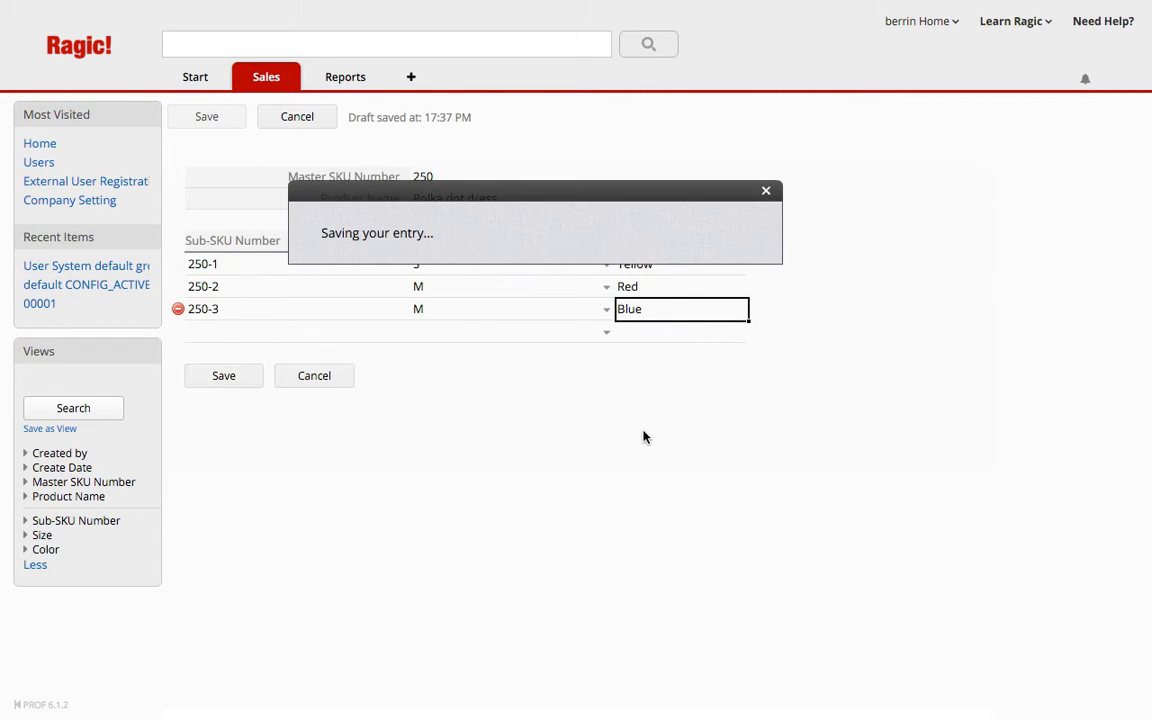
click(224, 376)
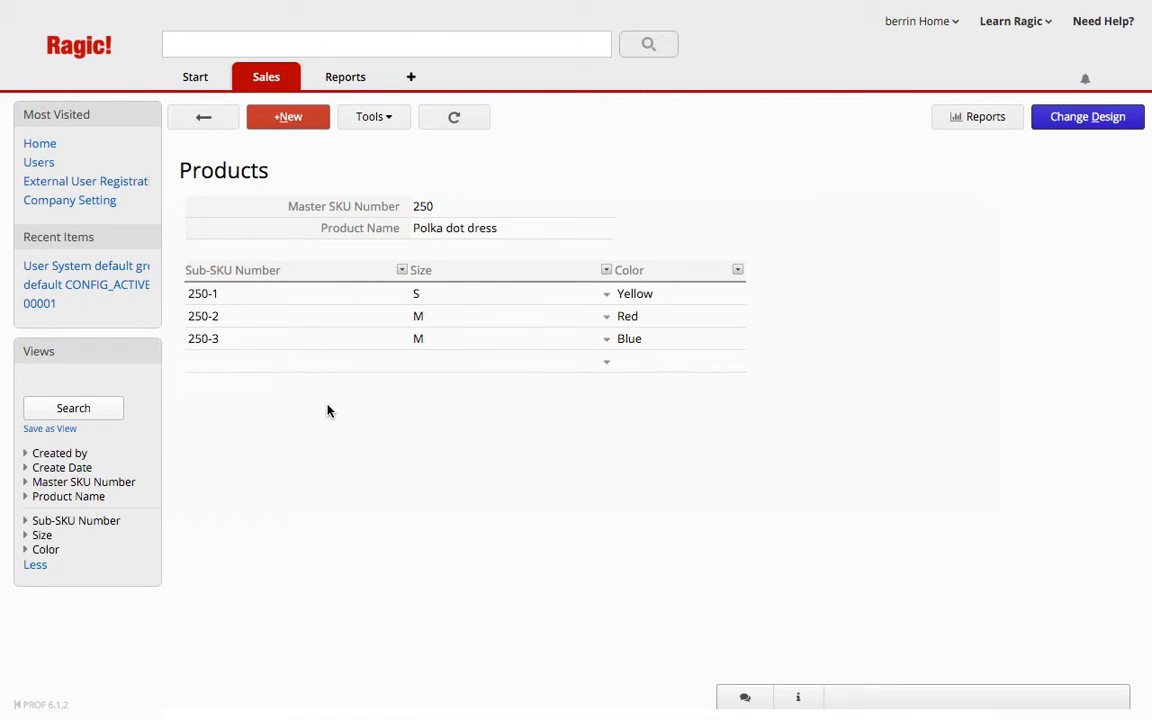
mouse_move(768, 428)
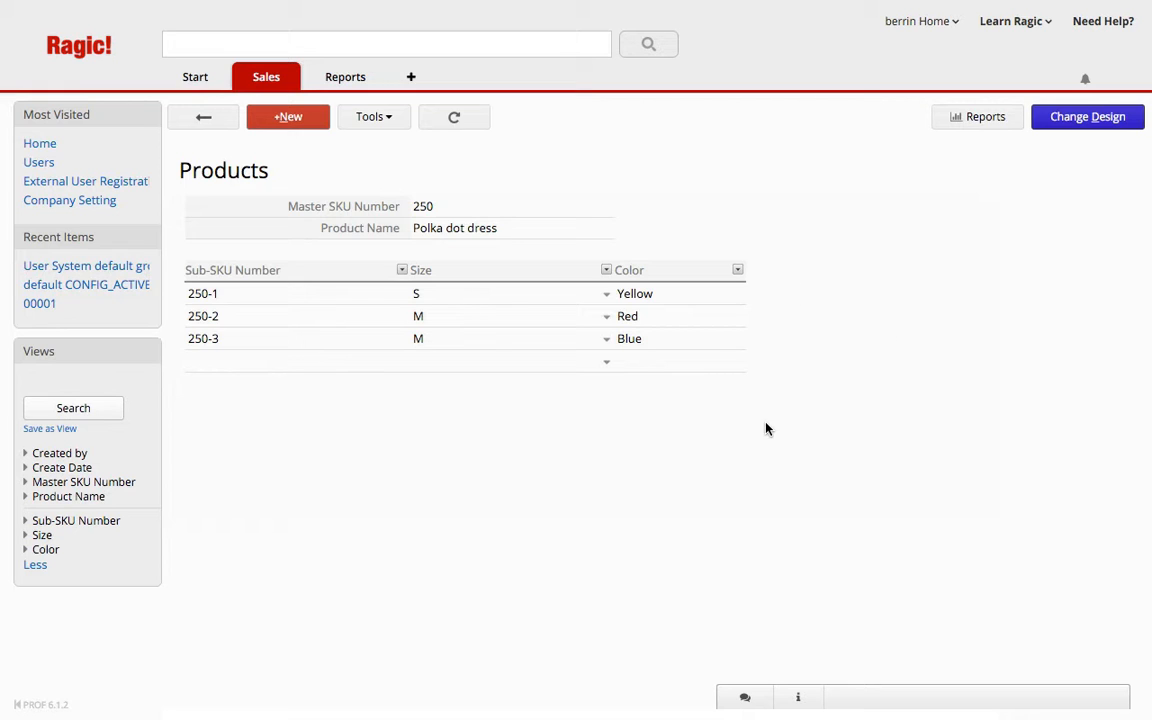
click(492, 208)
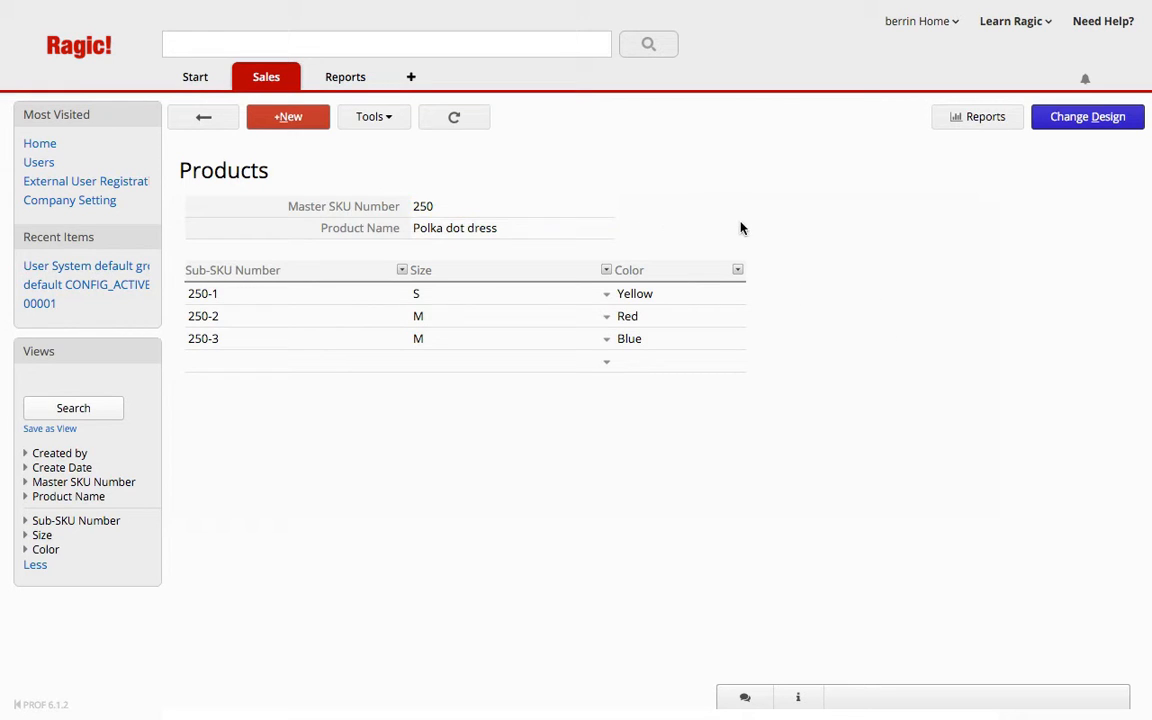
mouse_move(832, 400)
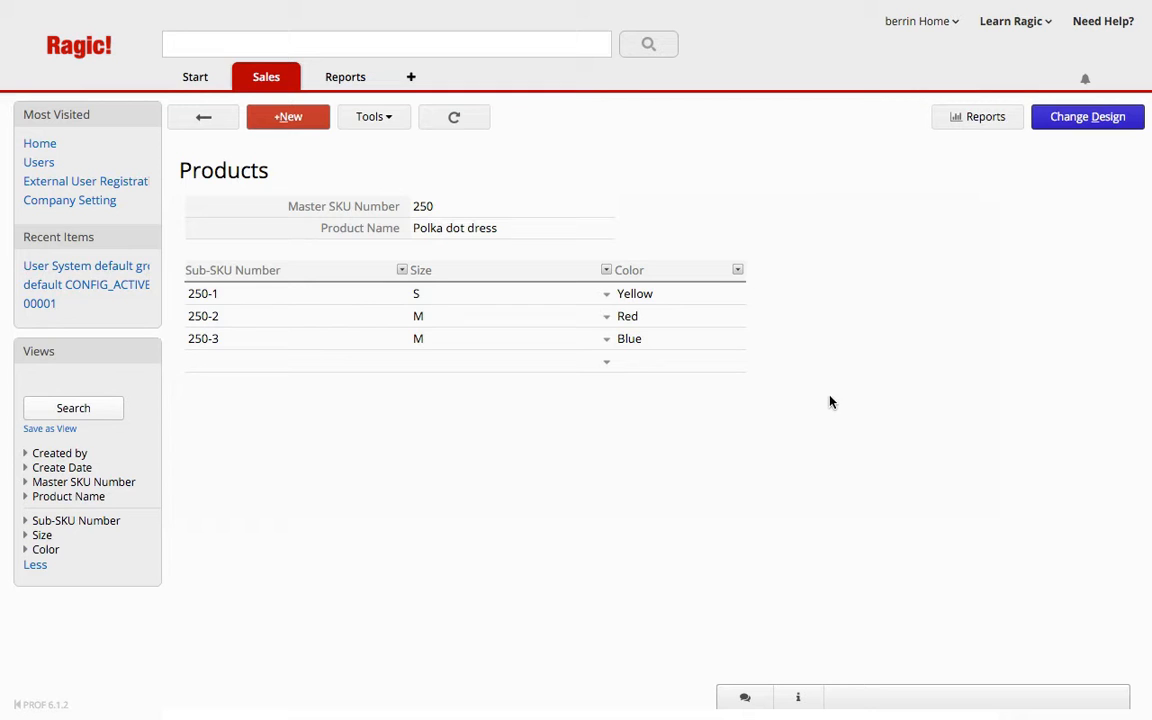
mouse_move(904, 352)
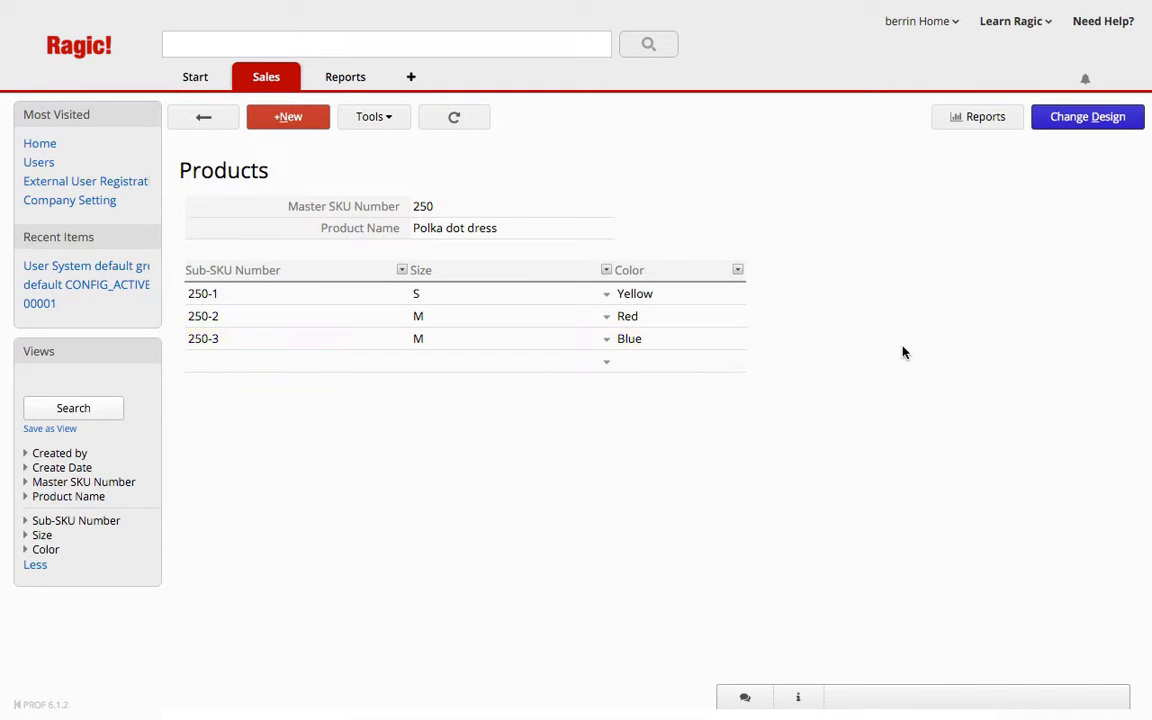
mouse_move(868, 480)
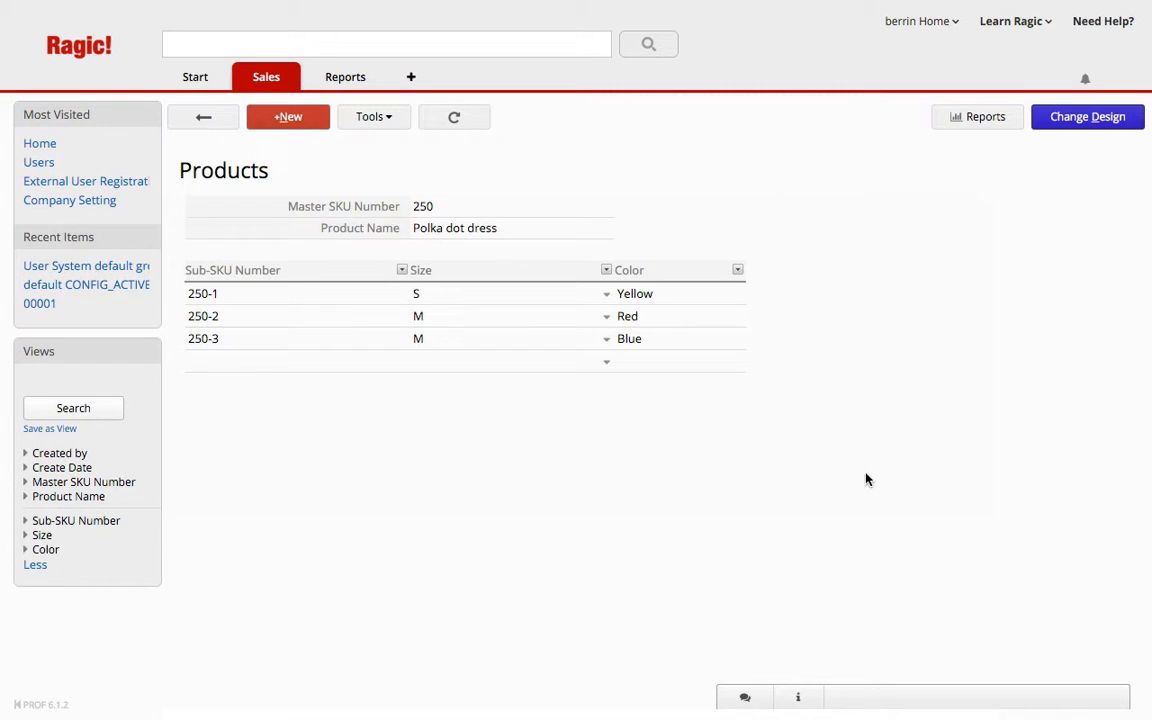
mouse_move(874, 480)
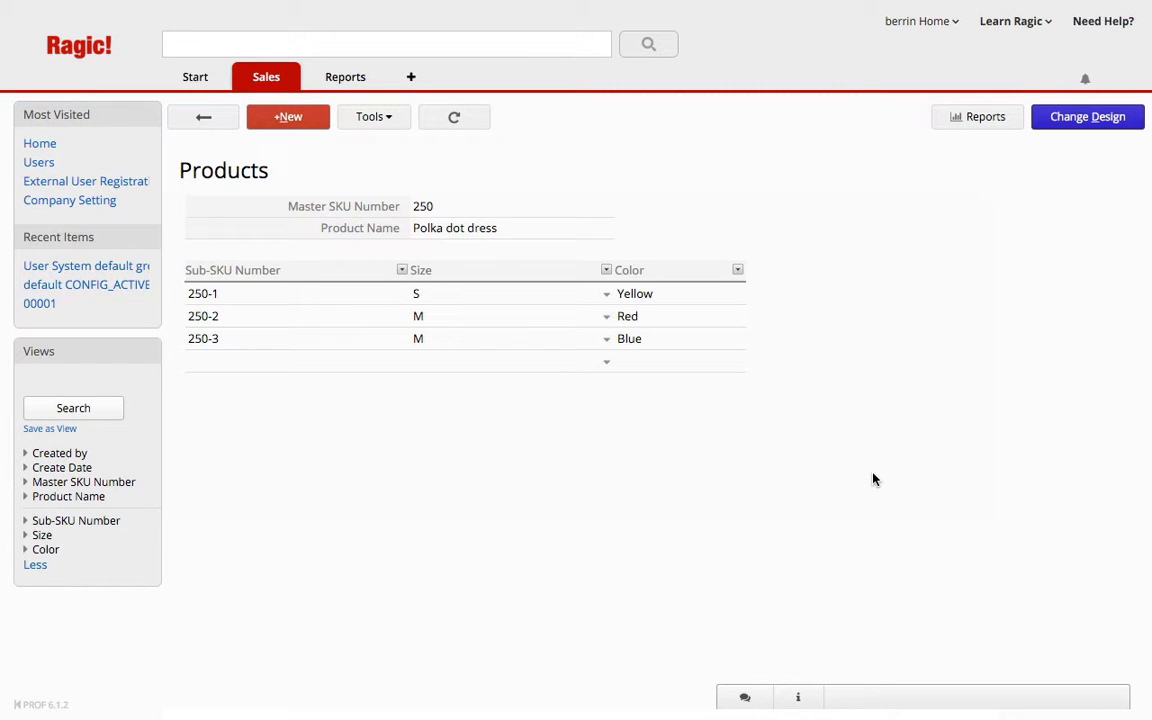
mouse_move(988, 198)
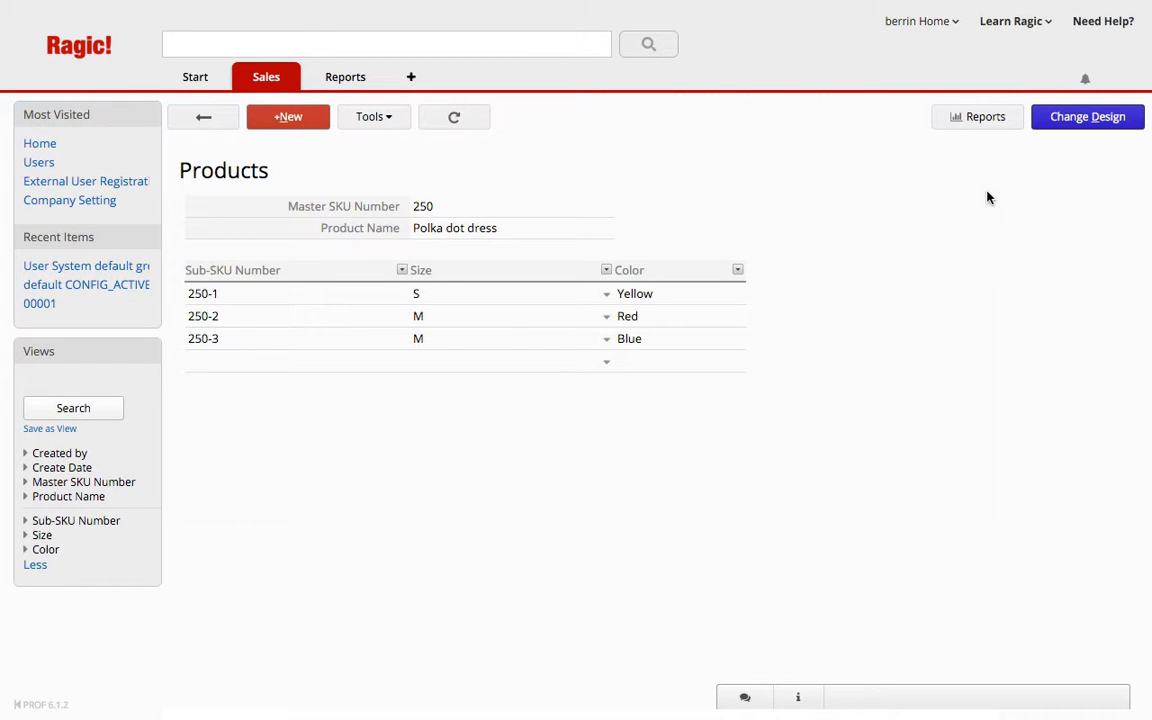
mouse_move(984, 200)
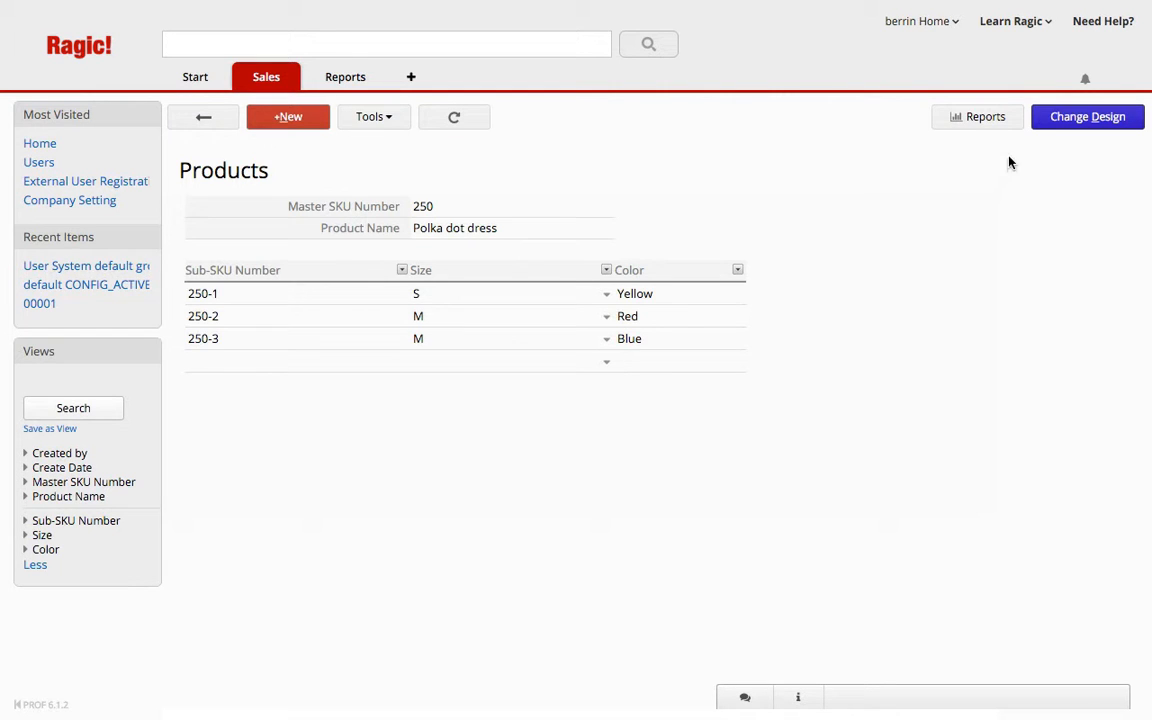
Insert a Base Price money field under Product Name and a Base Price column beside Color.
click(1088, 116)
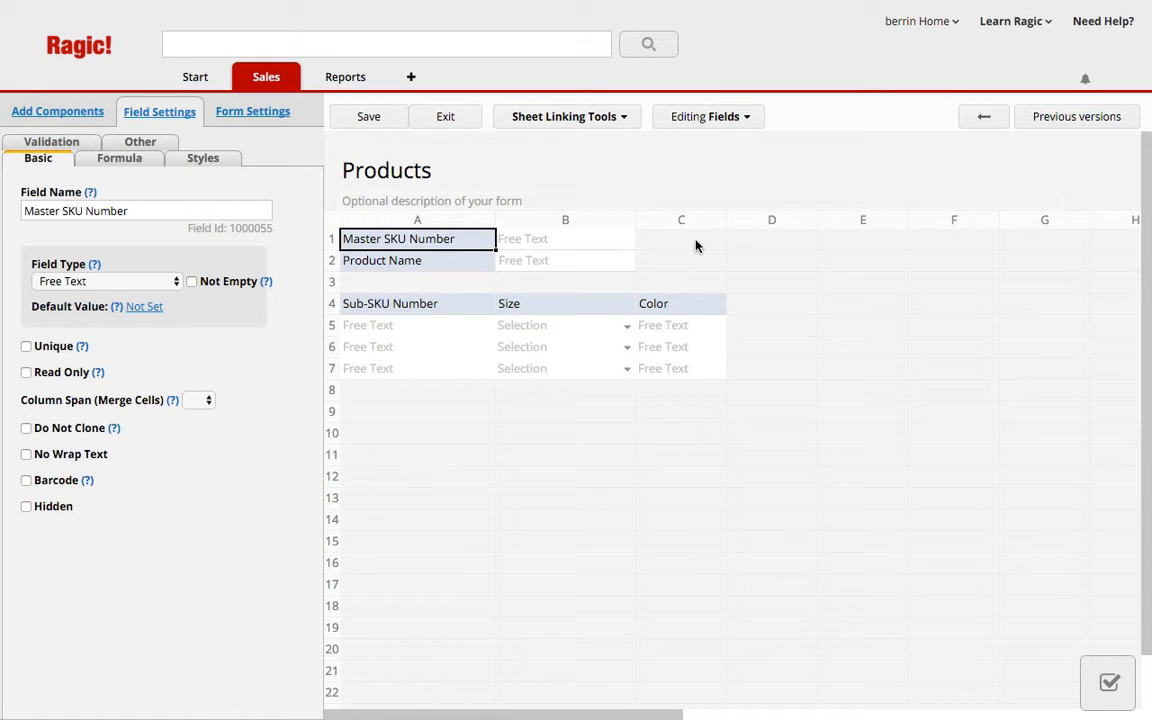
right_click(416, 280)
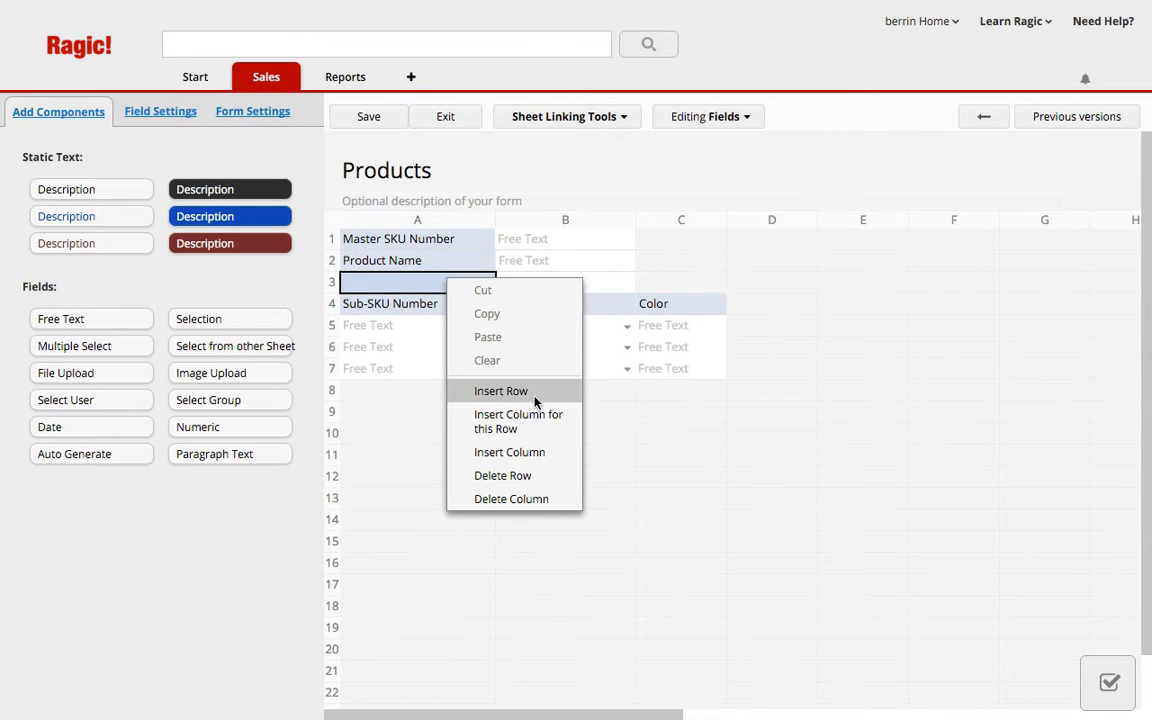
click(500, 390)
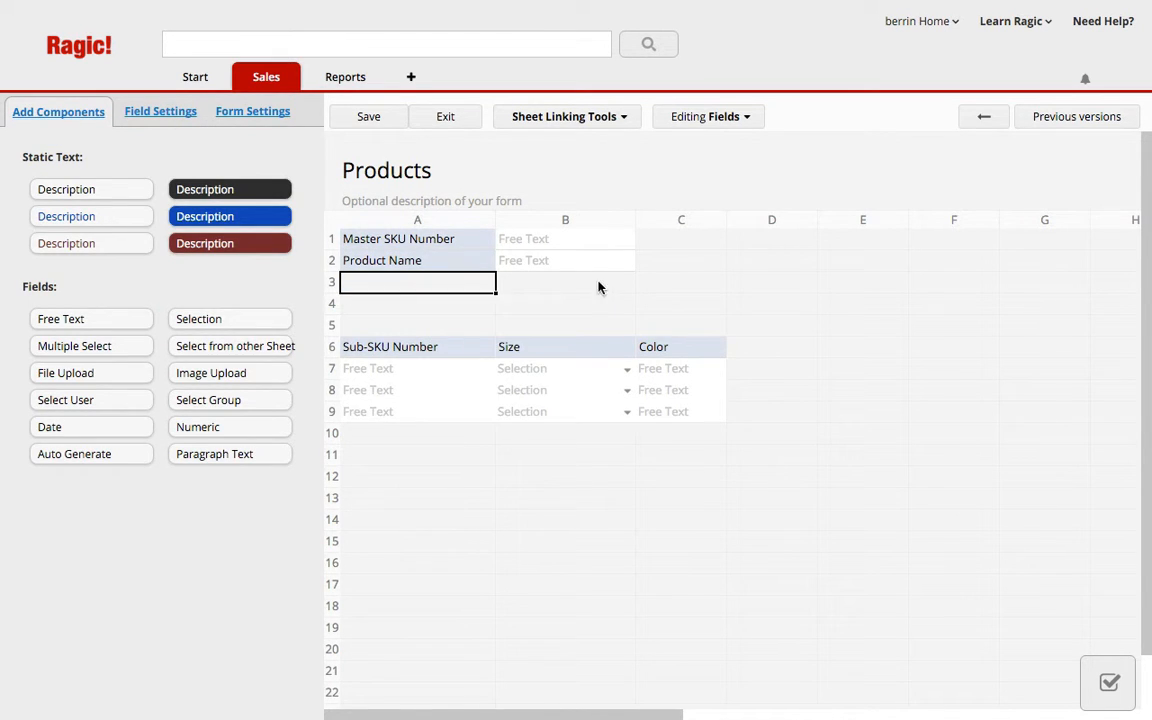
text(Base Price)
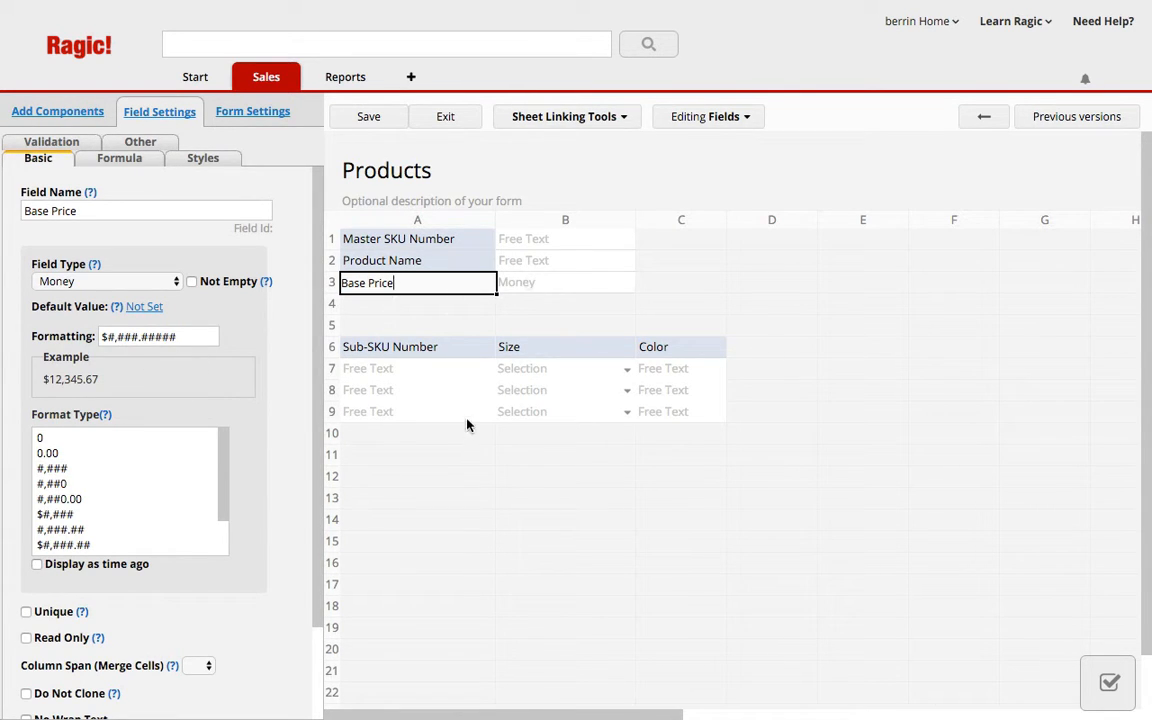
click(772, 348)
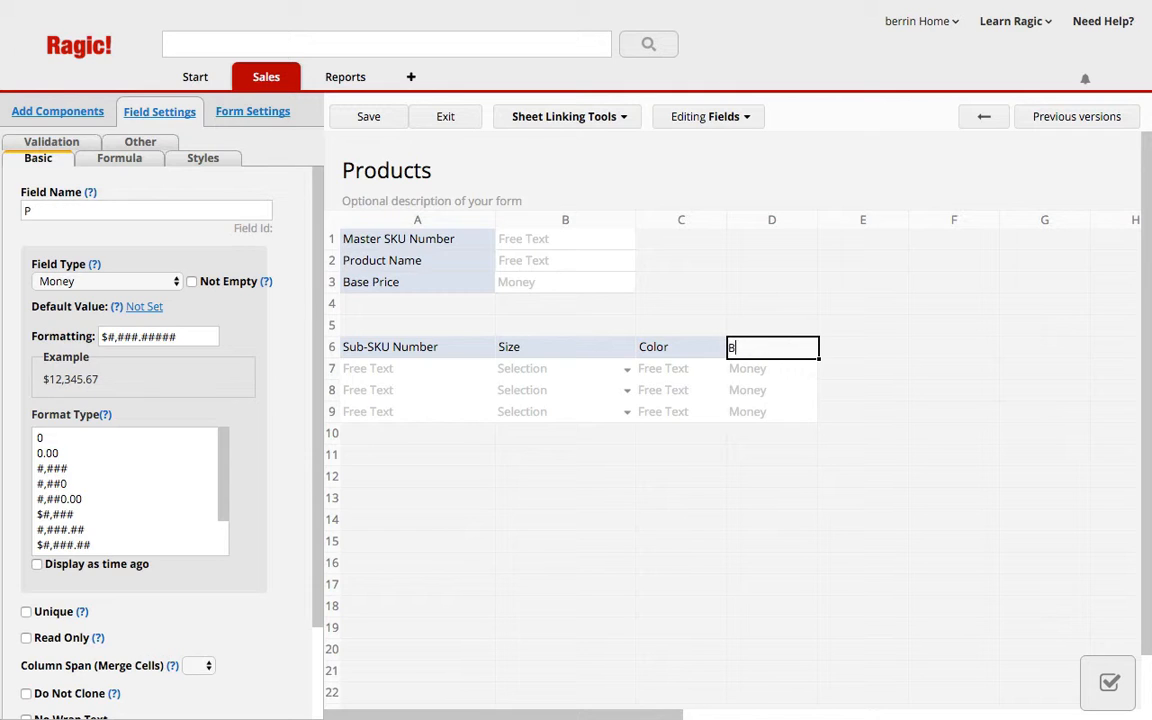
text(ase Price)
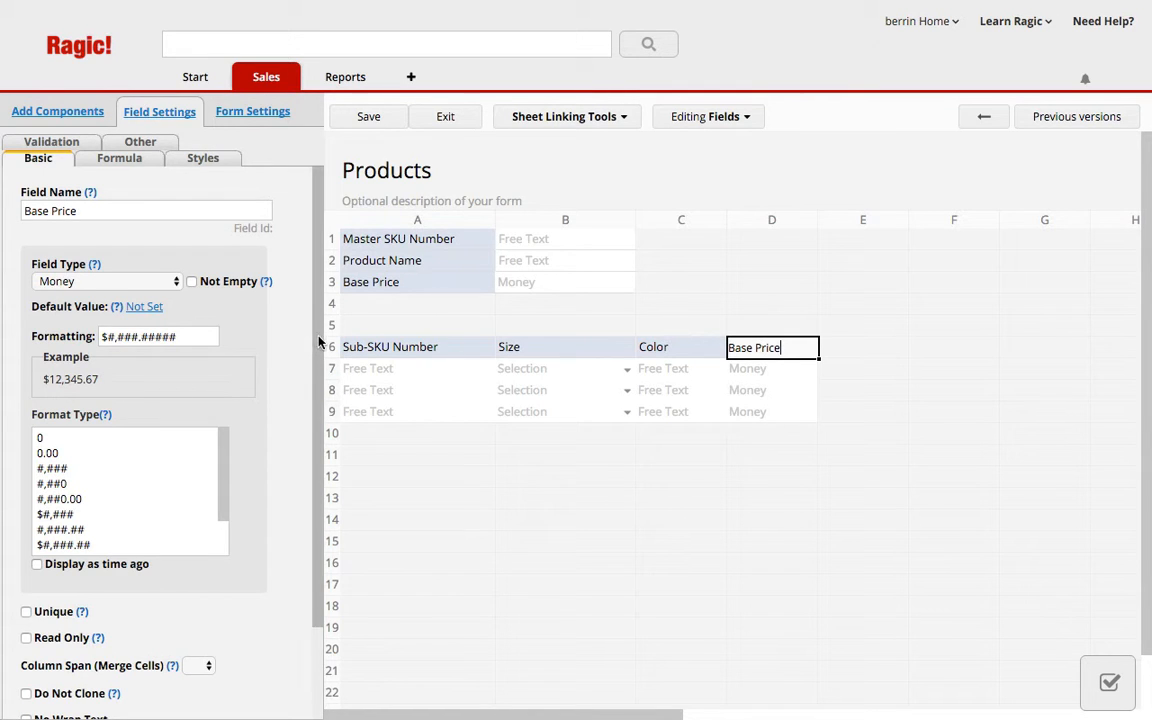
mouse_move(752, 348)
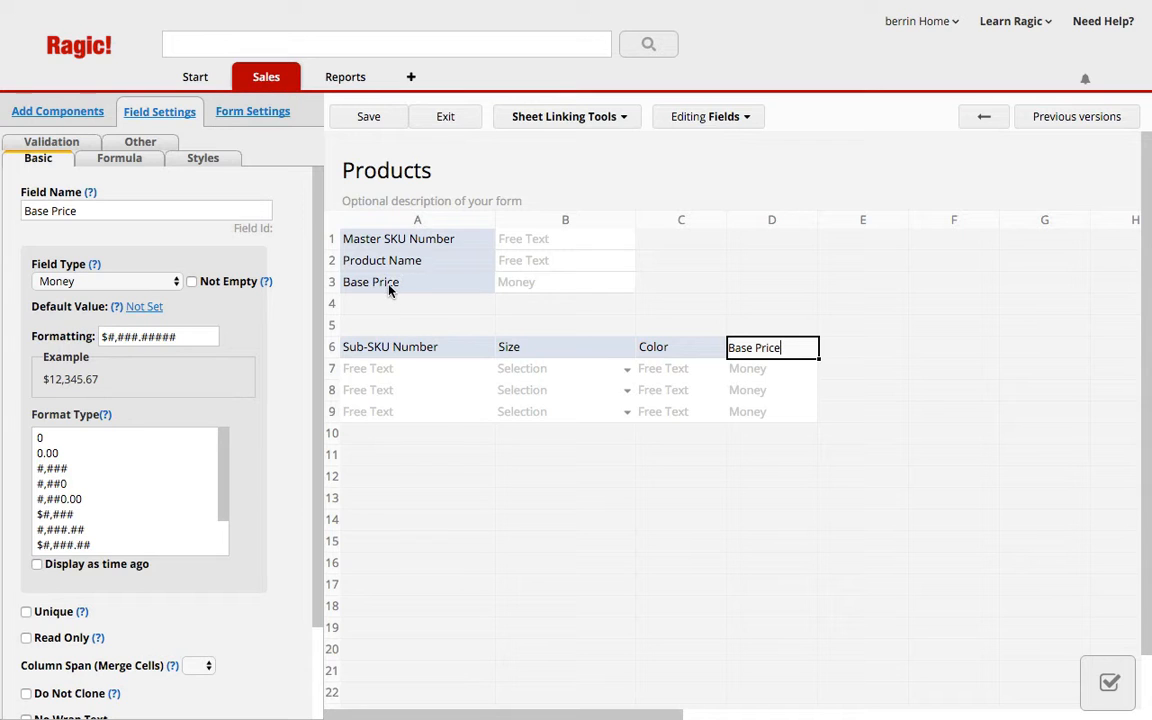
mouse_move(208, 246)
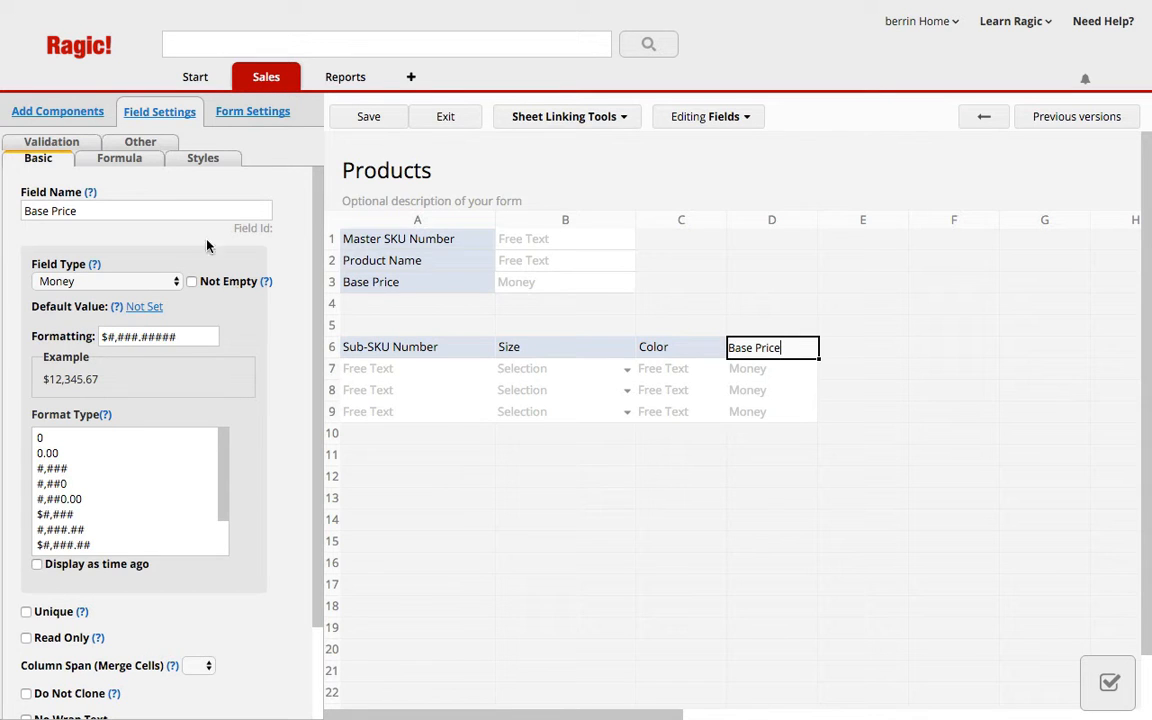
Give the subtable Base Price column the formula A3 referencing the main Base Price.
click(120, 156)
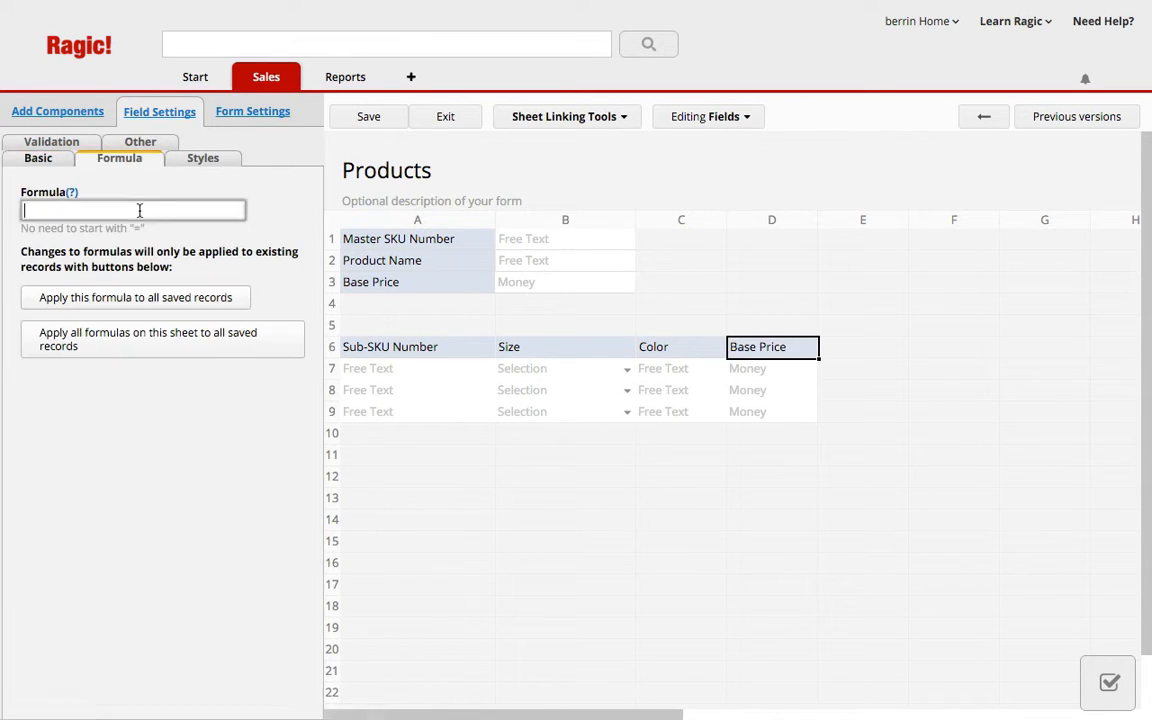
text(A3)
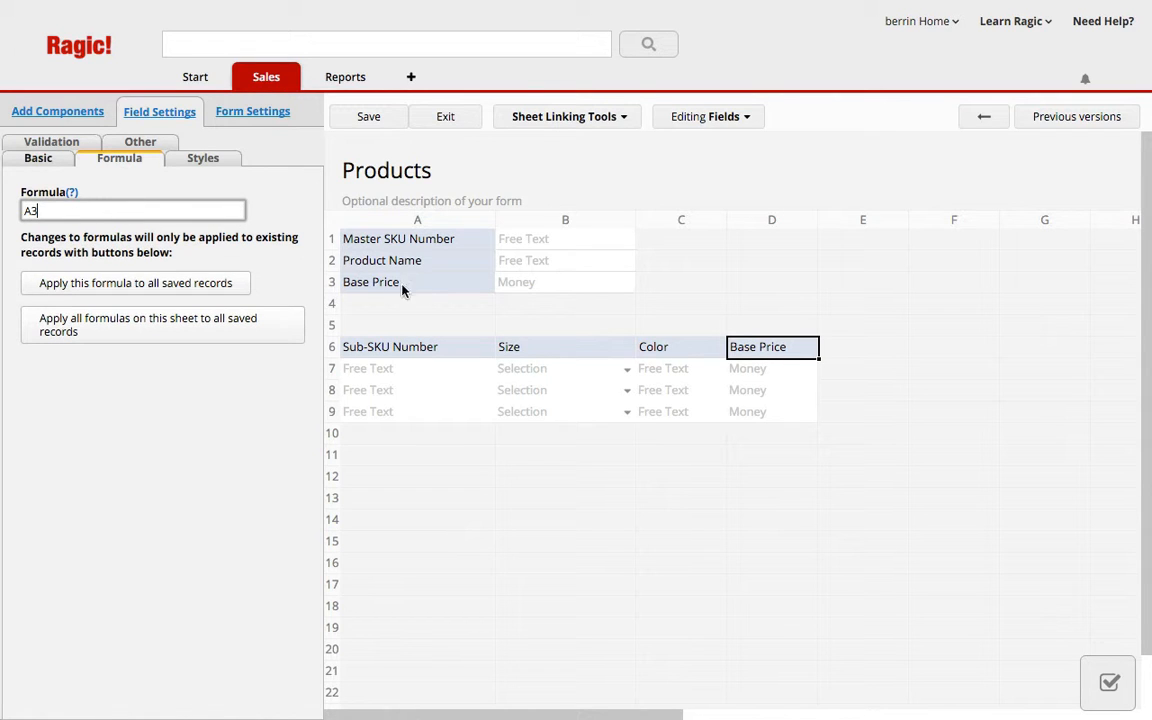
mouse_move(888, 352)
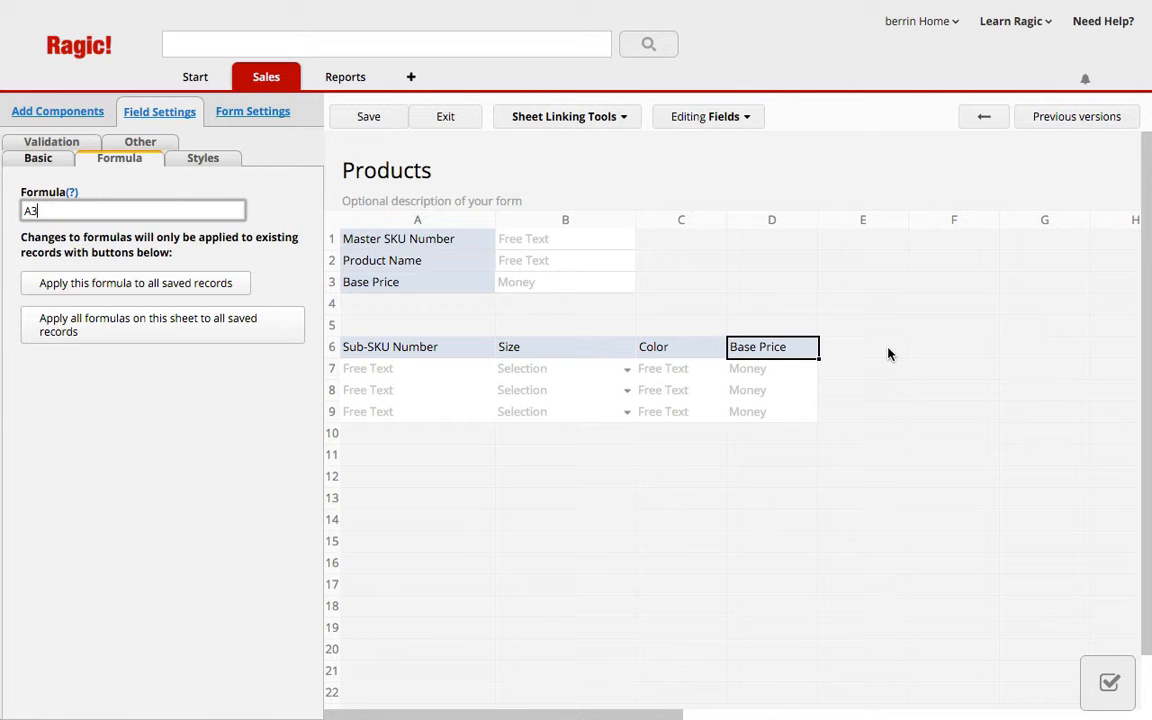
mouse_move(884, 352)
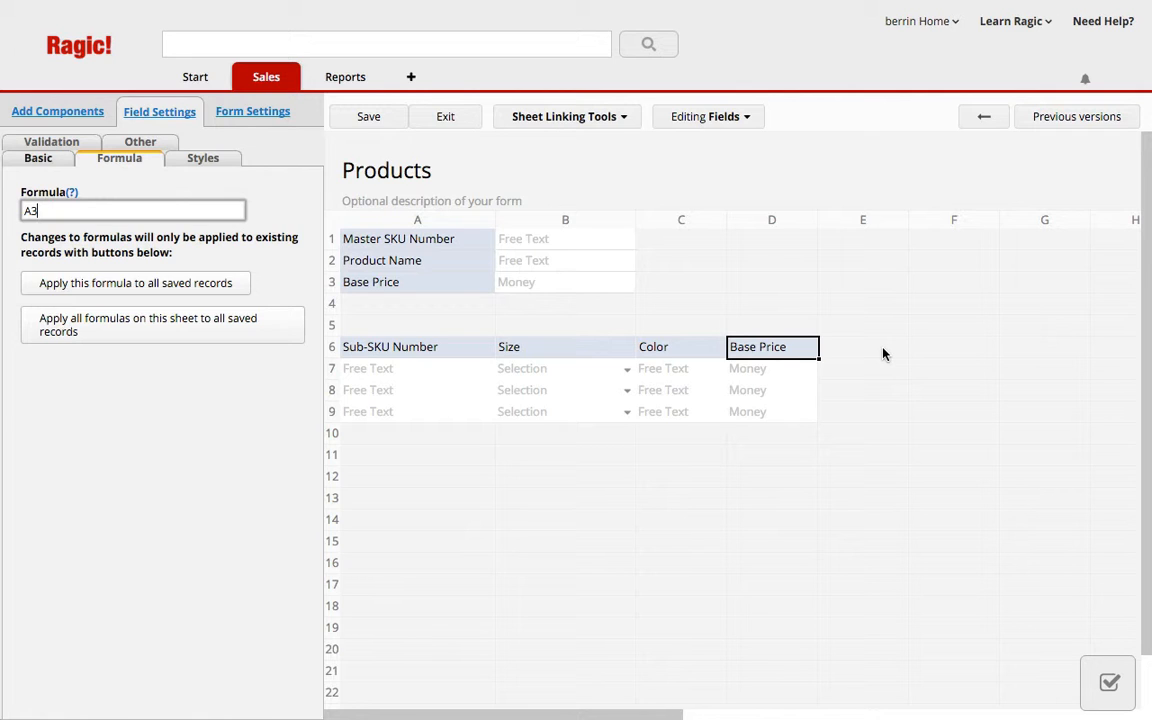
mouse_move(790, 346)
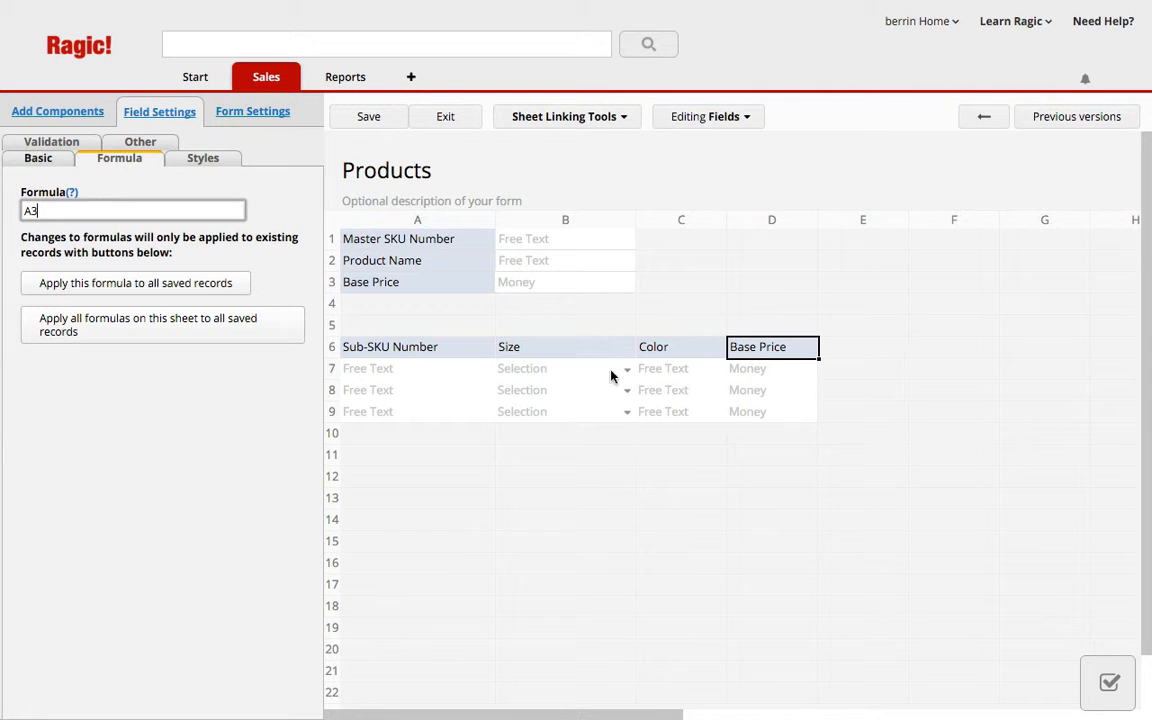
mouse_move(144, 244)
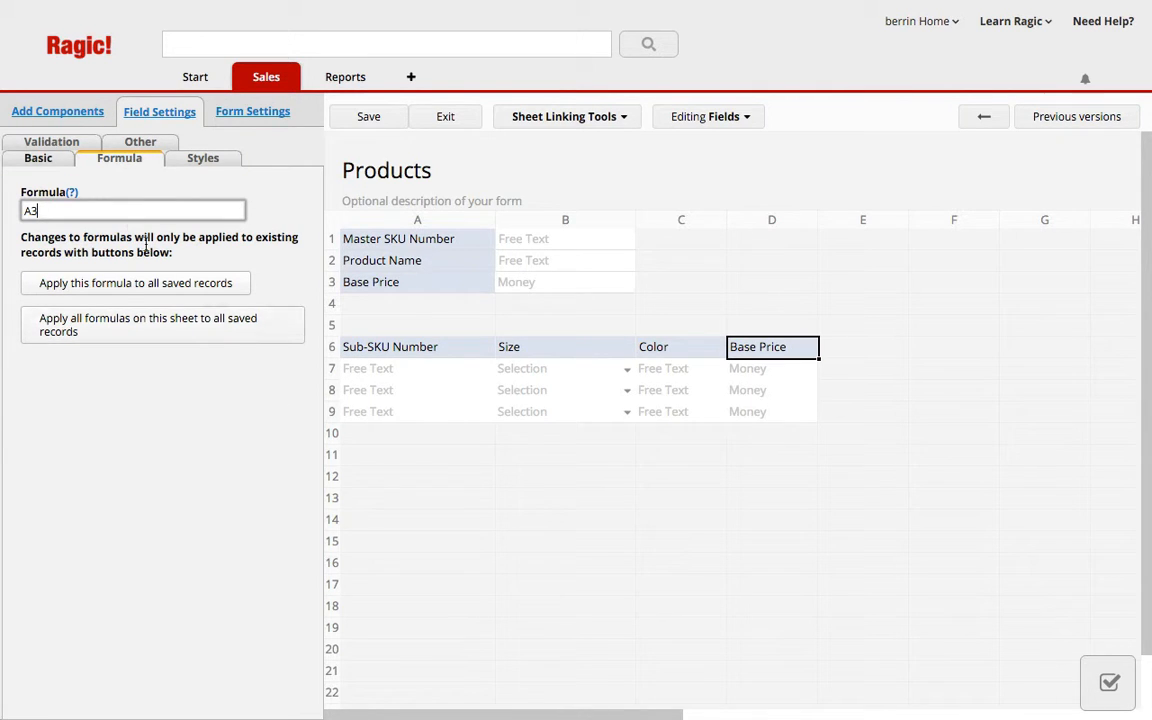
Place a blue description banner reading Sub Products in row 5 above the subtable.
click(56, 112)
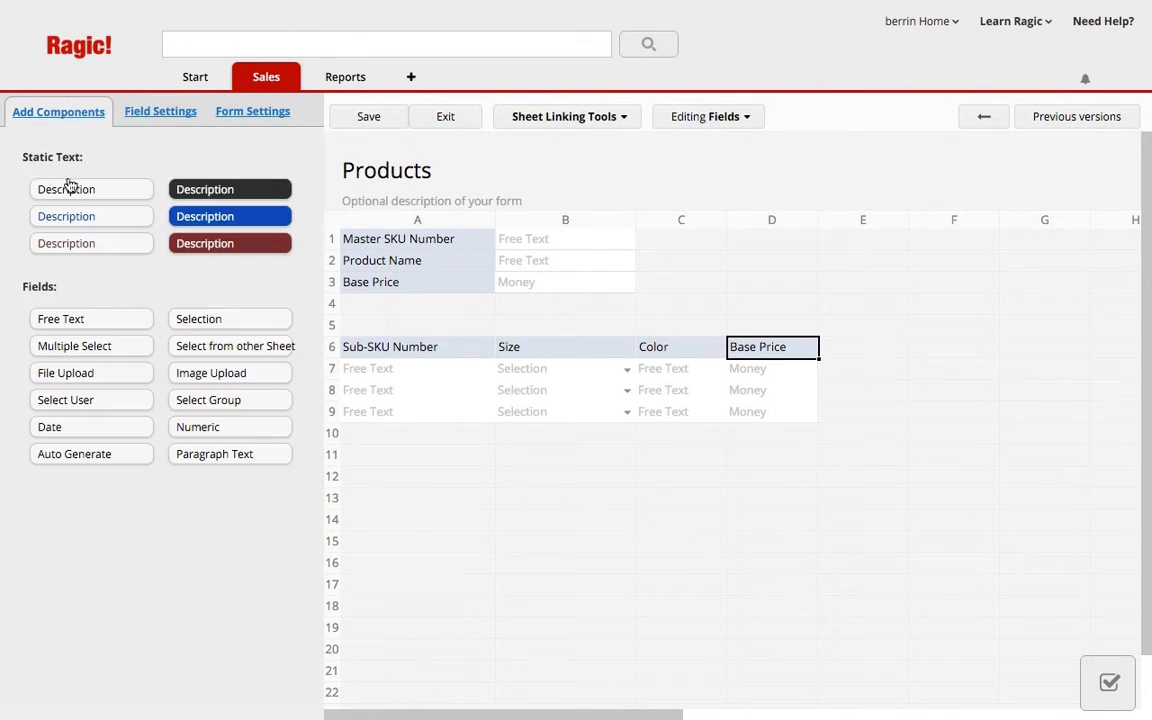
drag(92, 188, 410, 320)
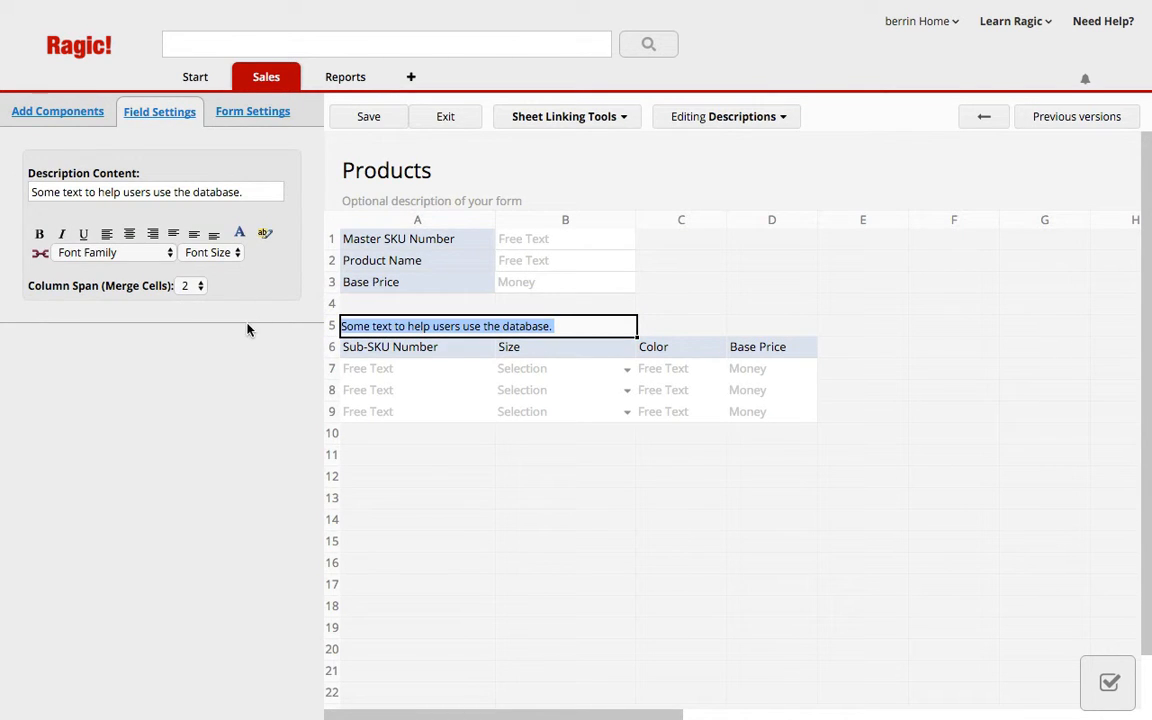
text(Sub Pro)
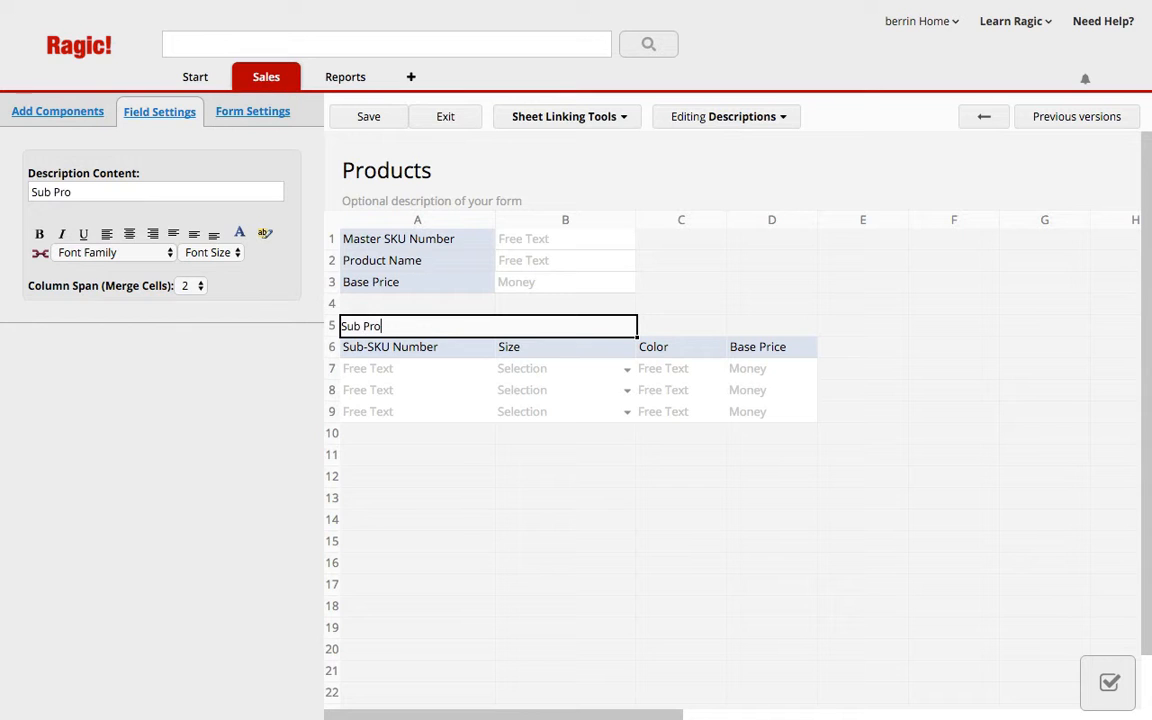
text(ducts)
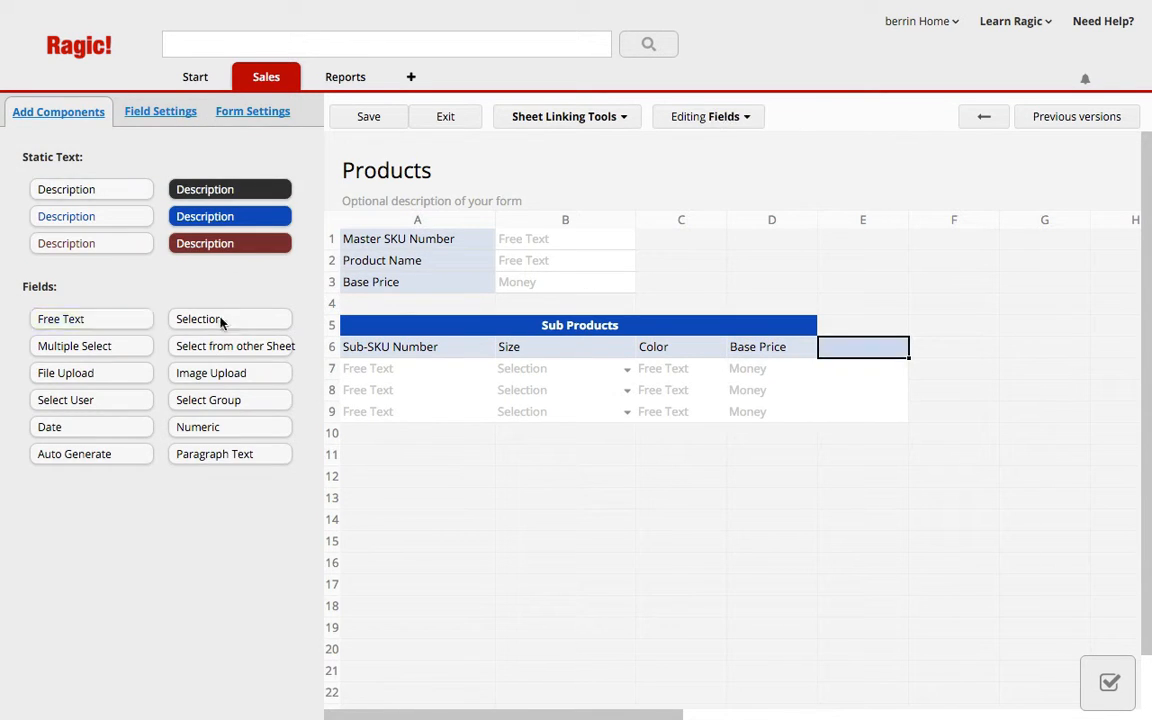
Add a Price Adjustment money column beside Base Price and view its formula settings.
click(160, 112)
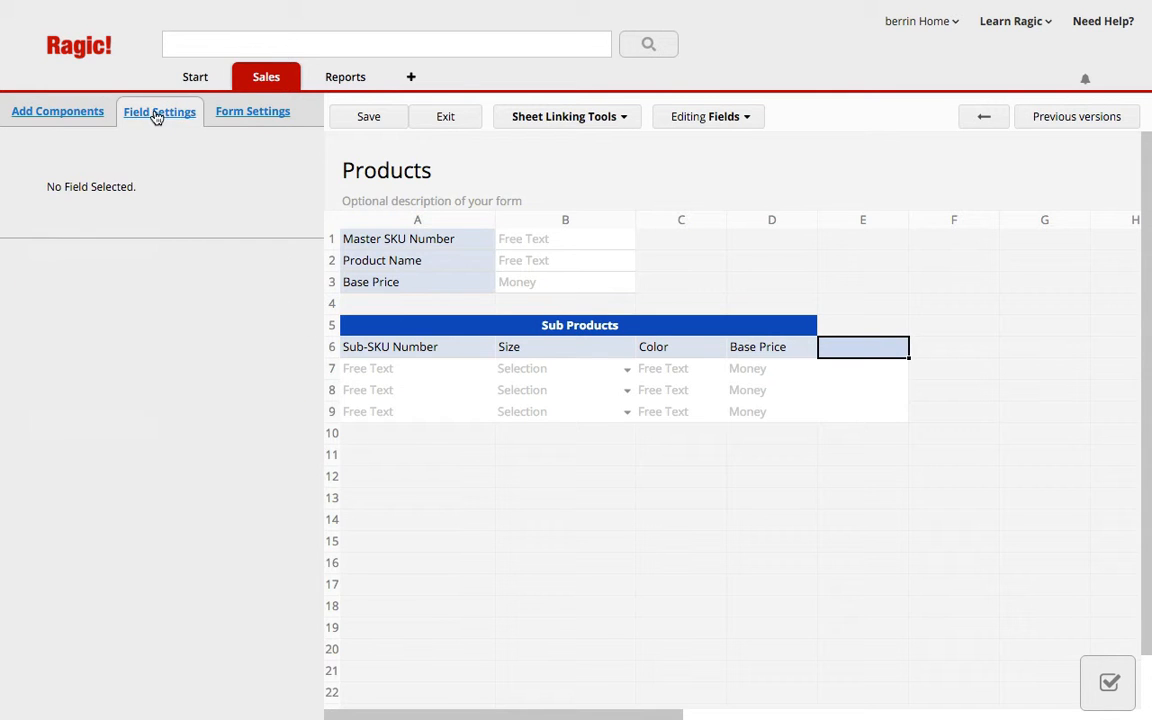
click(862, 348)
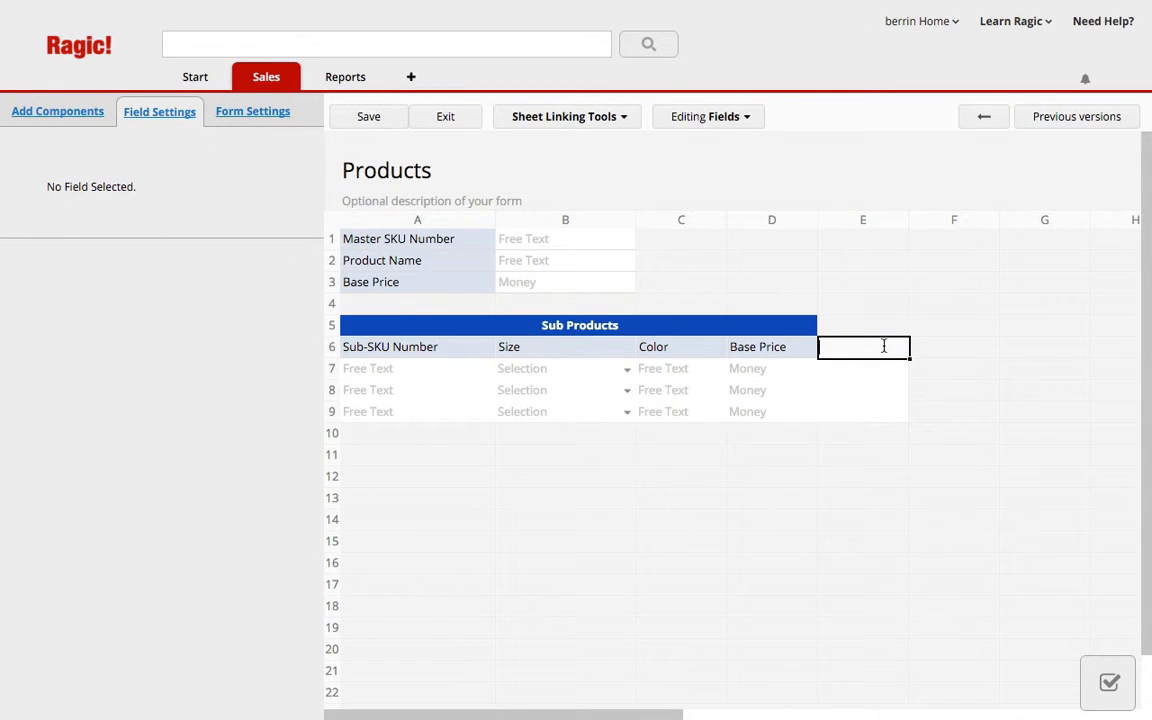
text(Price Adjustment)
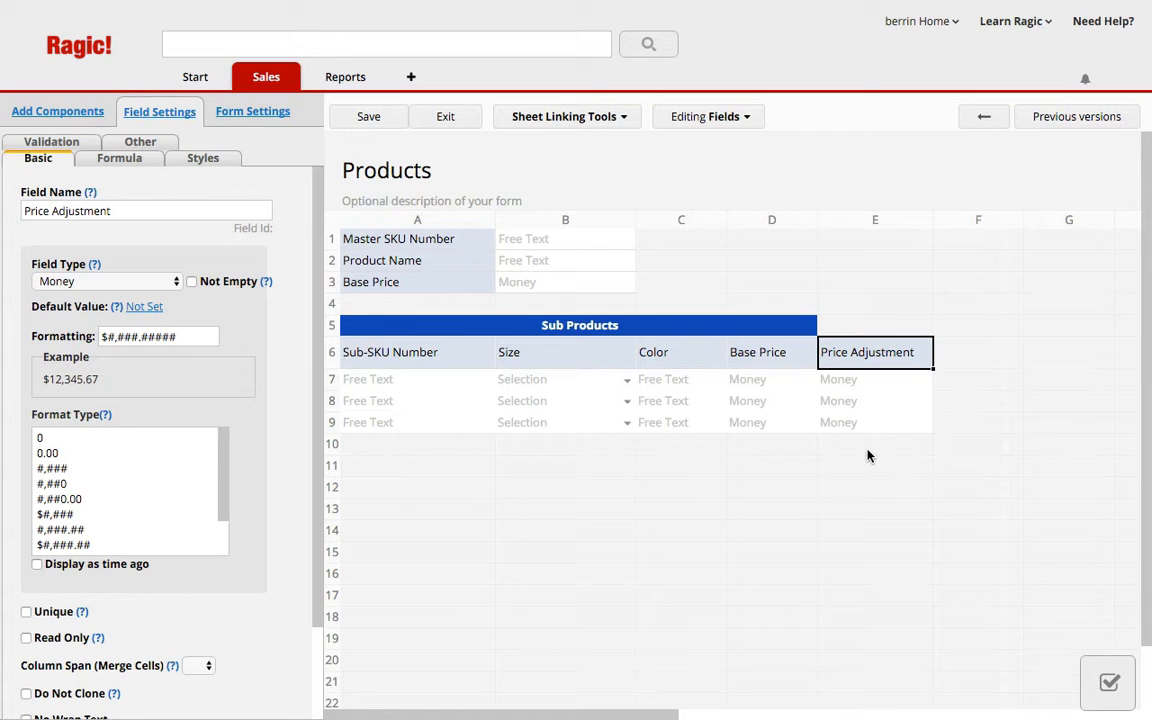
click(116, 210)
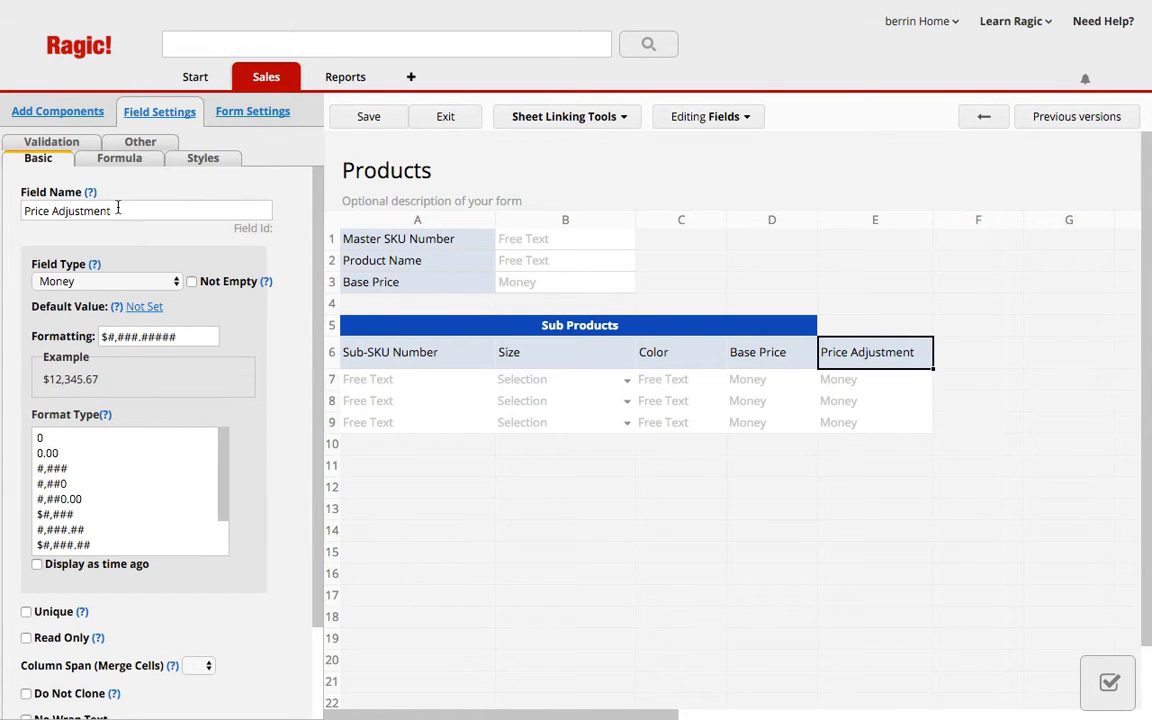
click(120, 158)
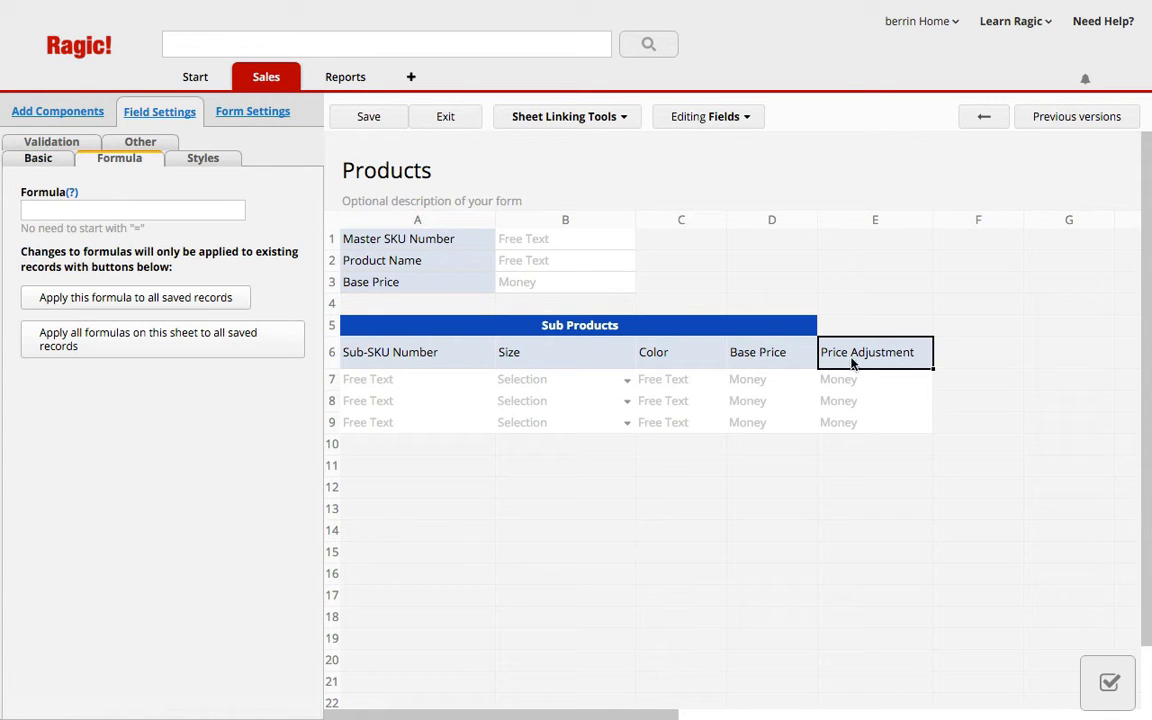
mouse_move(1004, 358)
text(Sub Product Price)
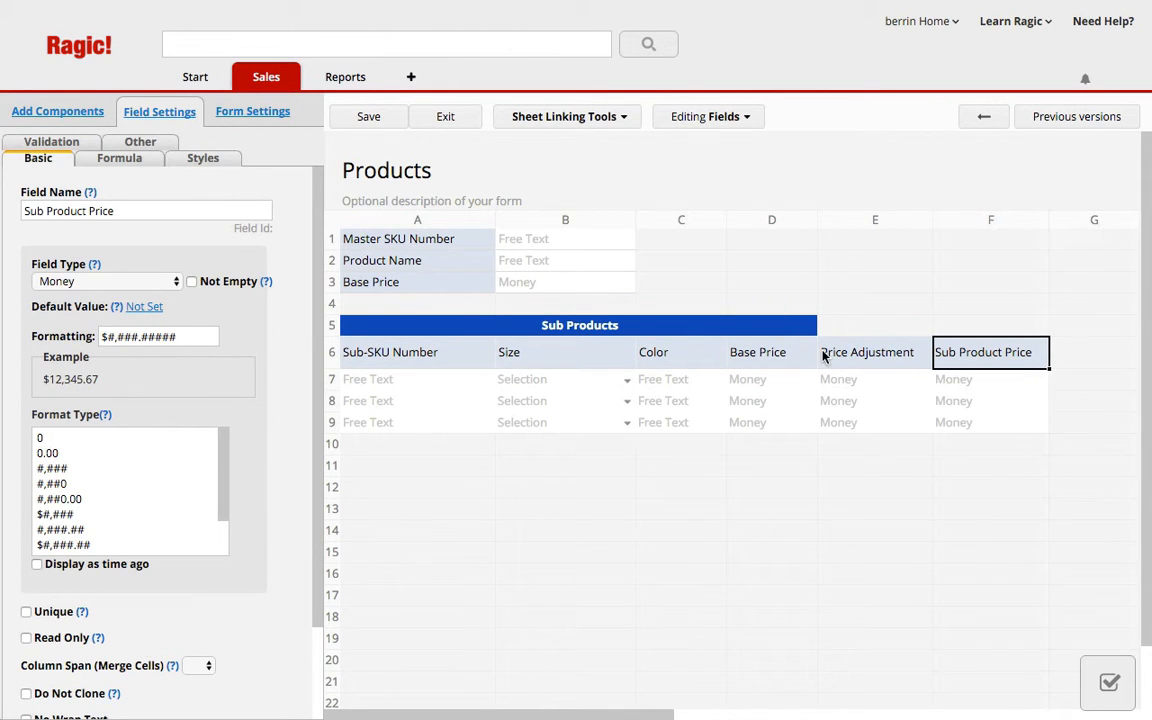
mouse_move(992, 352)
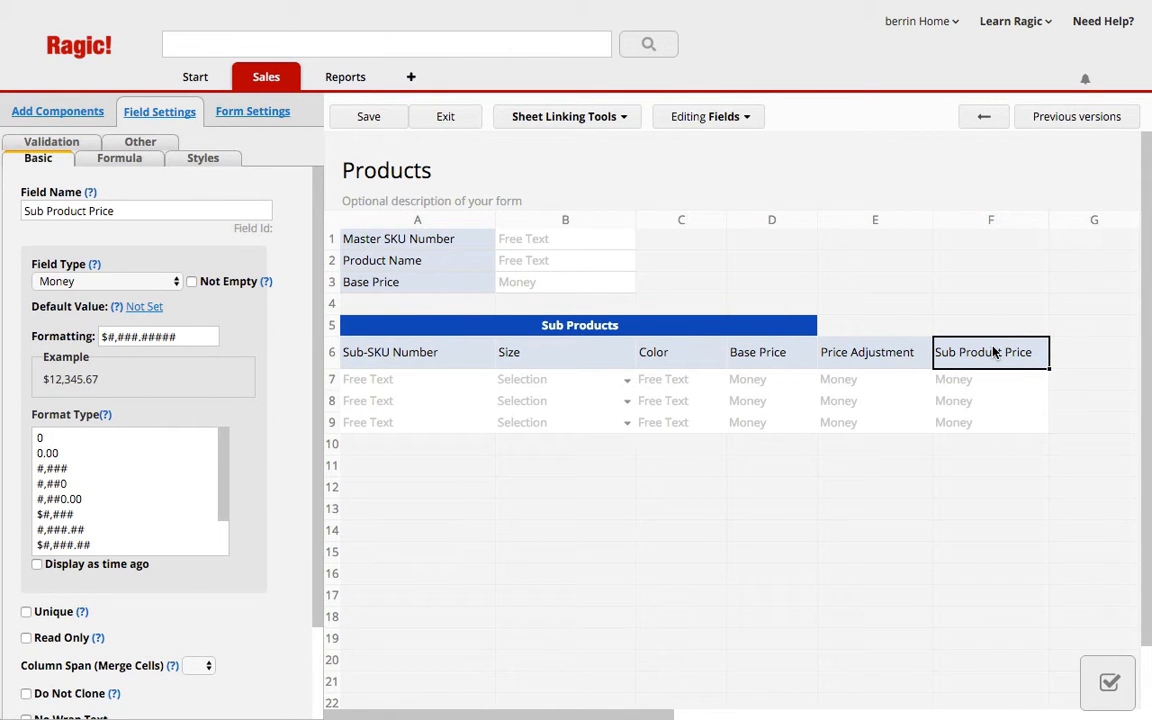
mouse_move(750, 372)
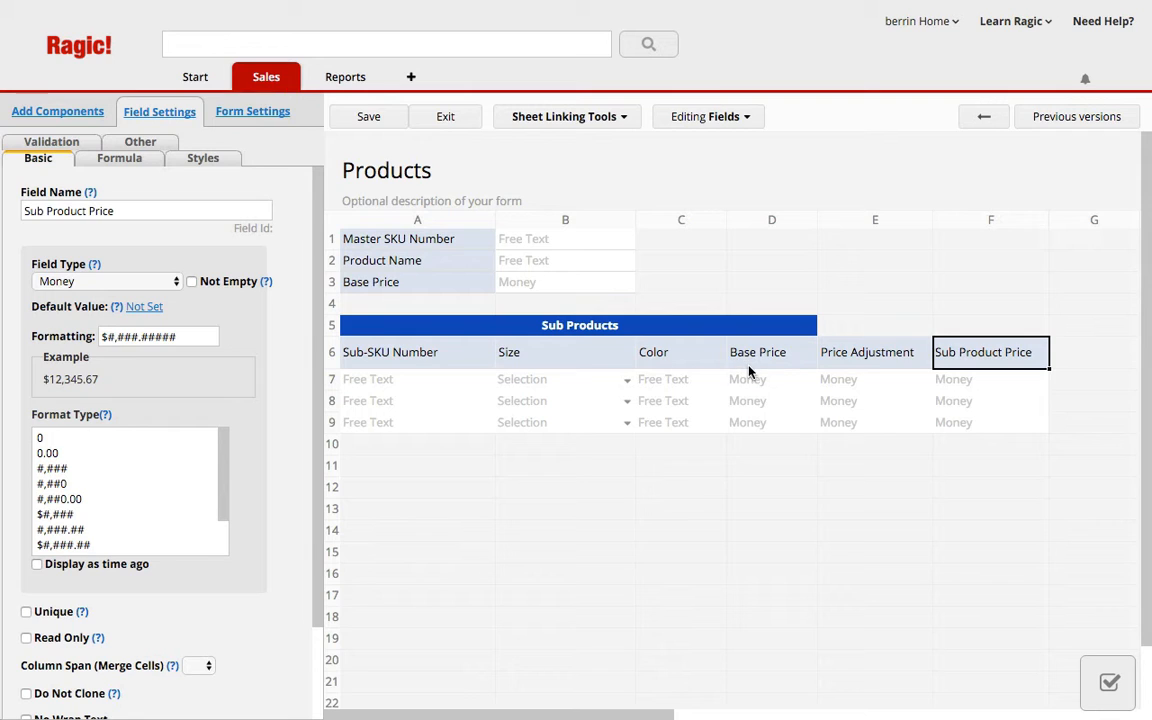
mouse_move(872, 372)
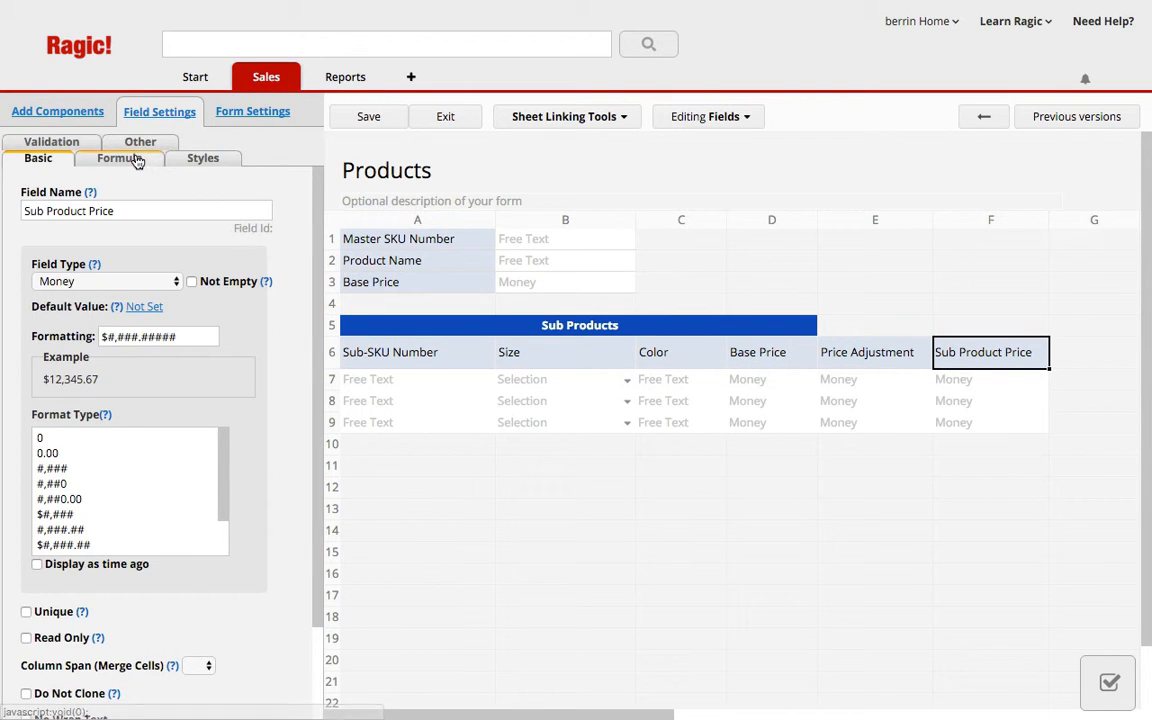
Give Sub Product Price the formula D6+E6 and select the Sub Products banner to widen its column span.
click(120, 158)
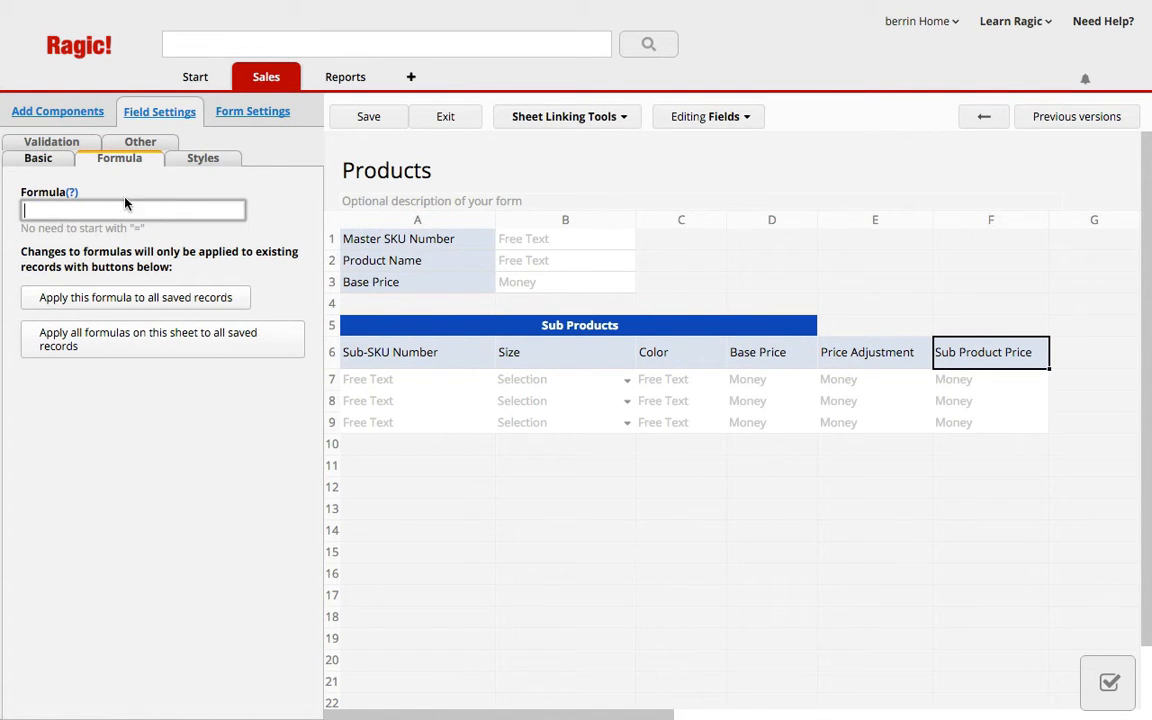
text(D6+)
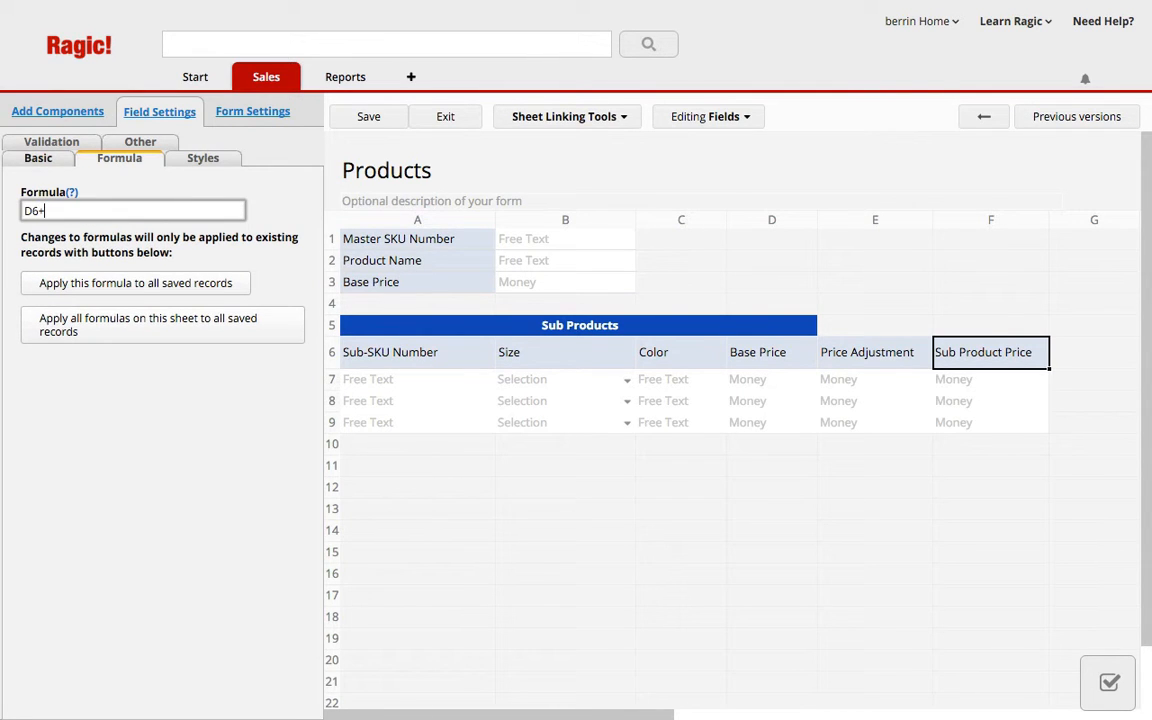
text(E6)
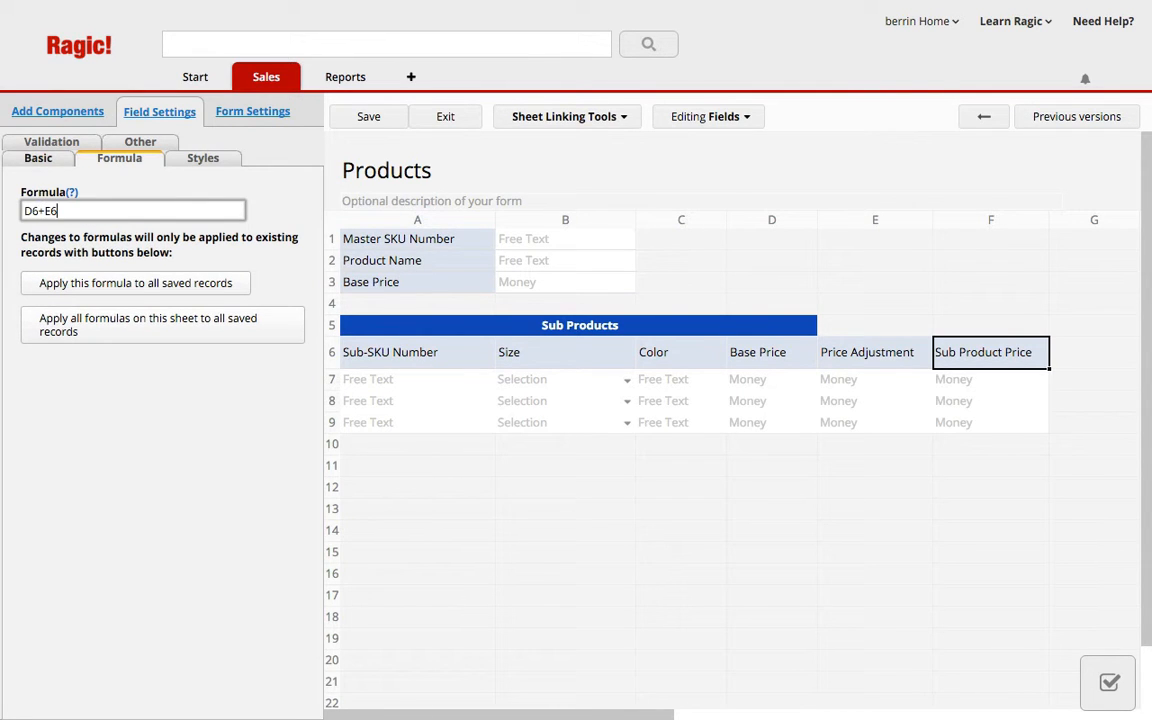
click(368, 116)
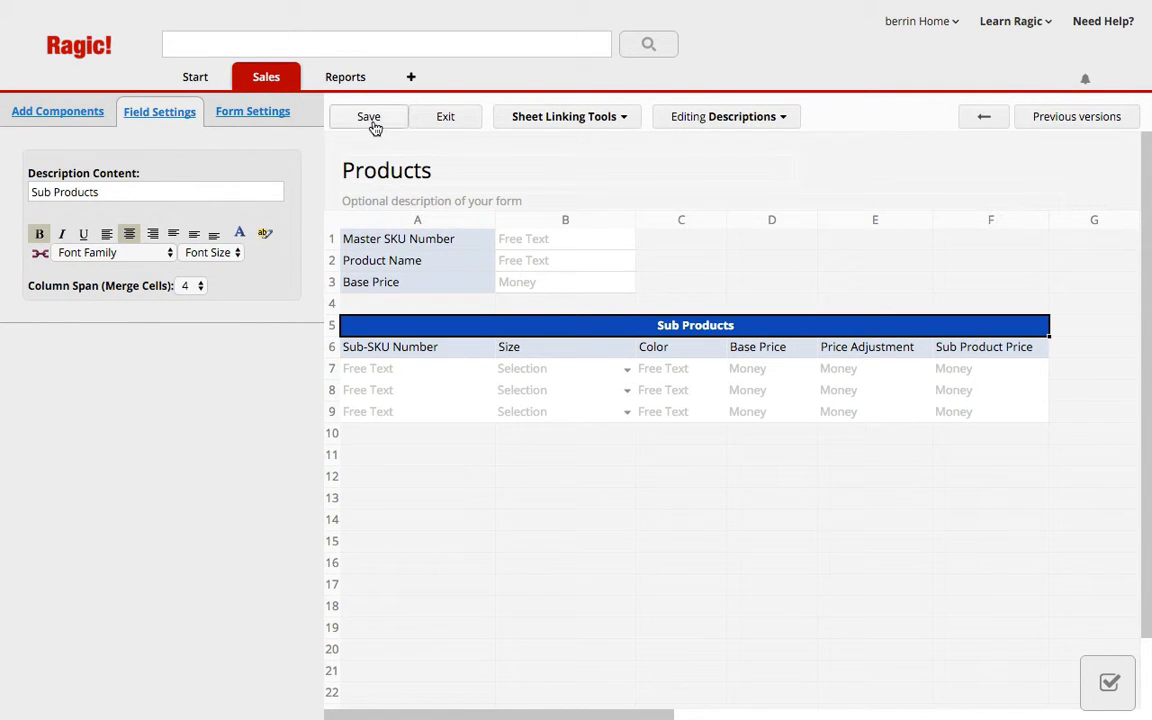
Save the form design and enter a Base Price of 20 for the Polka dot dress.
click(368, 116)
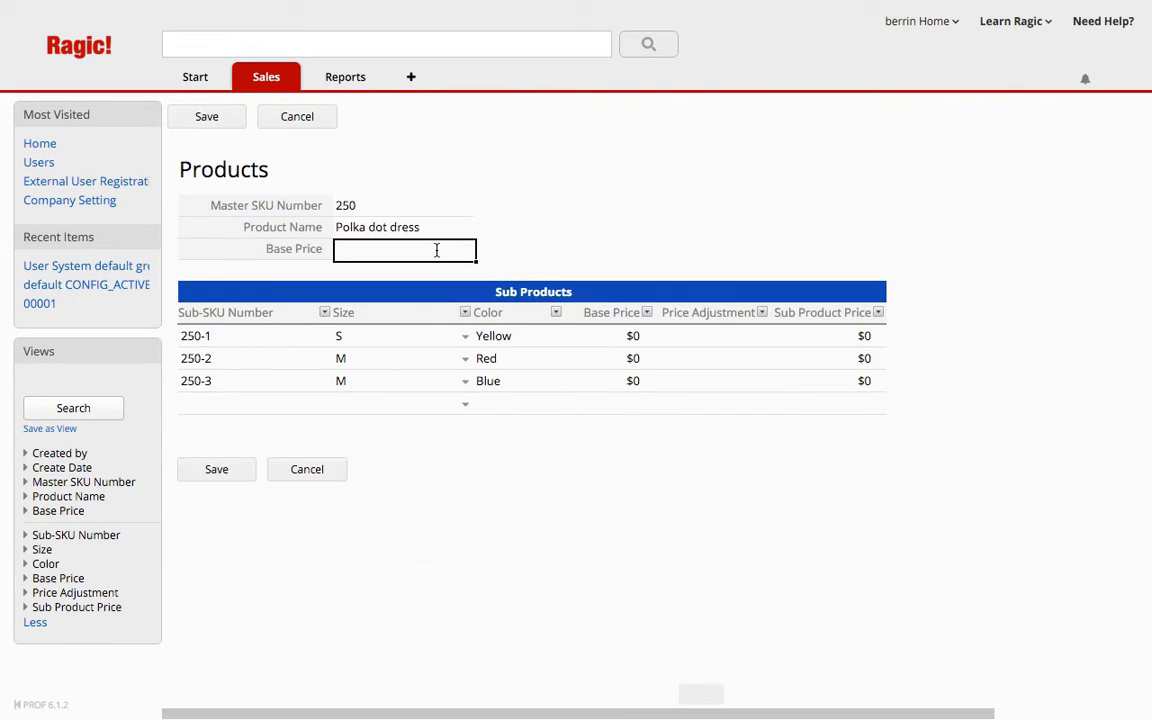
text(20)
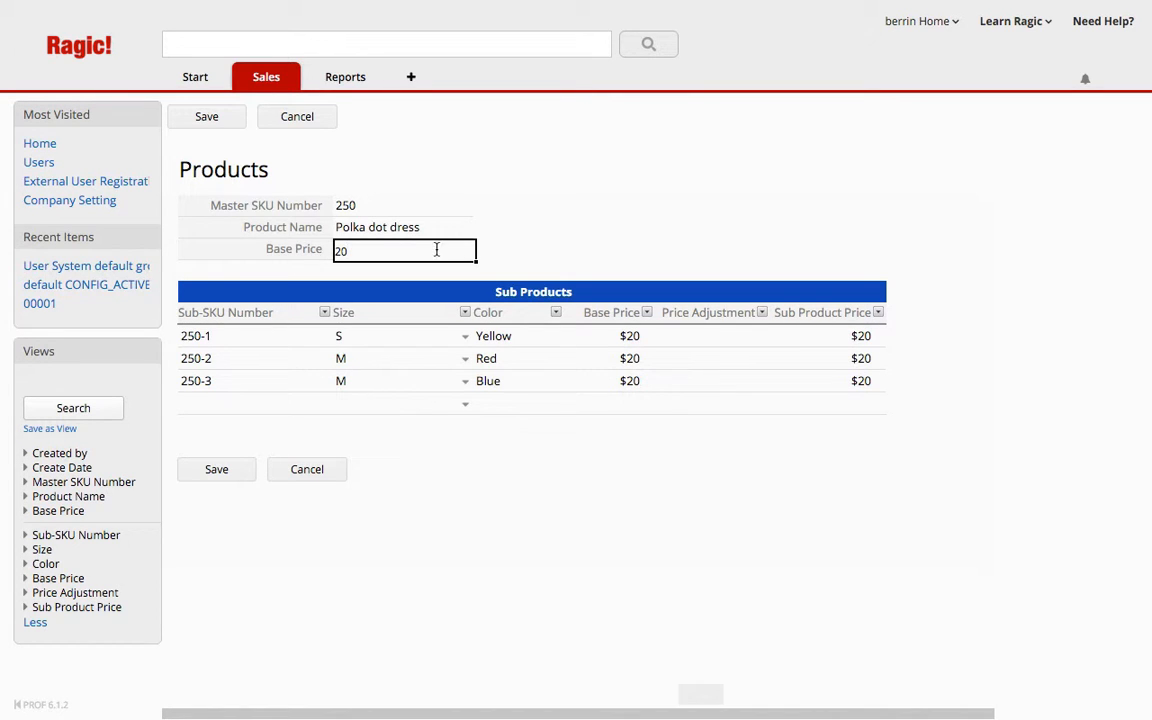
mouse_move(856, 376)
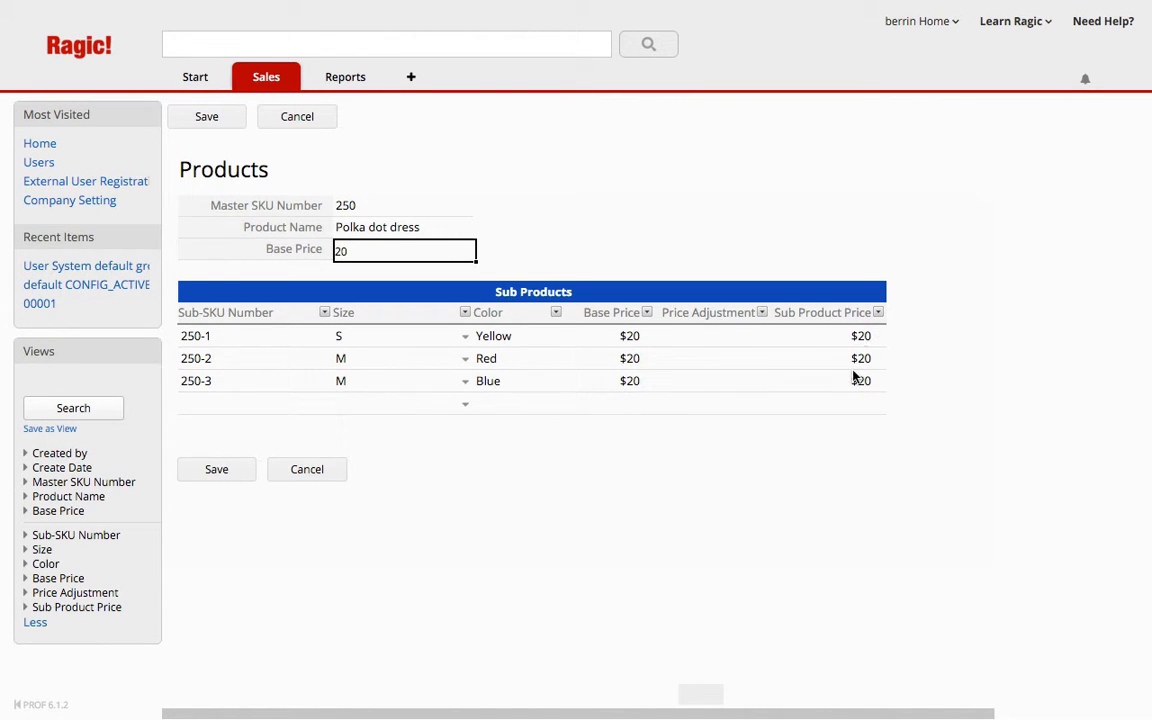
mouse_move(844, 384)
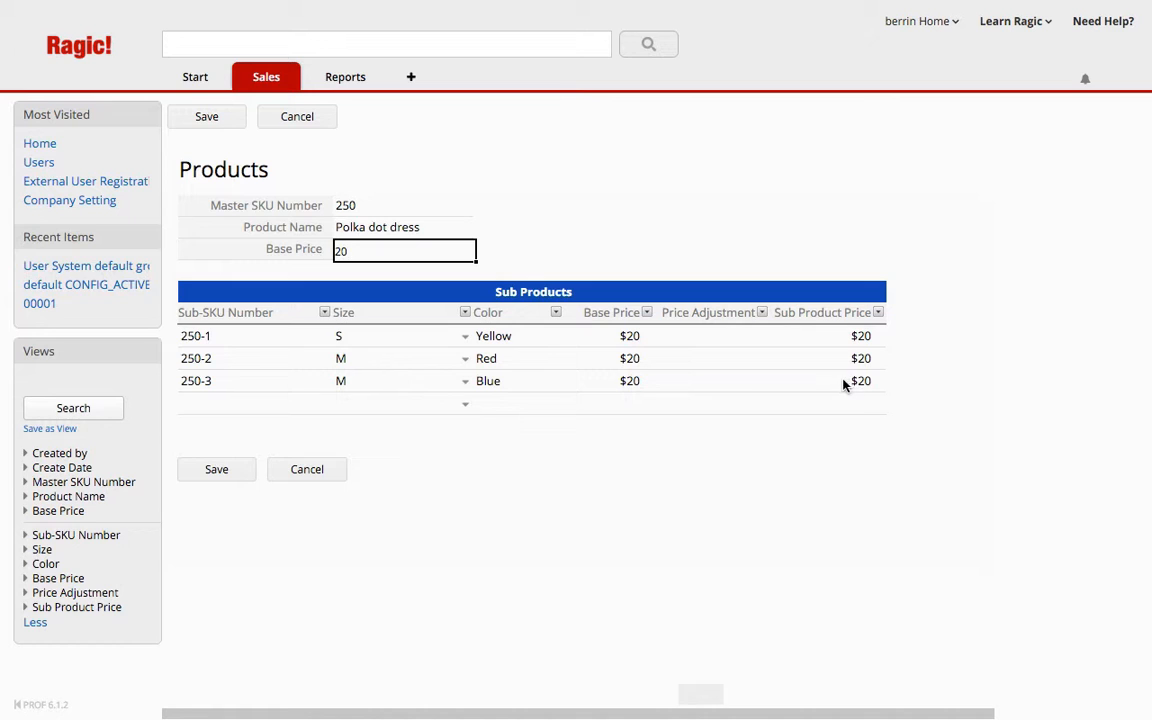
Enter price adjustments of -3 for 250-1 and +1 for 250-3, giving $17 and $21 sub product prices.
click(712, 336)
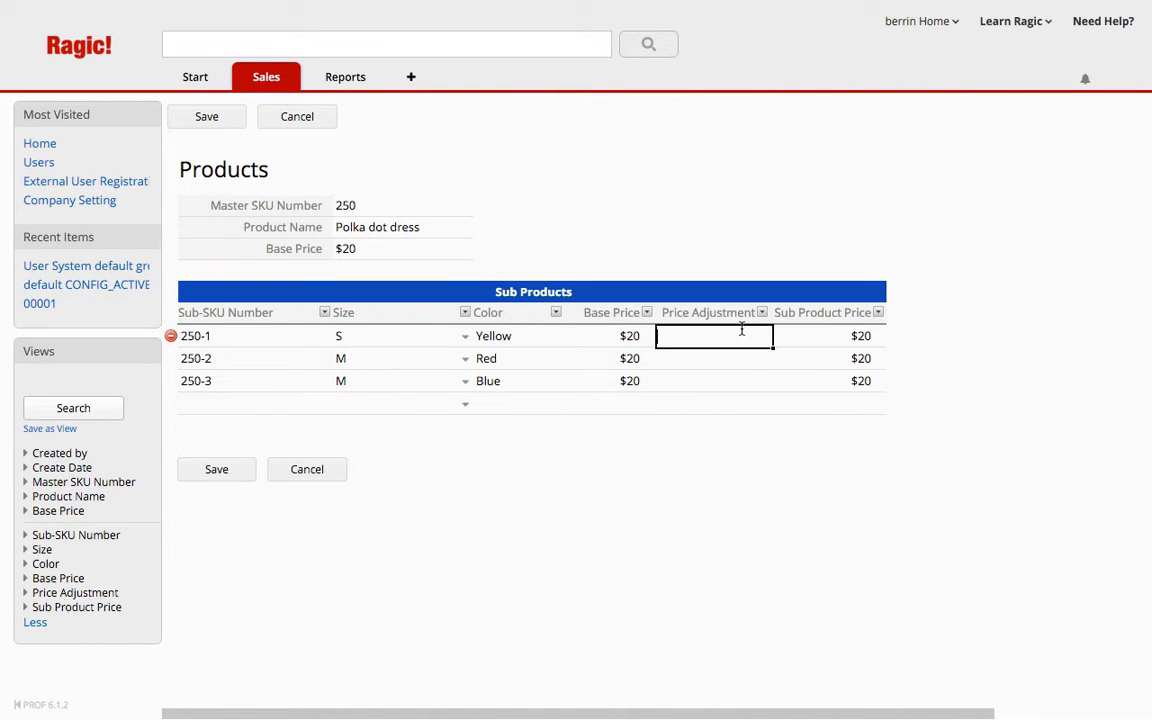
text(-3)
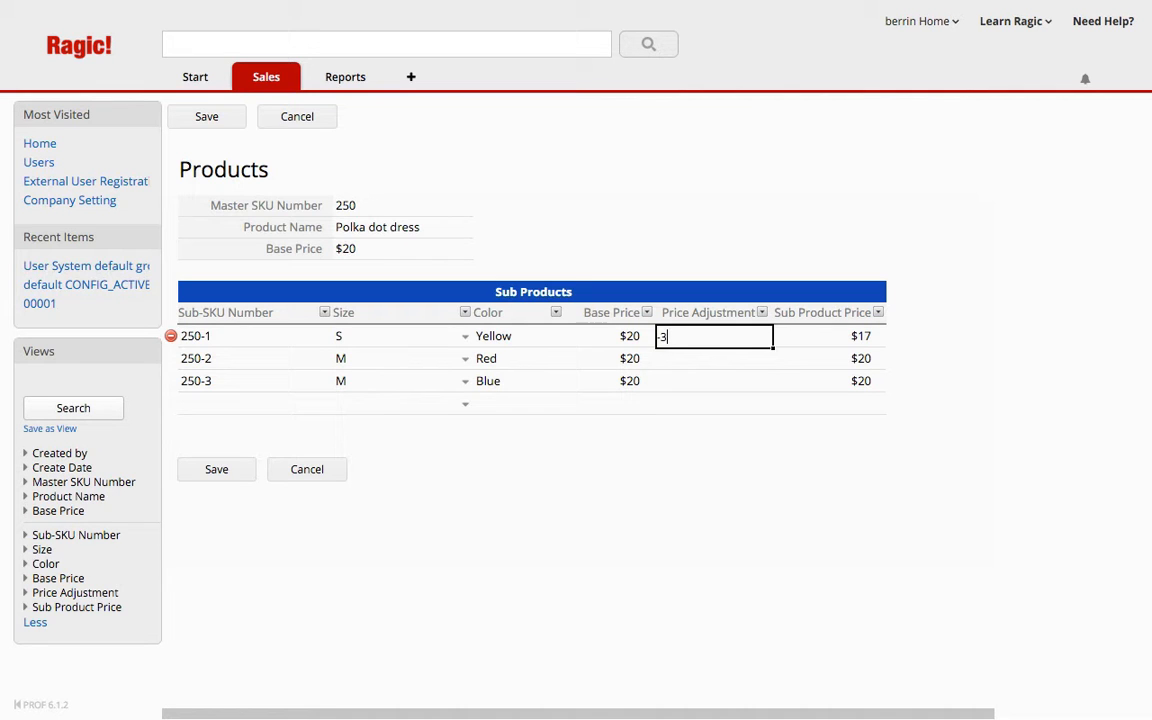
click(712, 380)
text(+)
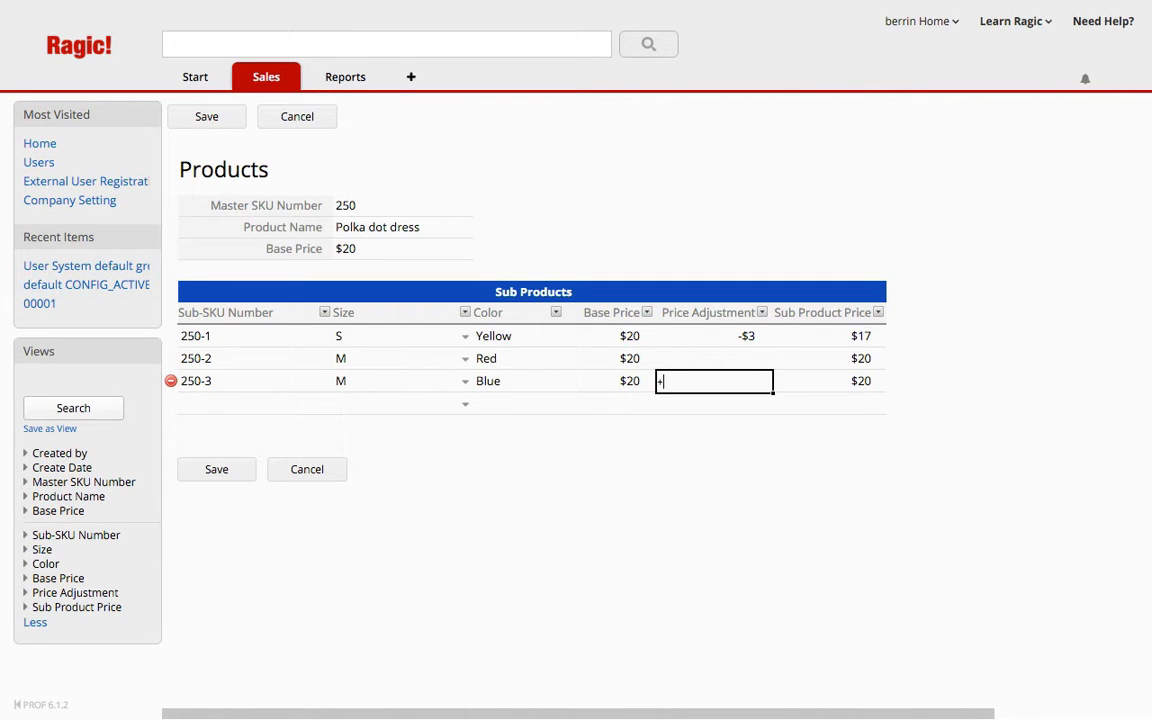
text(1)
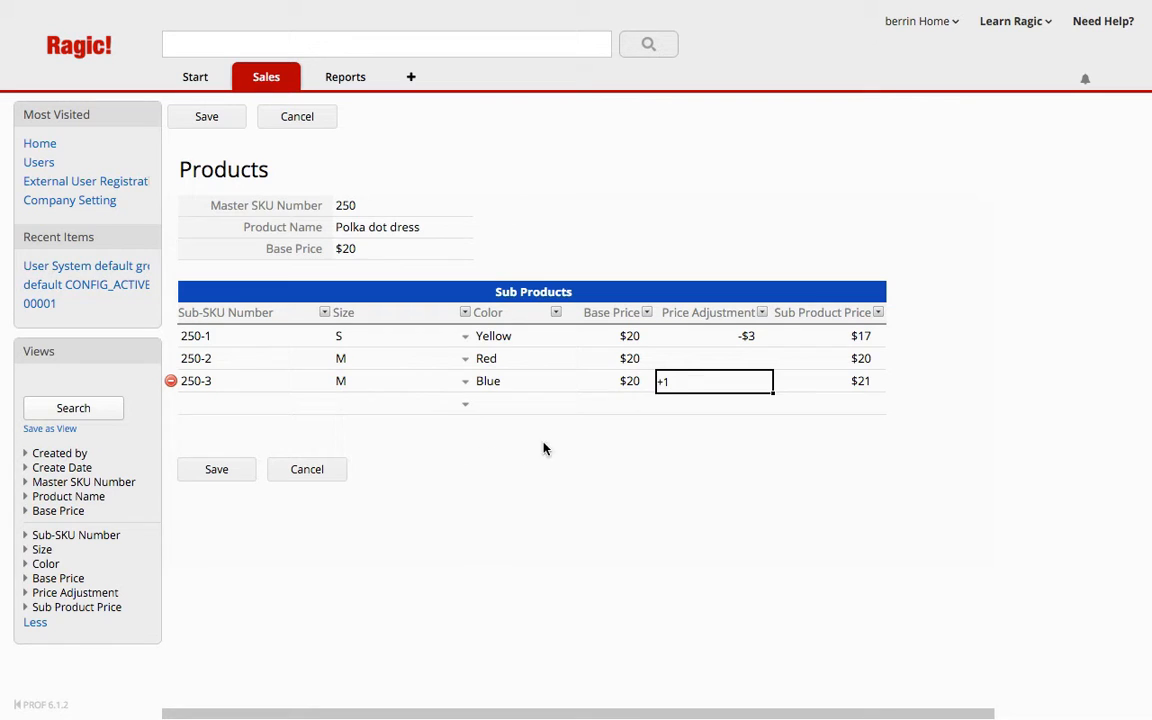
mouse_move(764, 396)
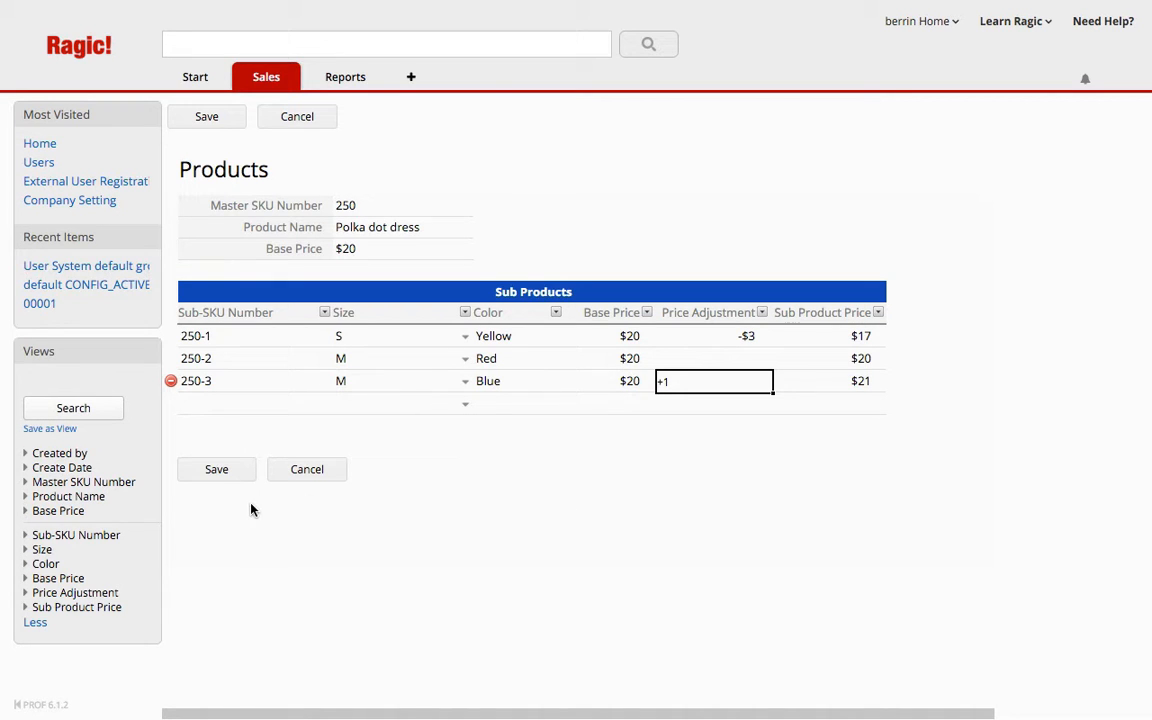
Save product 250 with its sub-products, dismiss the confirmation and reopen the Products form design.
click(216, 468)
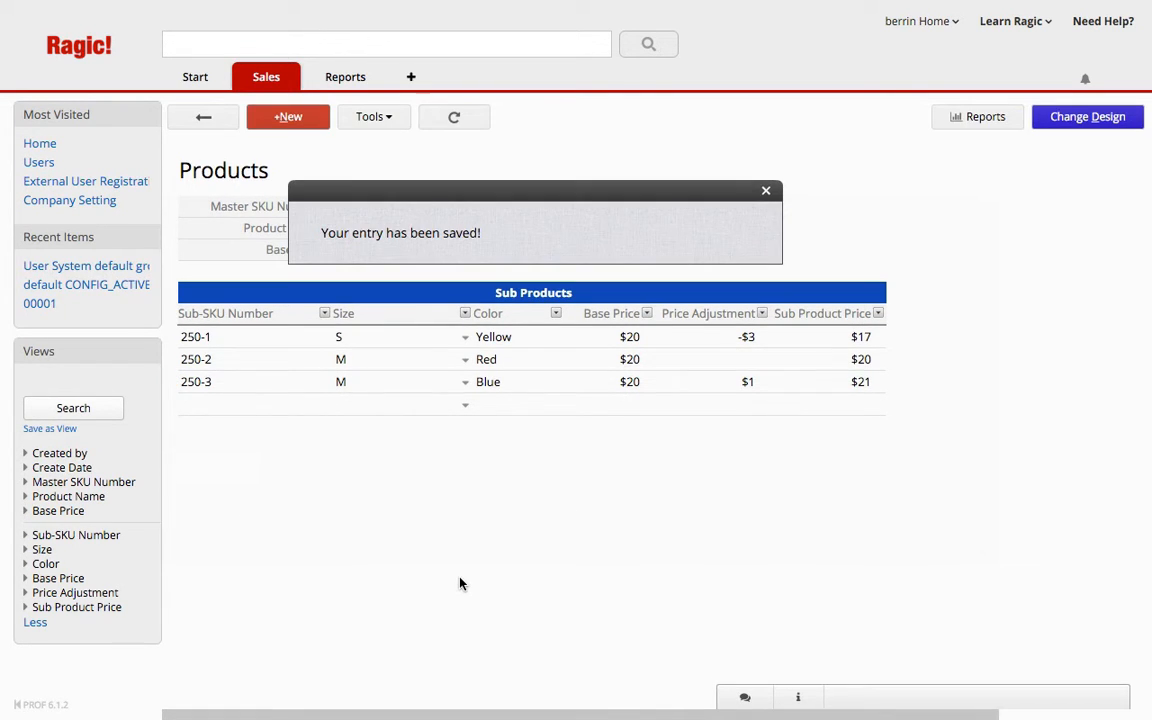
click(764, 190)
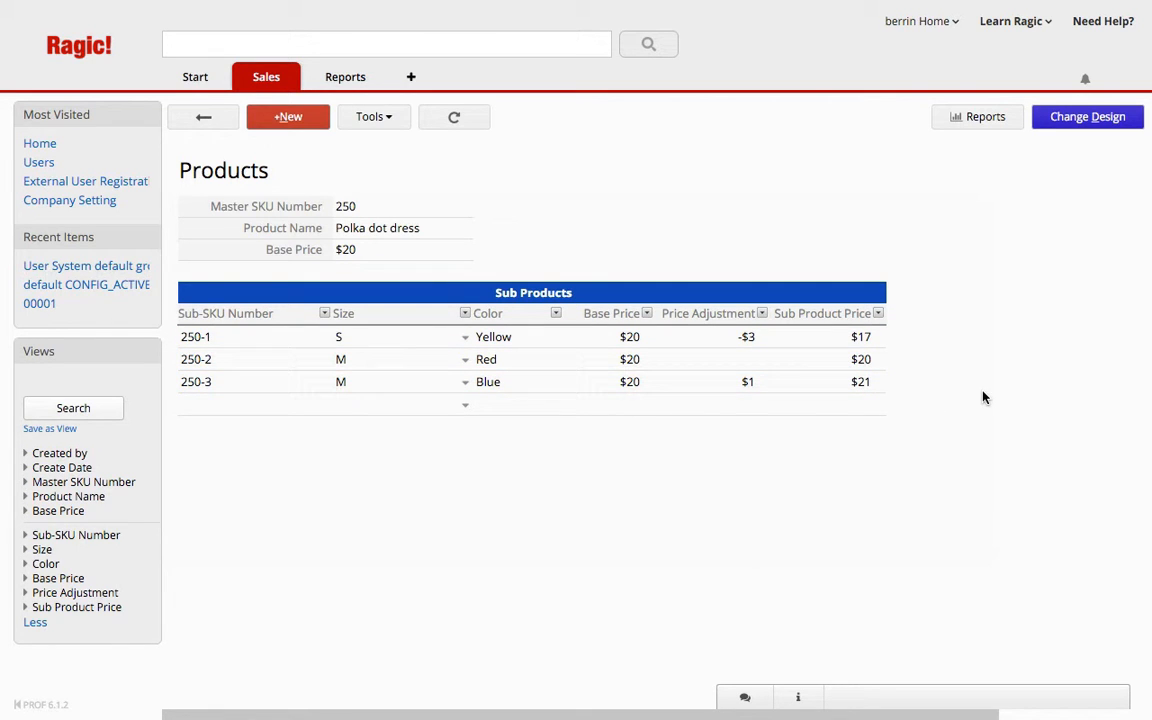
click(196, 336)
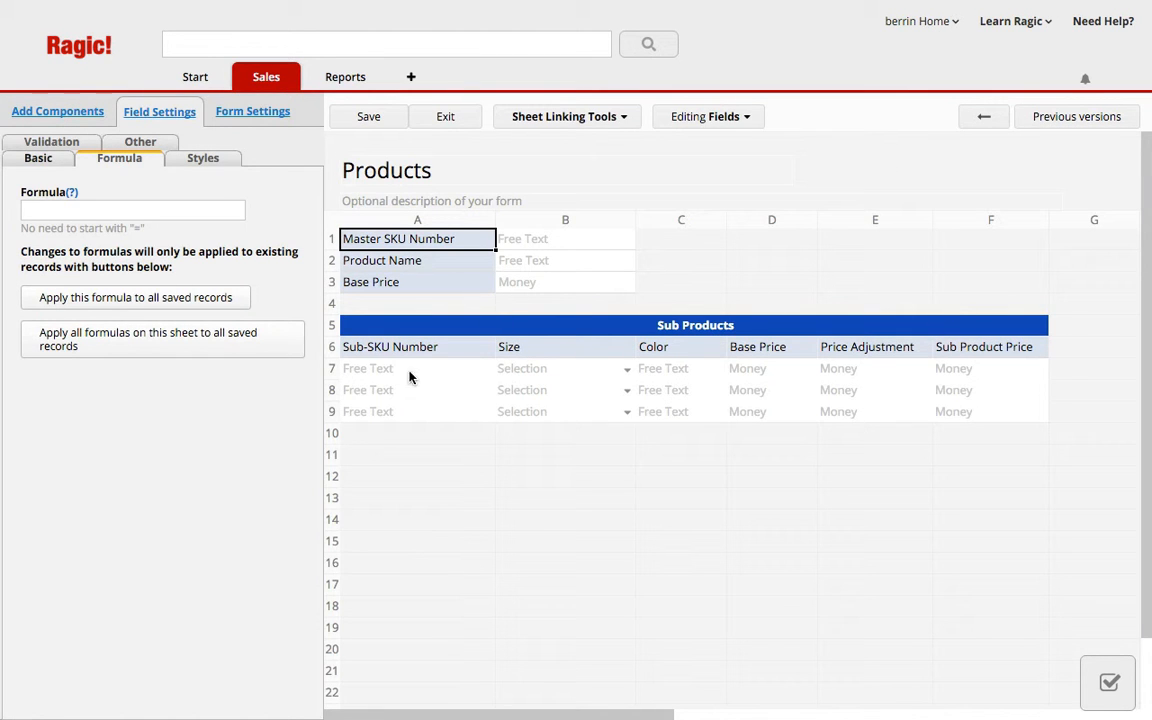
Use Sheet Linking Tools' New sheet from subtable to create the All Sub Products sheet listing 250-1 to 250-3.
click(568, 116)
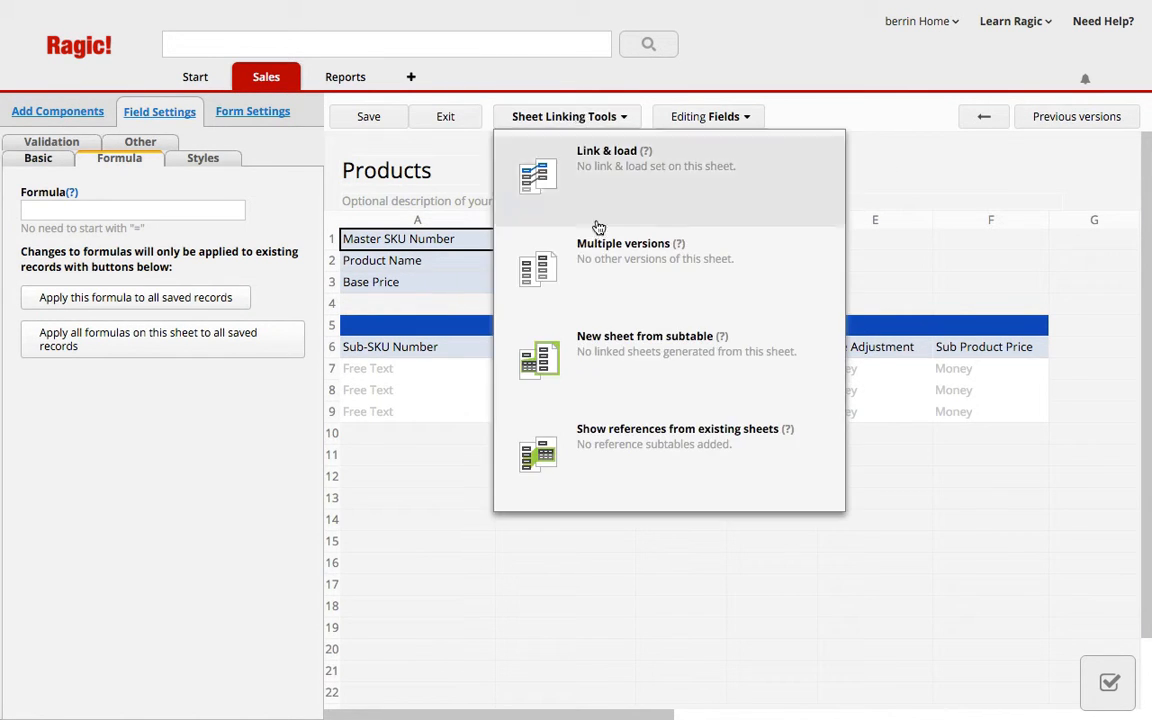
click(564, 116)
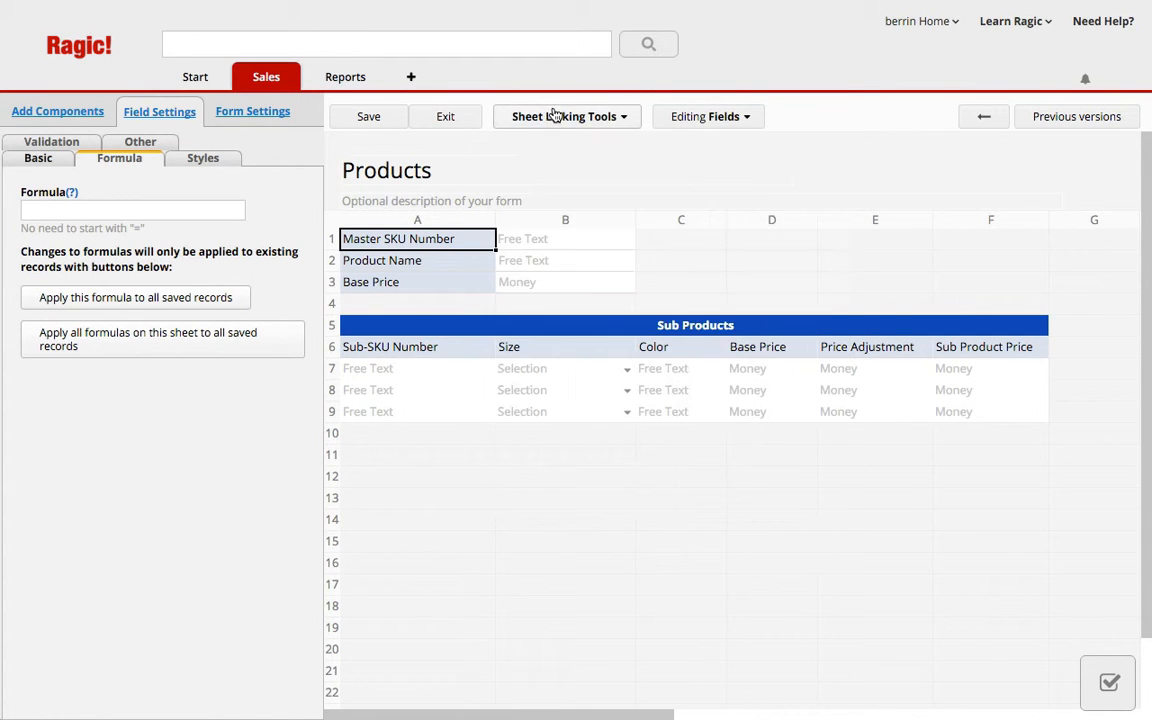
click(560, 116)
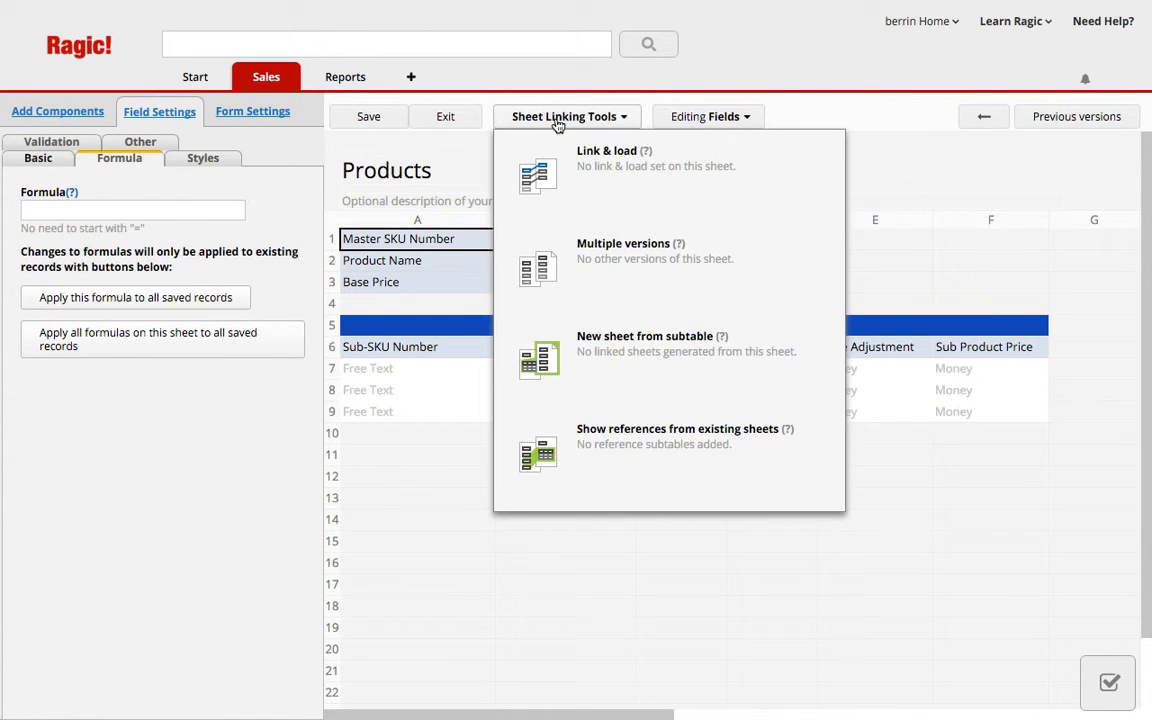
mouse_move(710, 370)
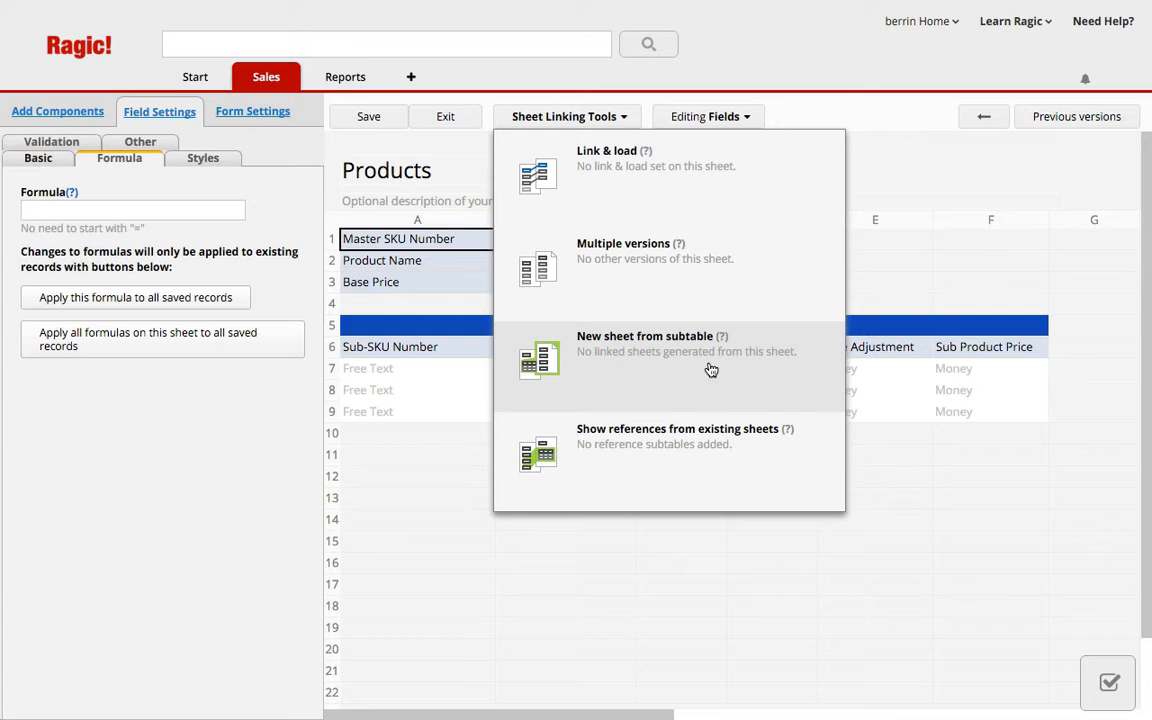
click(644, 336)
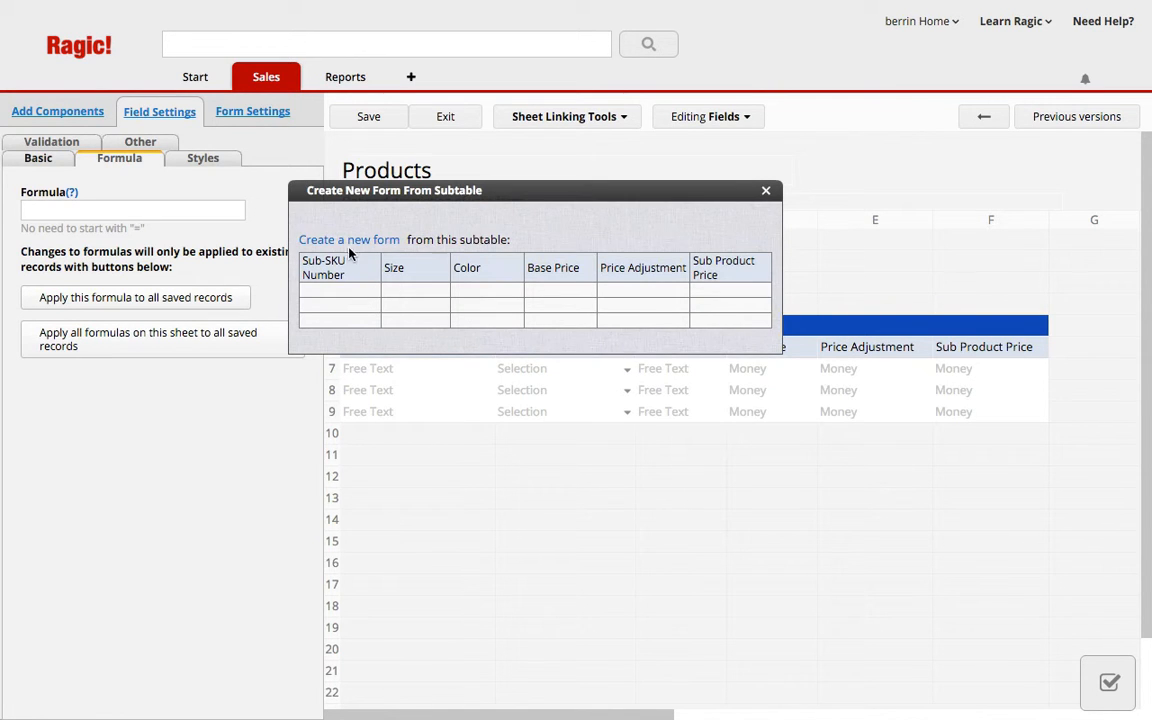
click(348, 240)
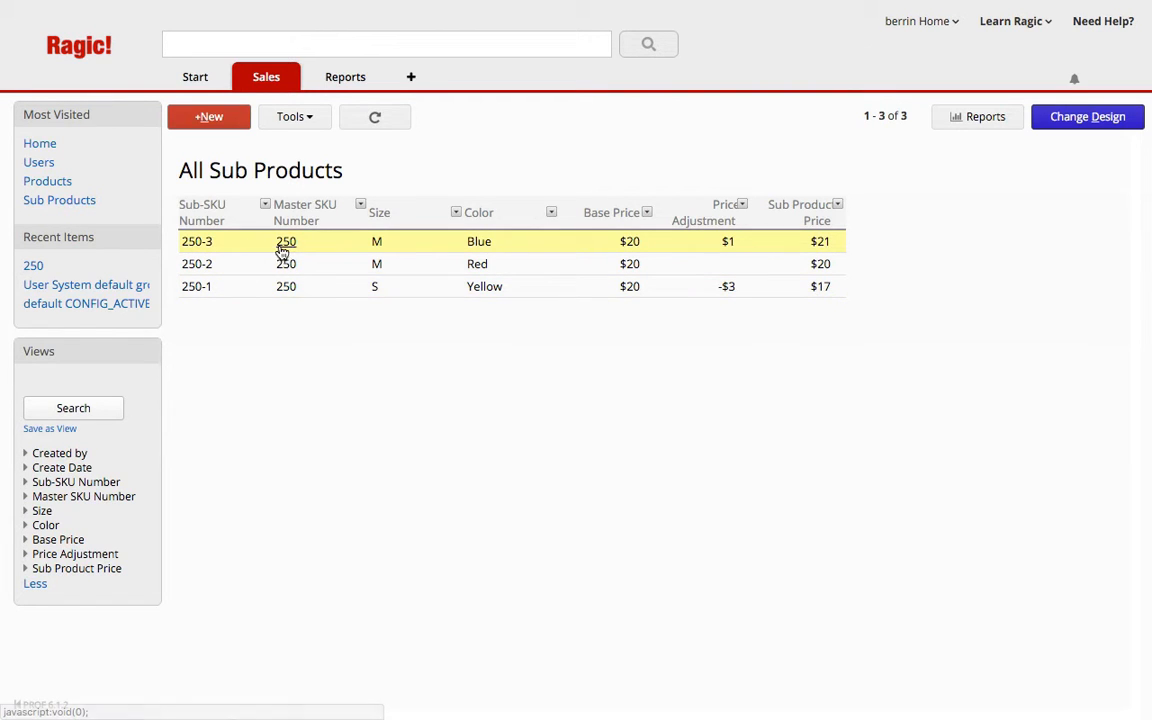
Leave the All Sub Products listing and return to the Products sheet via the Most Visited list.
click(286, 240)
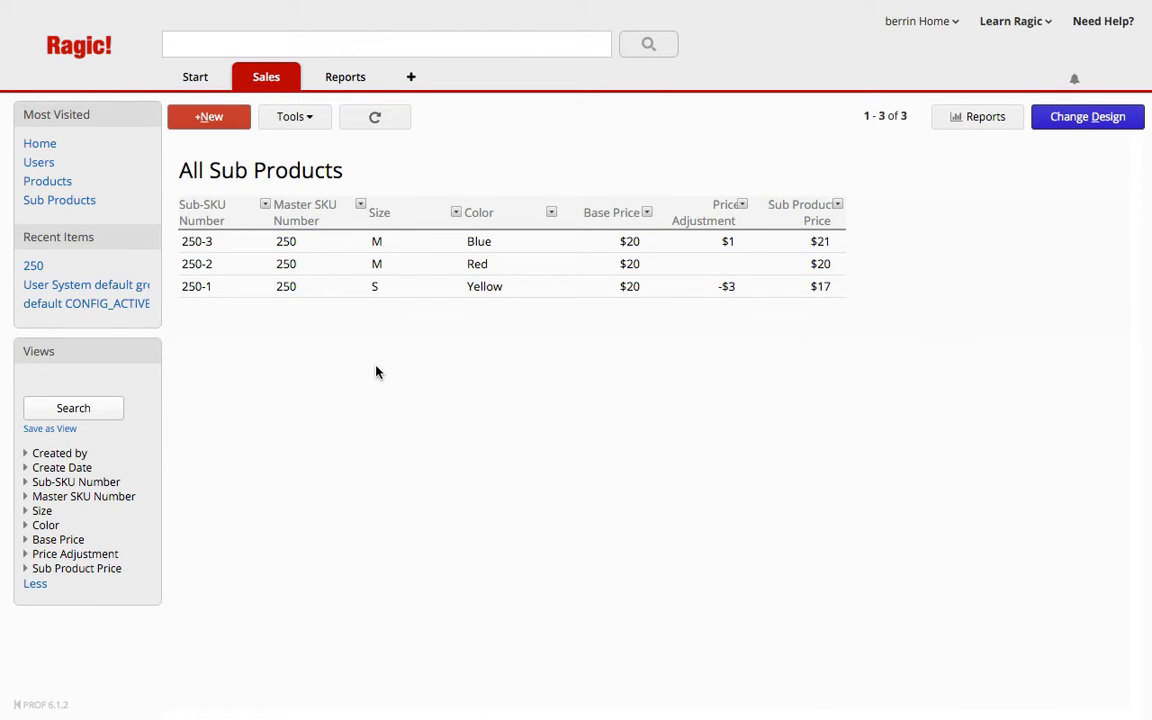
mouse_move(372, 376)
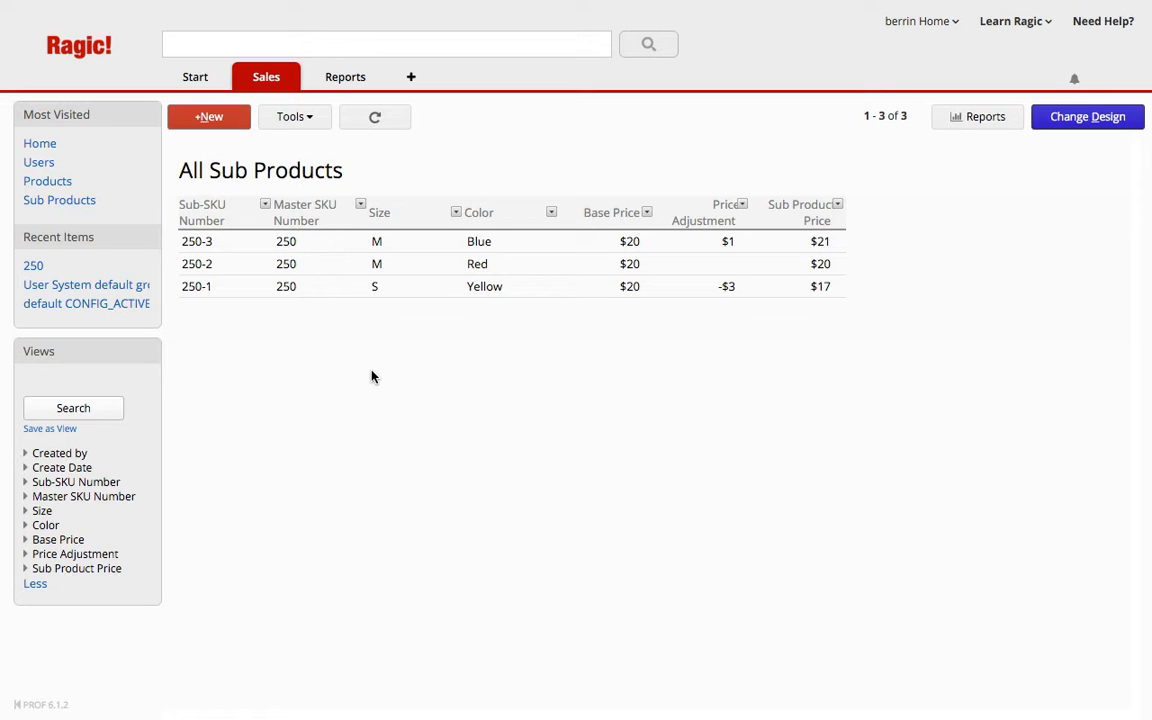
click(264, 76)
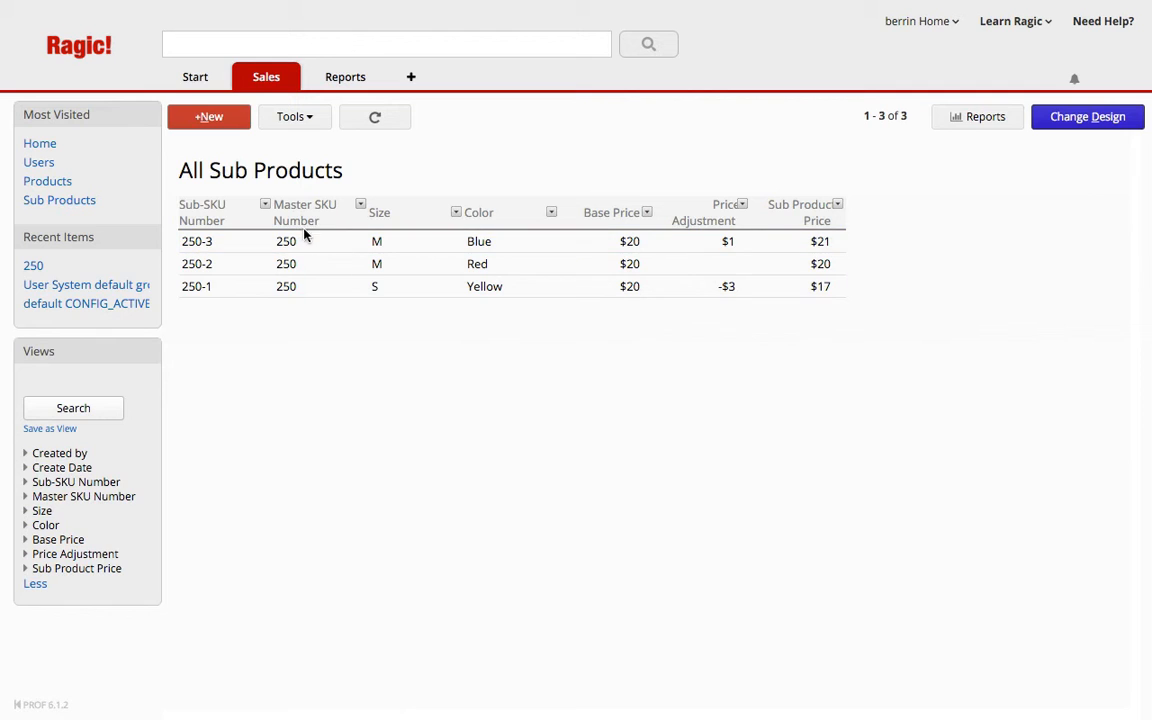
click(264, 76)
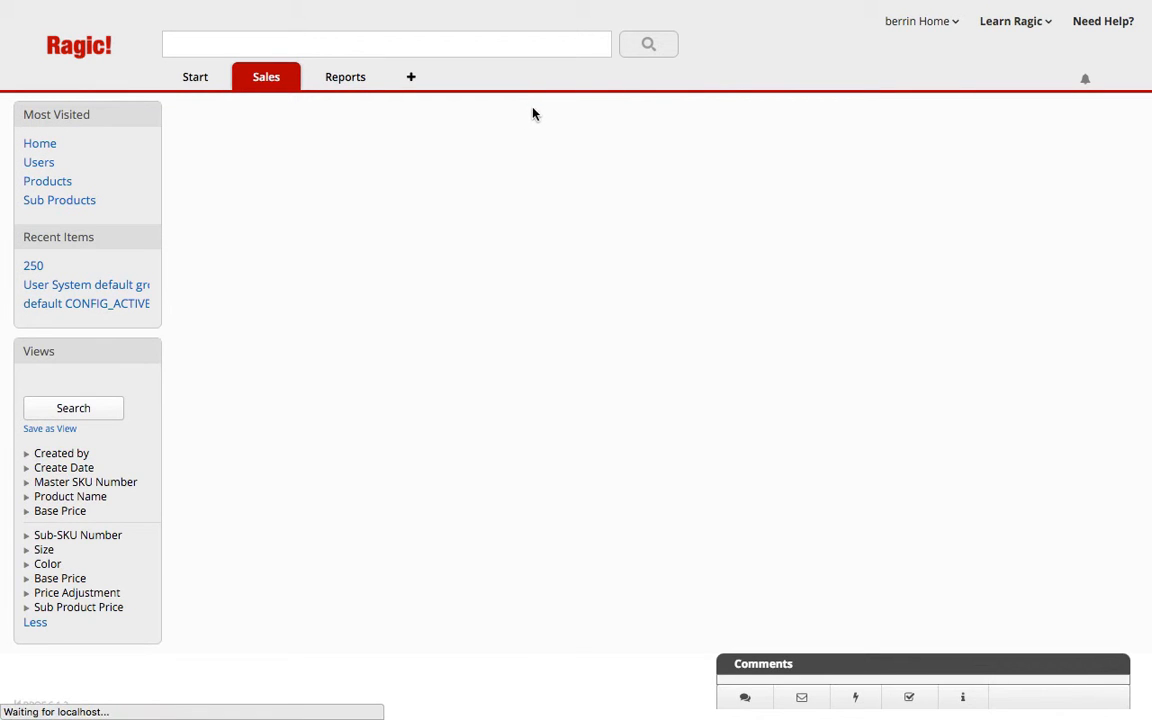
mouse_move(208, 116)
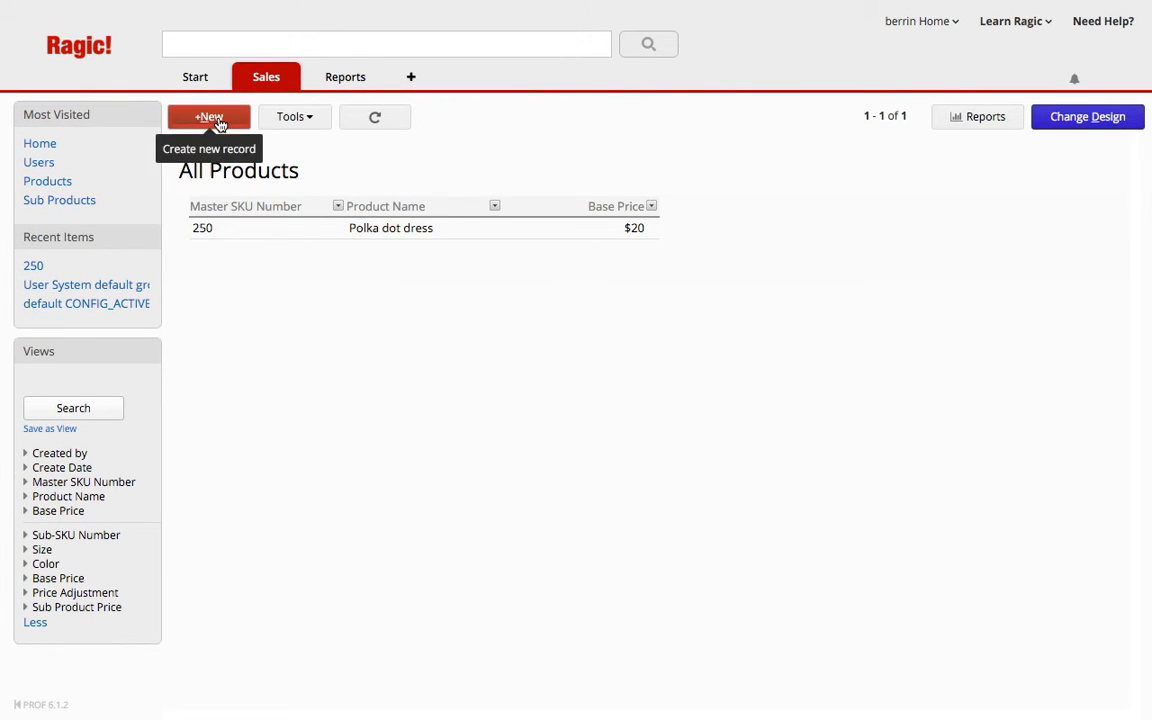
Create product 251, Long Evening Dress, with Base Price 50 and move into the Sub Products subtable.
click(208, 116)
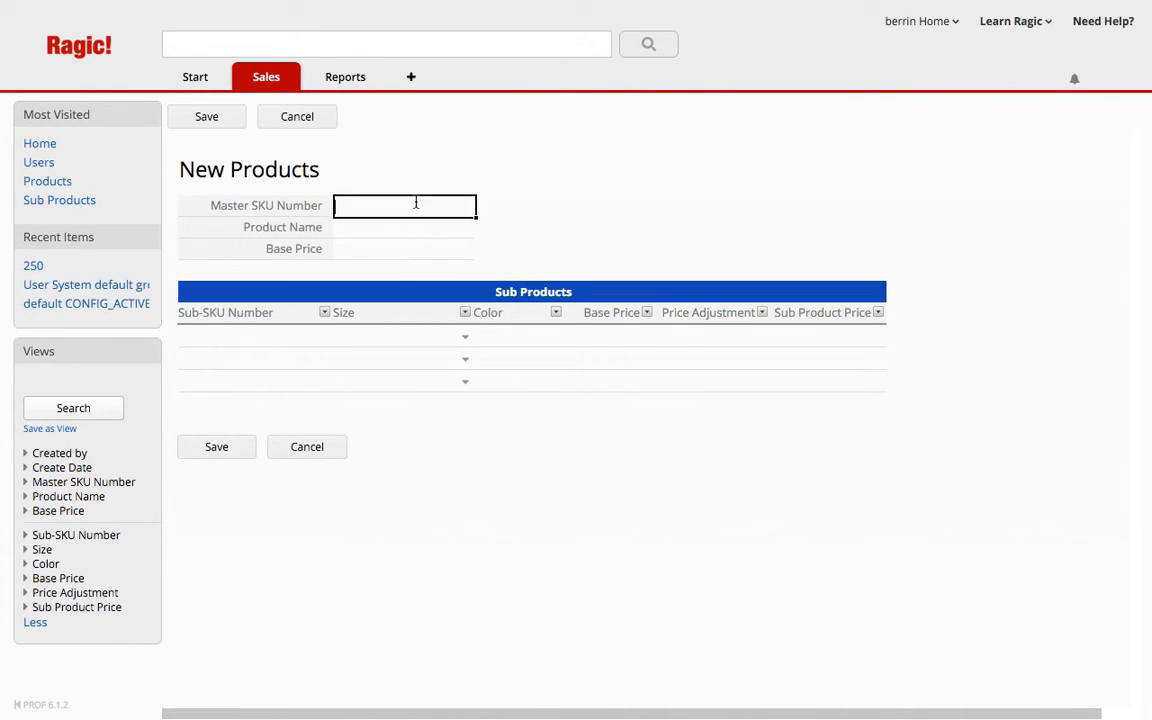
text(251)
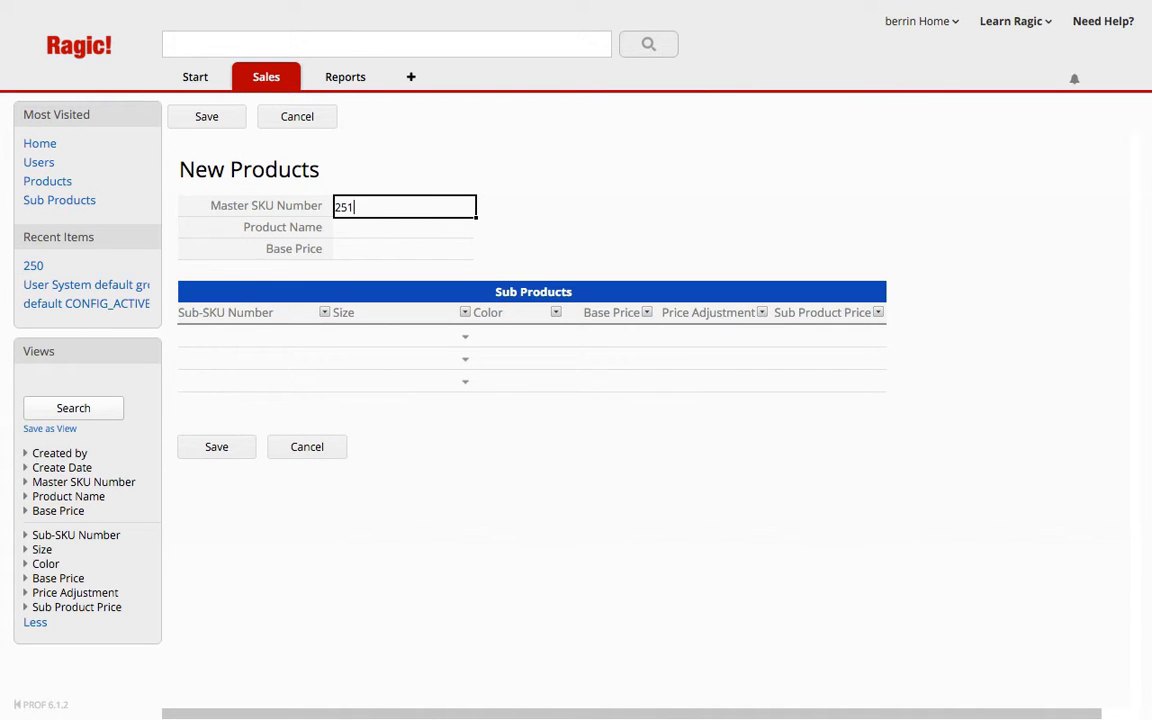
click(402, 228)
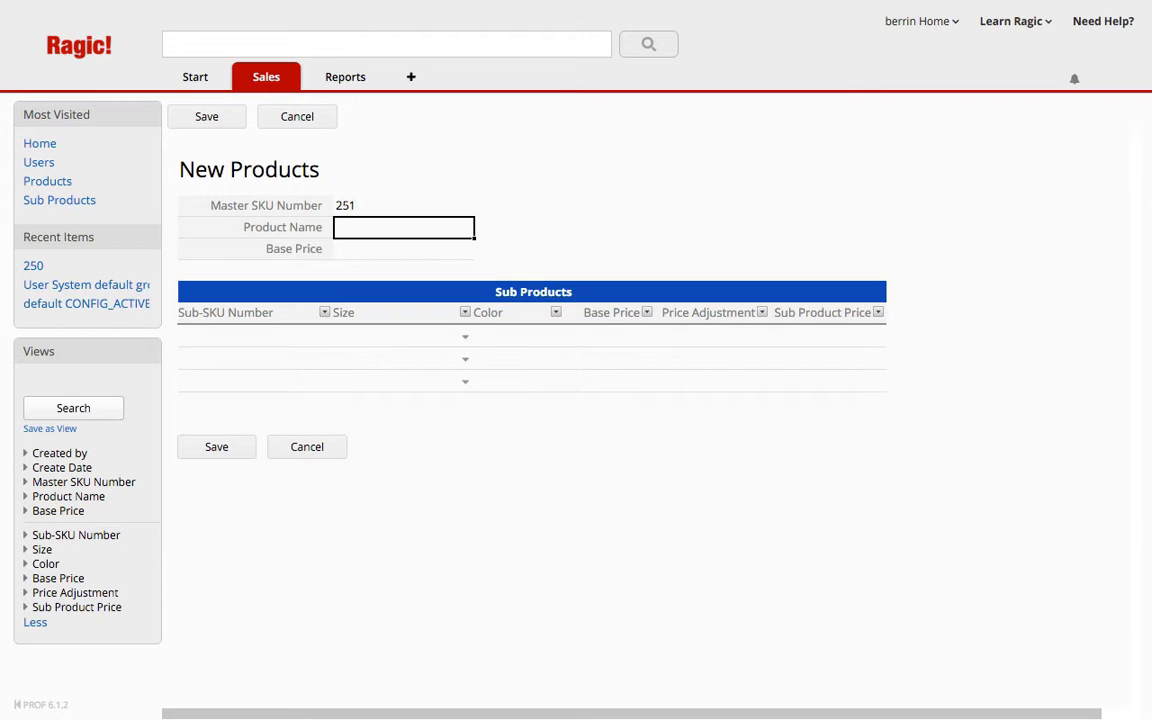
text(Long Evening Dress)
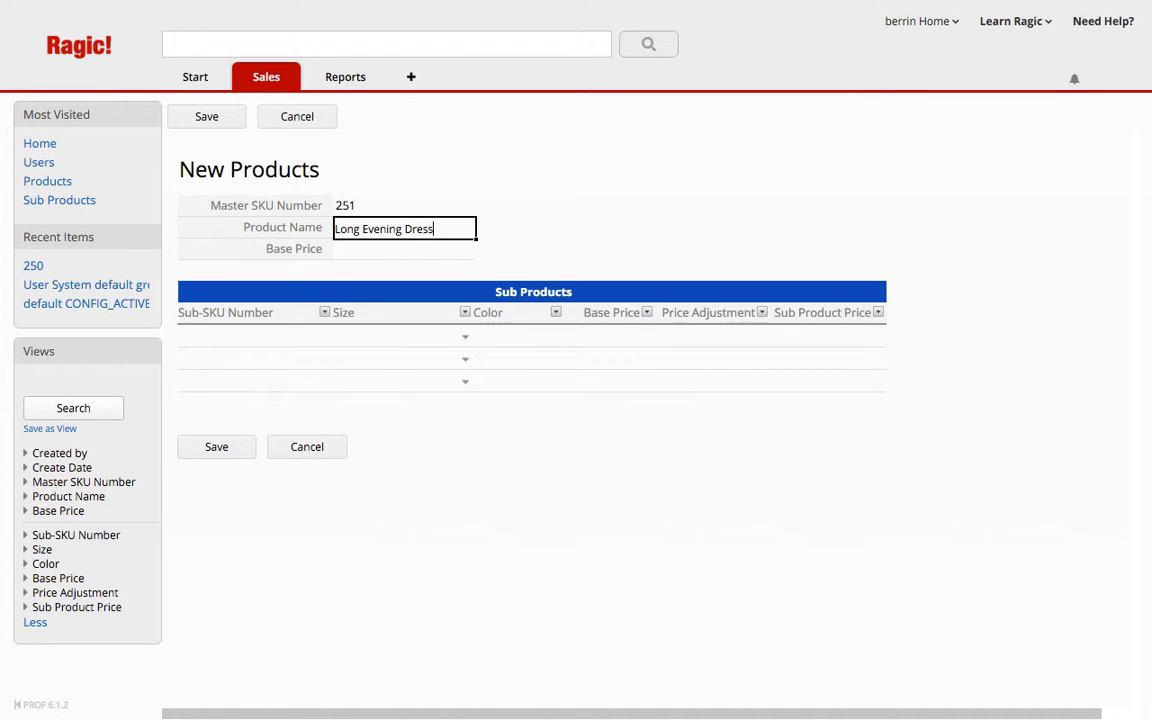
text(50)
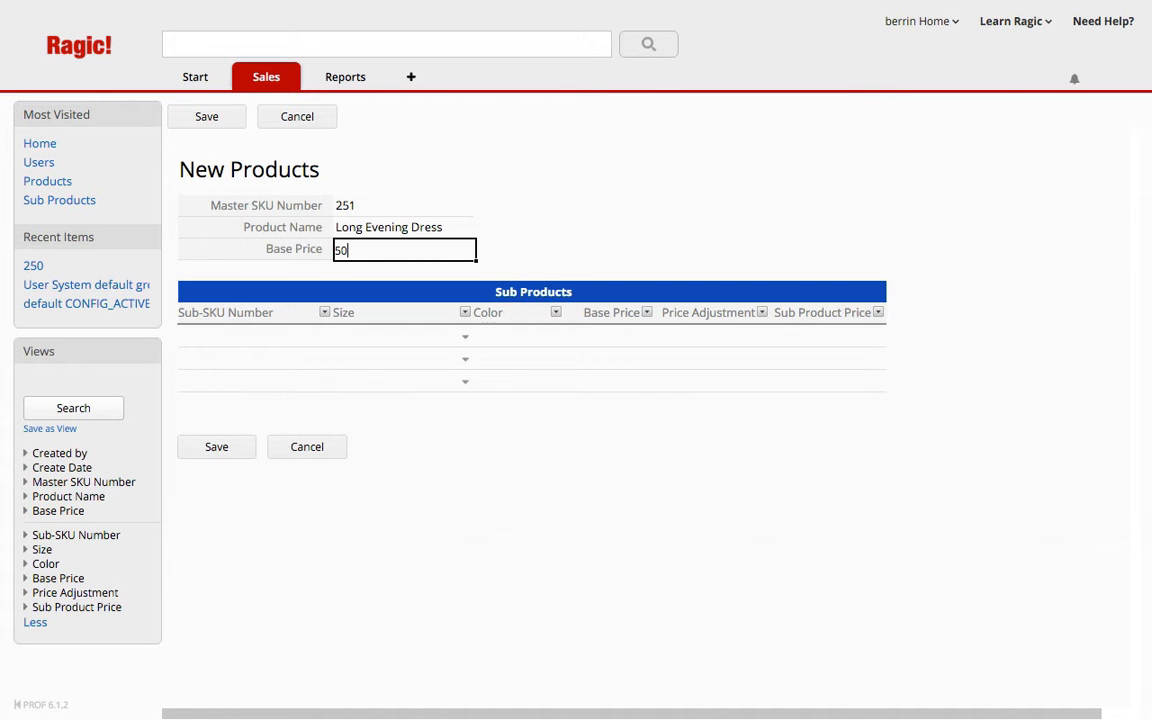
click(256, 336)
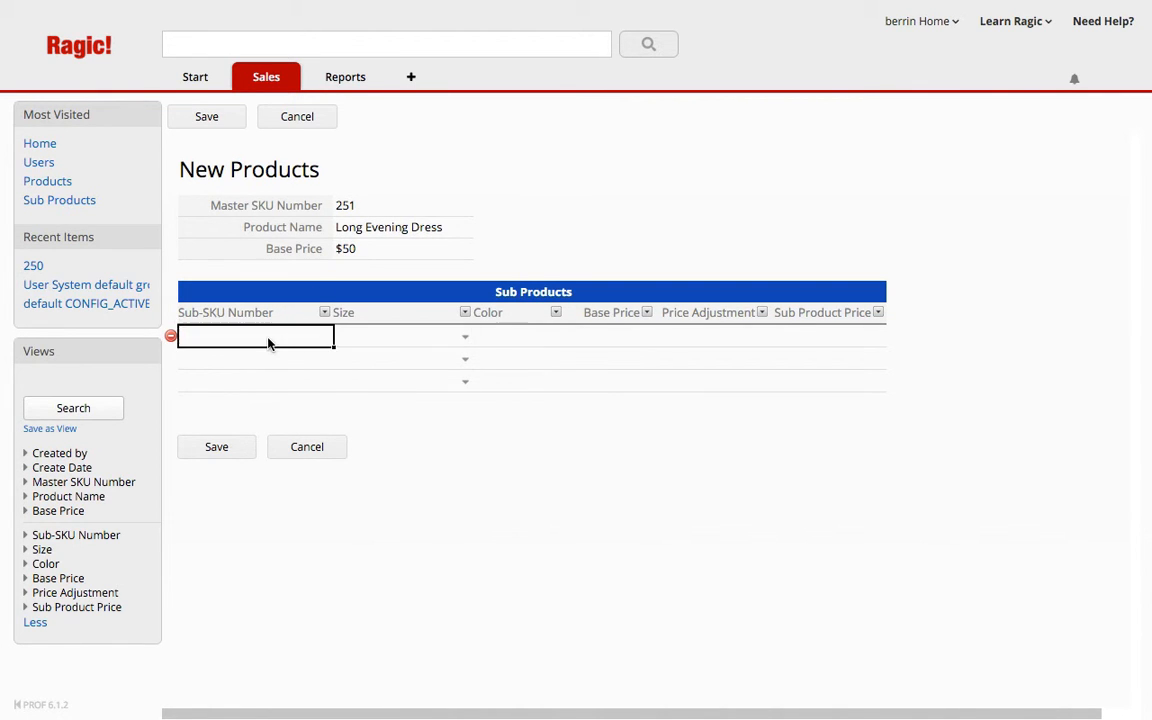
Enter sub-SKUs 251-1 through 251-4 in the Sub Products subtable, each inheriting the $50 base price.
text(251)
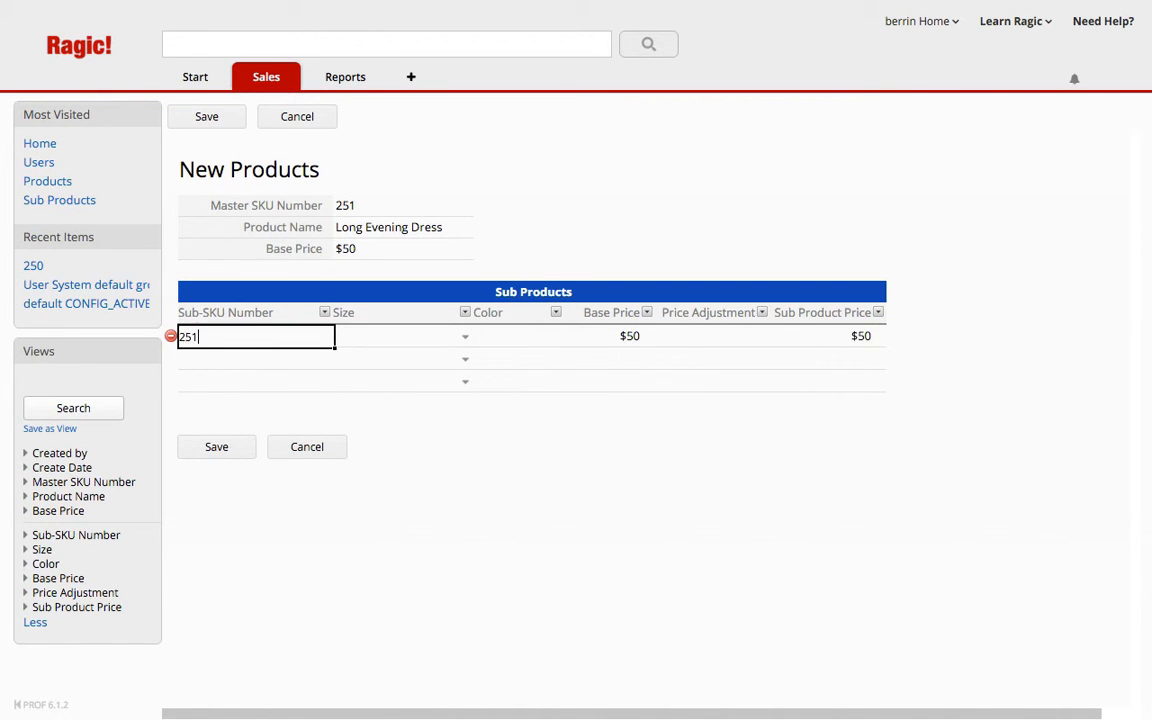
key(Enter)
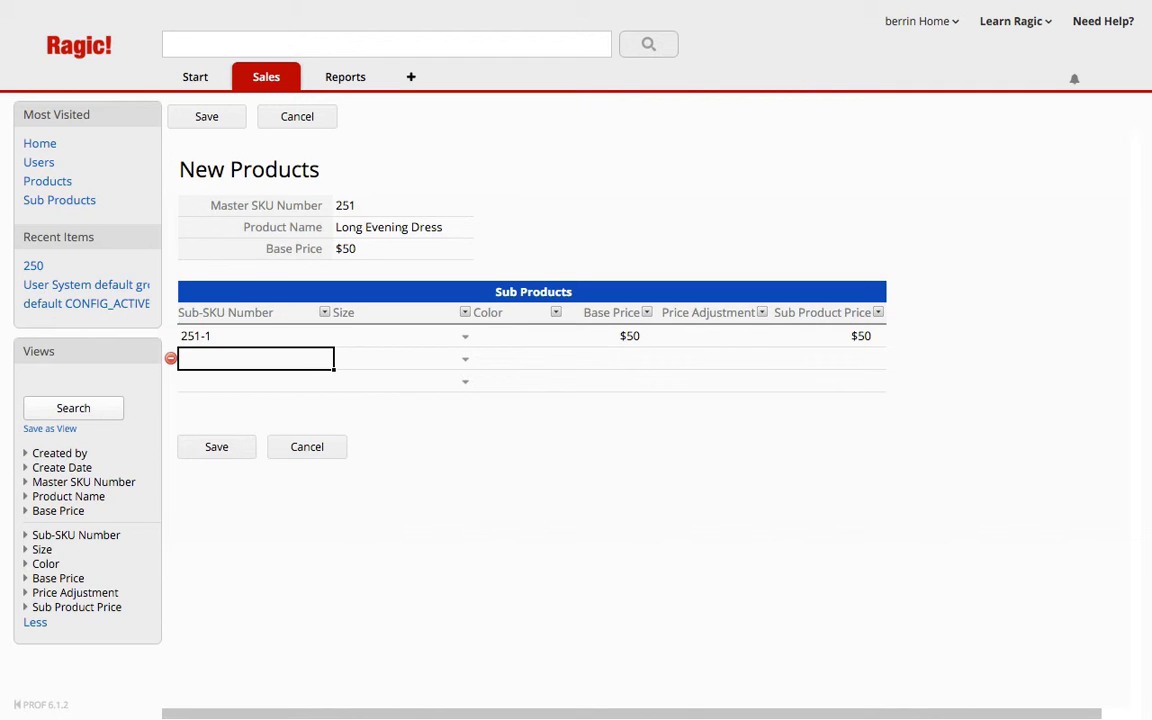
text(251-)
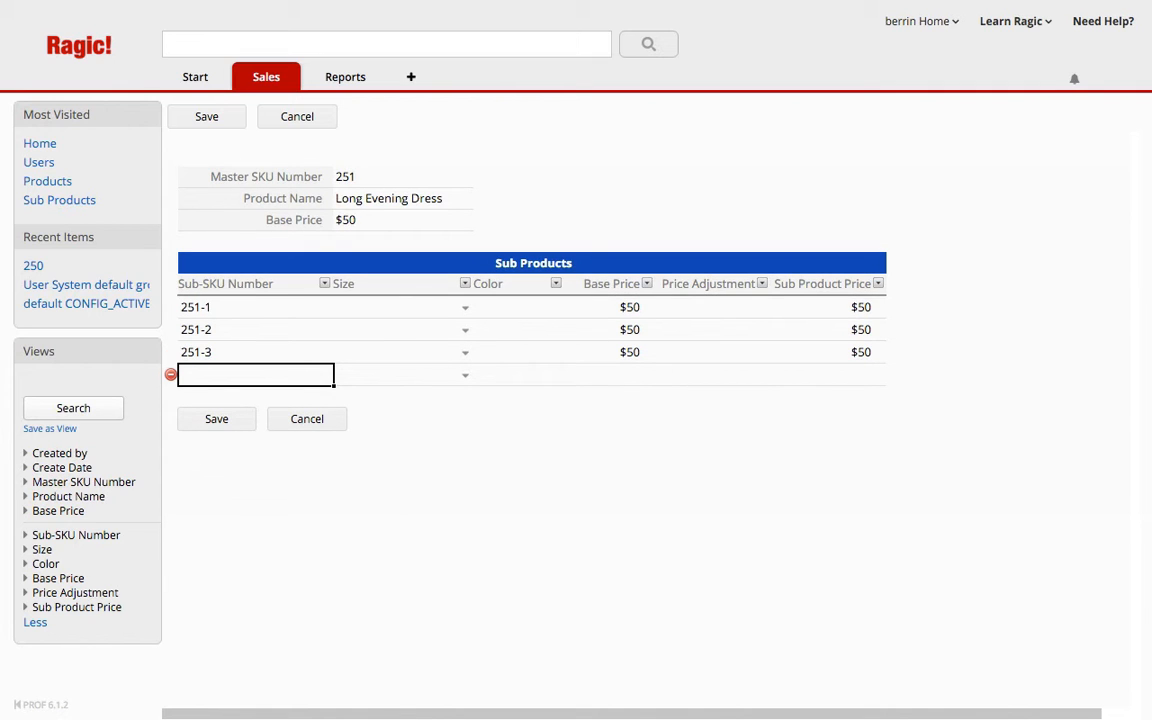
text(251-)
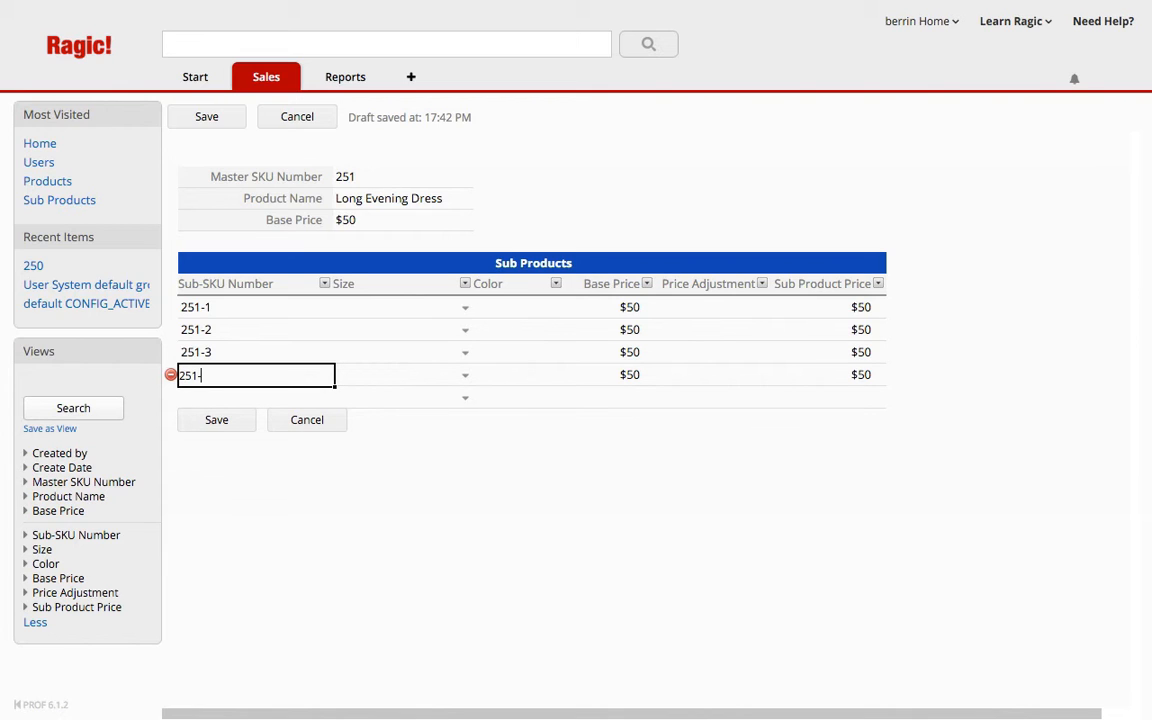
key(Enter)
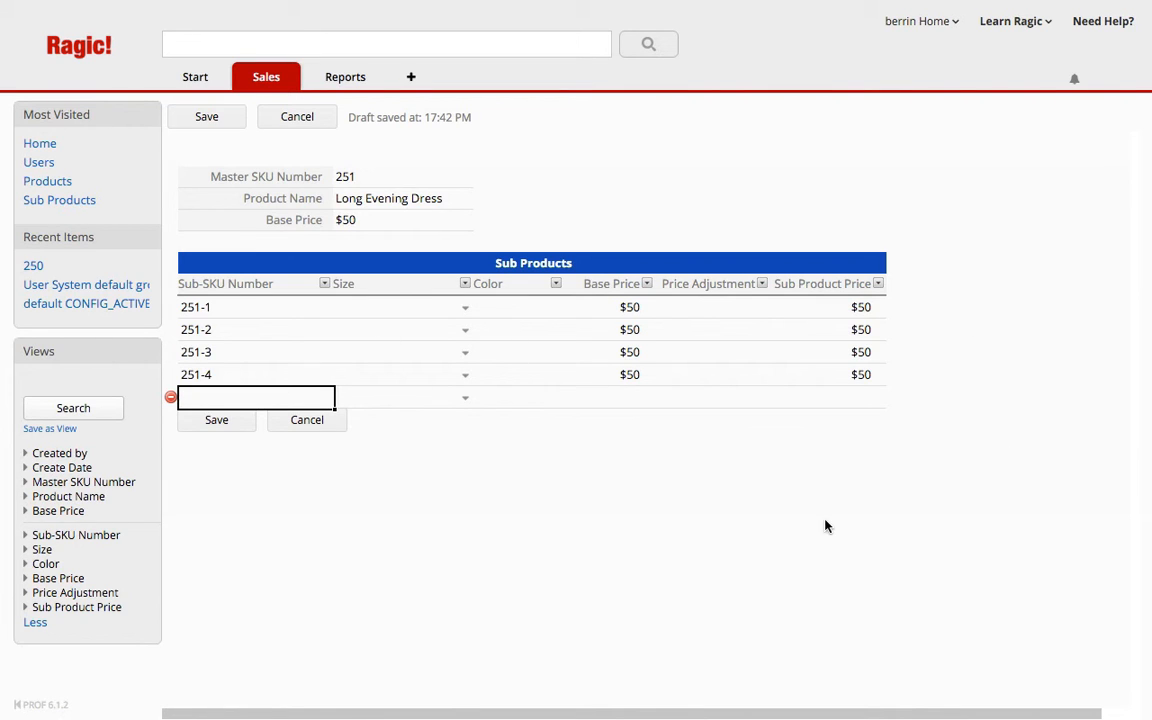
Set sizes for 251-1 and 251-3 (M) and enter Teal as a colour for the sub-SKUs.
click(404, 308)
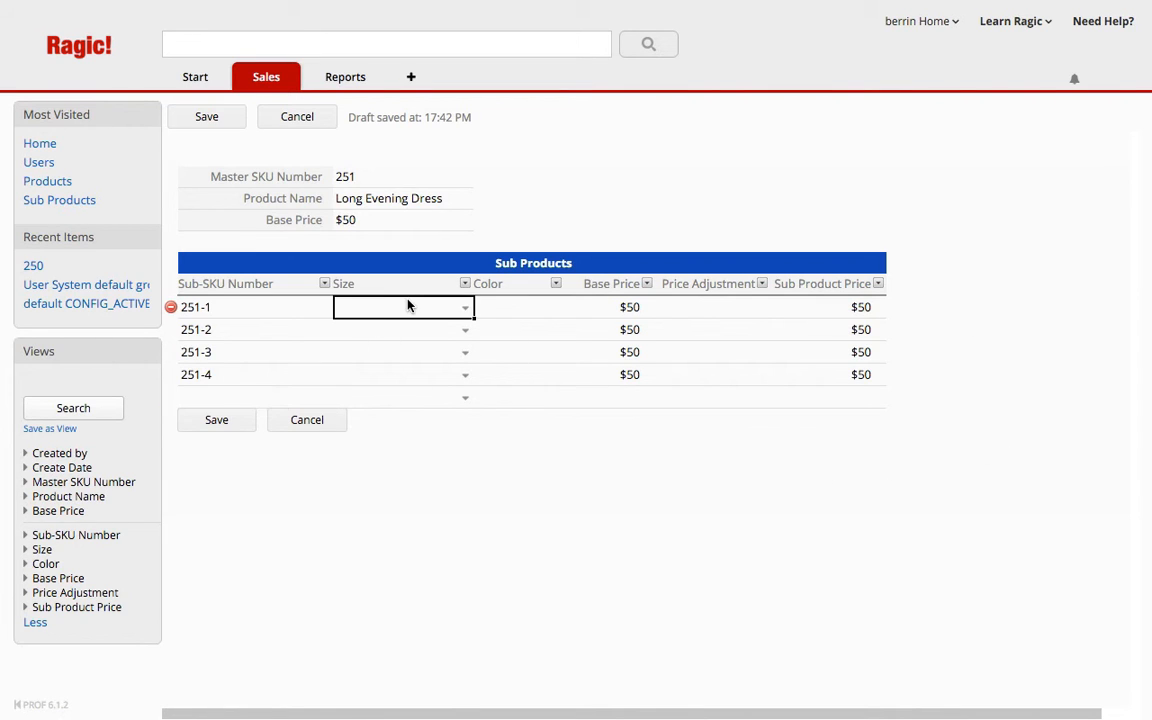
text(S)
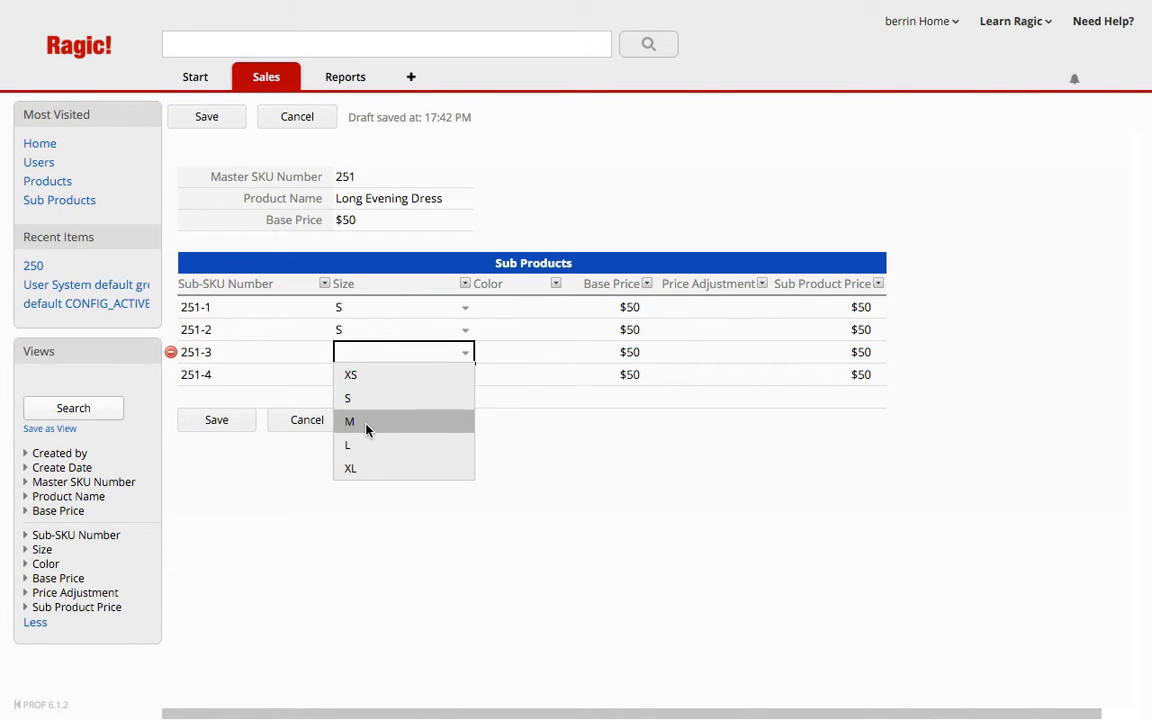
click(364, 420)
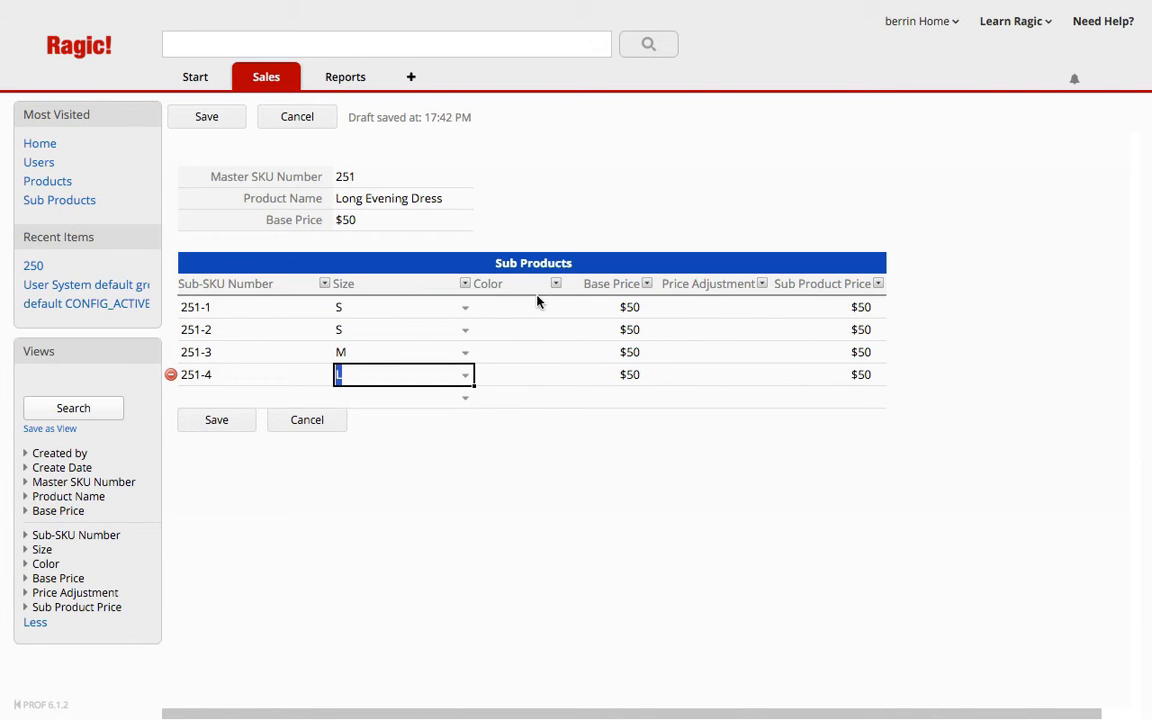
click(516, 308)
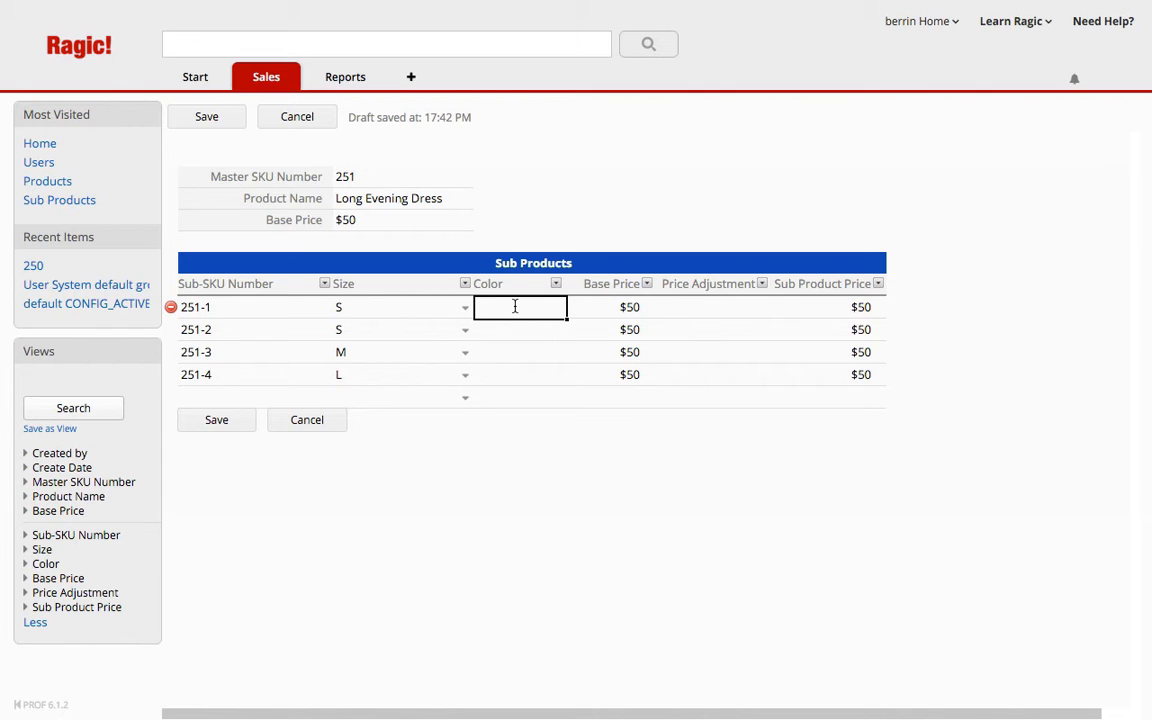
text(Teal)
click(520, 374)
text(Blue)
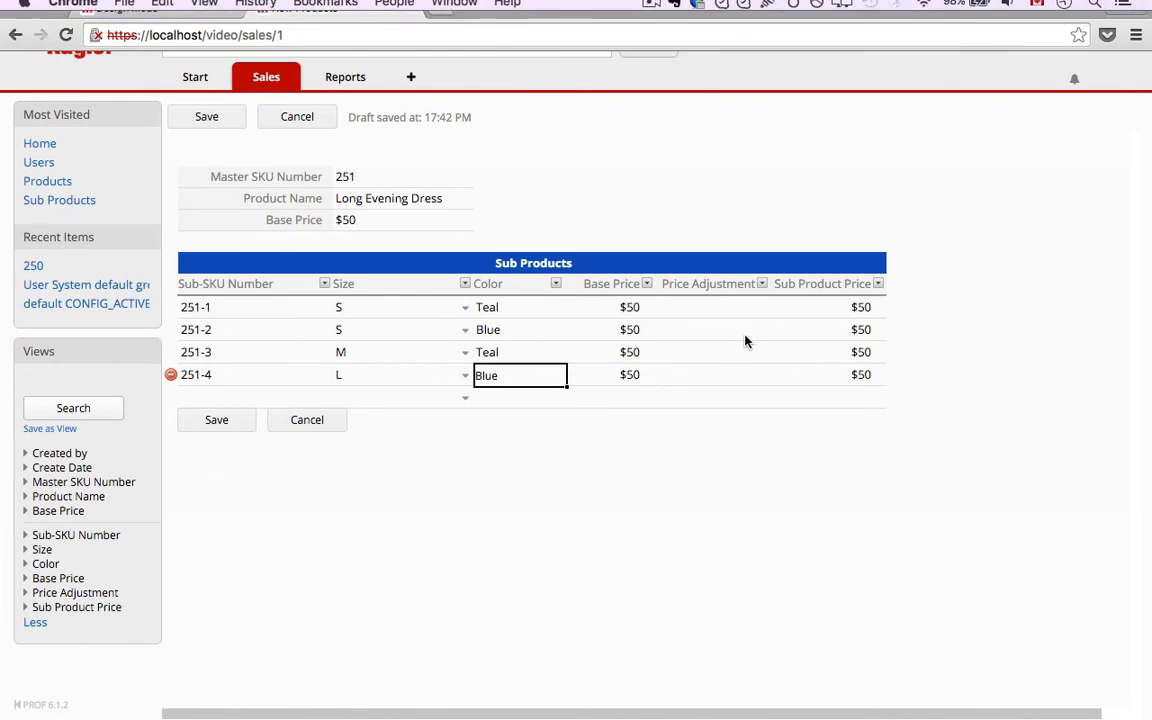
Give sub-product 251-4 a price adjustment of 2, pricing it at $52.
click(712, 308)
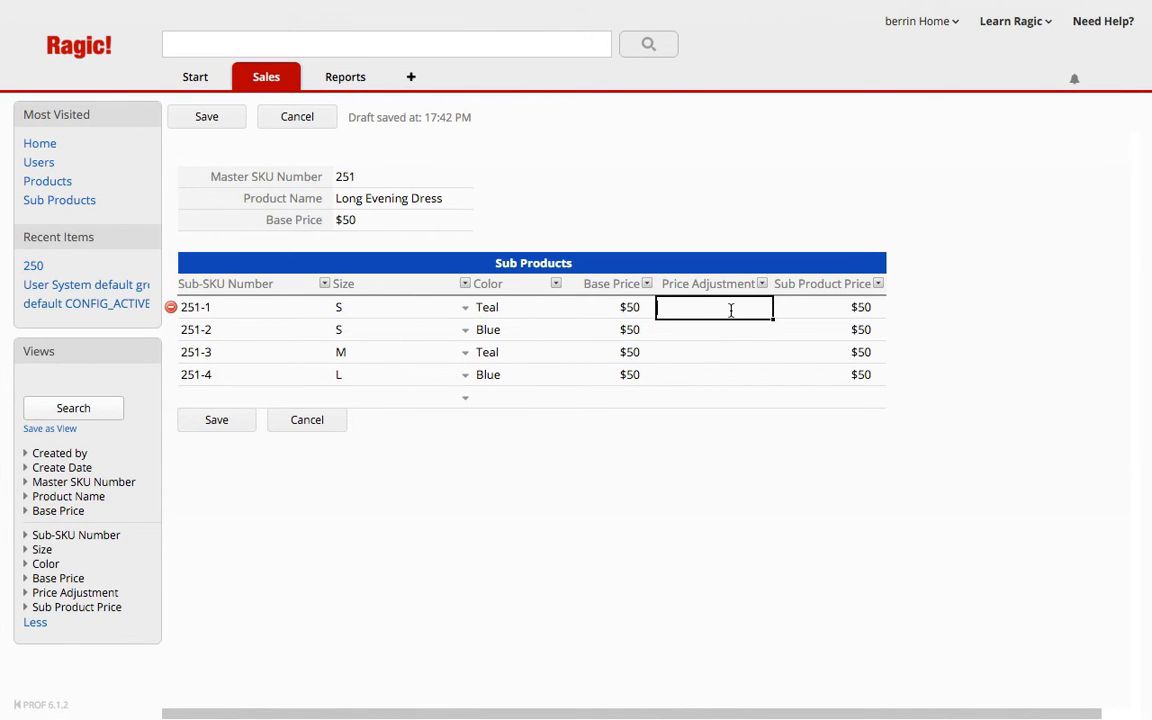
click(712, 374)
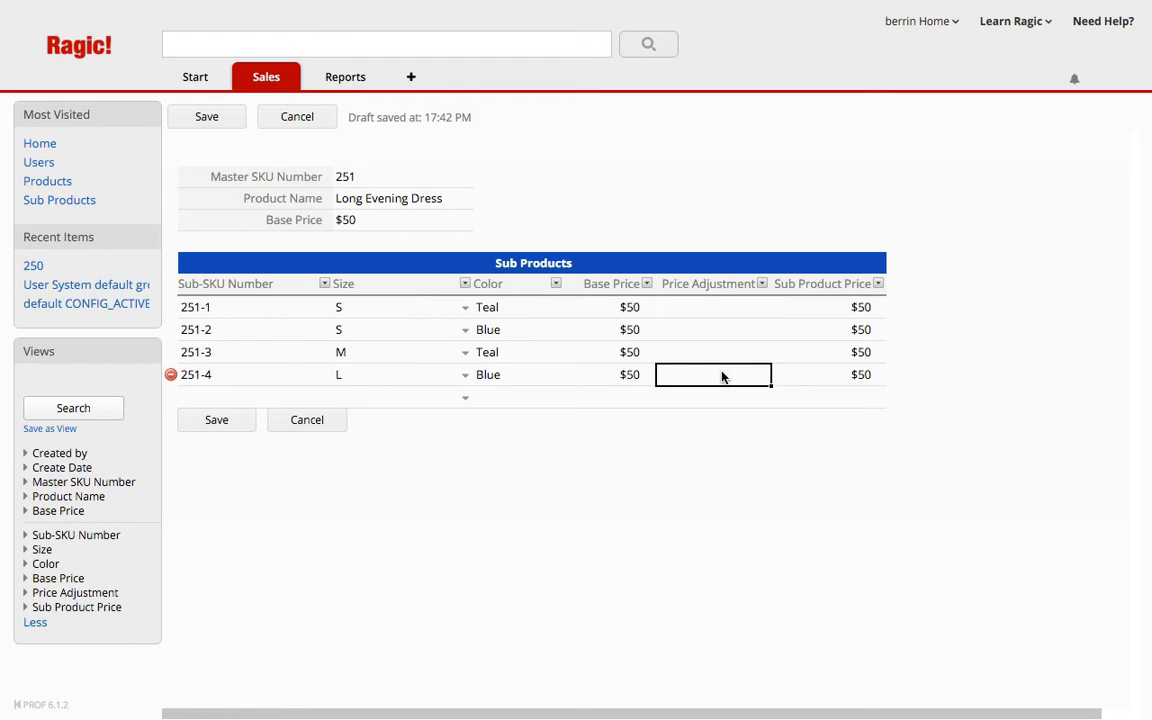
text(2)
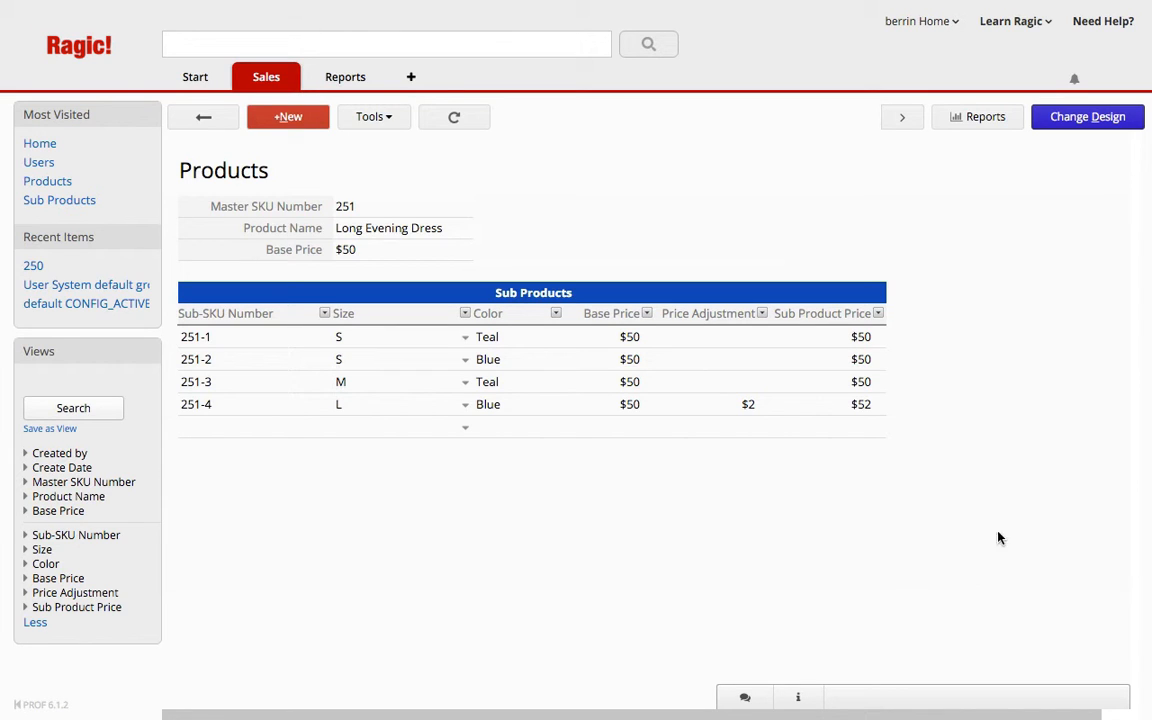
mouse_move(940, 312)
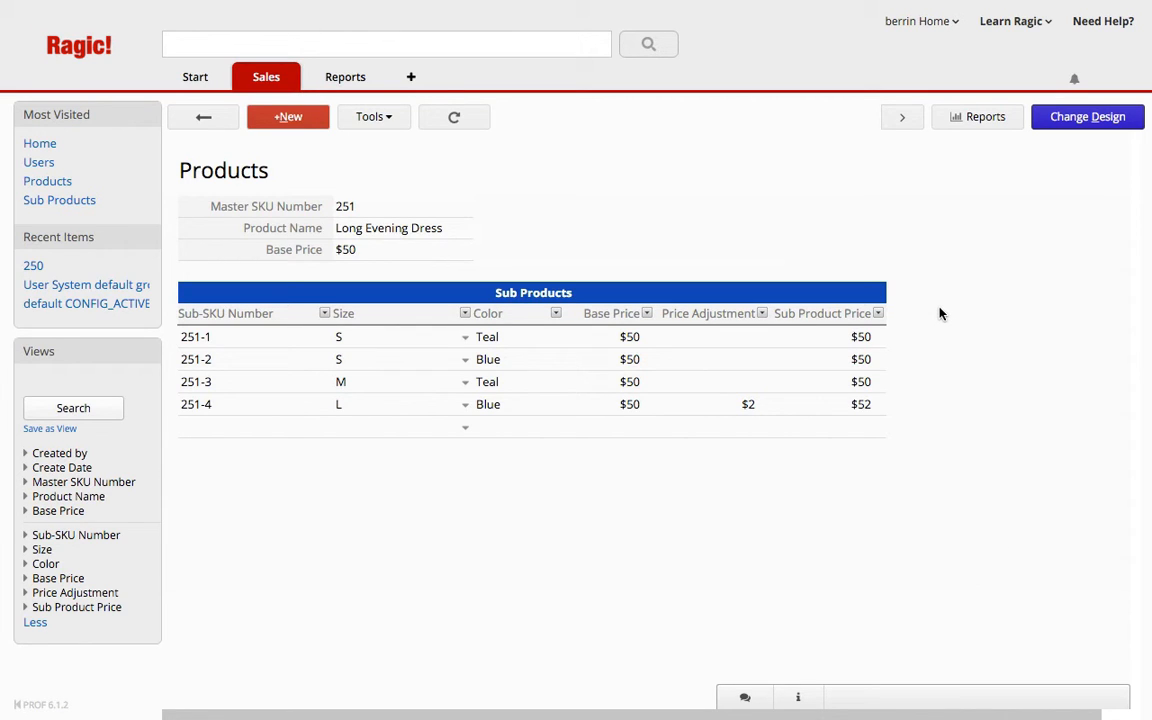
mouse_move(252, 336)
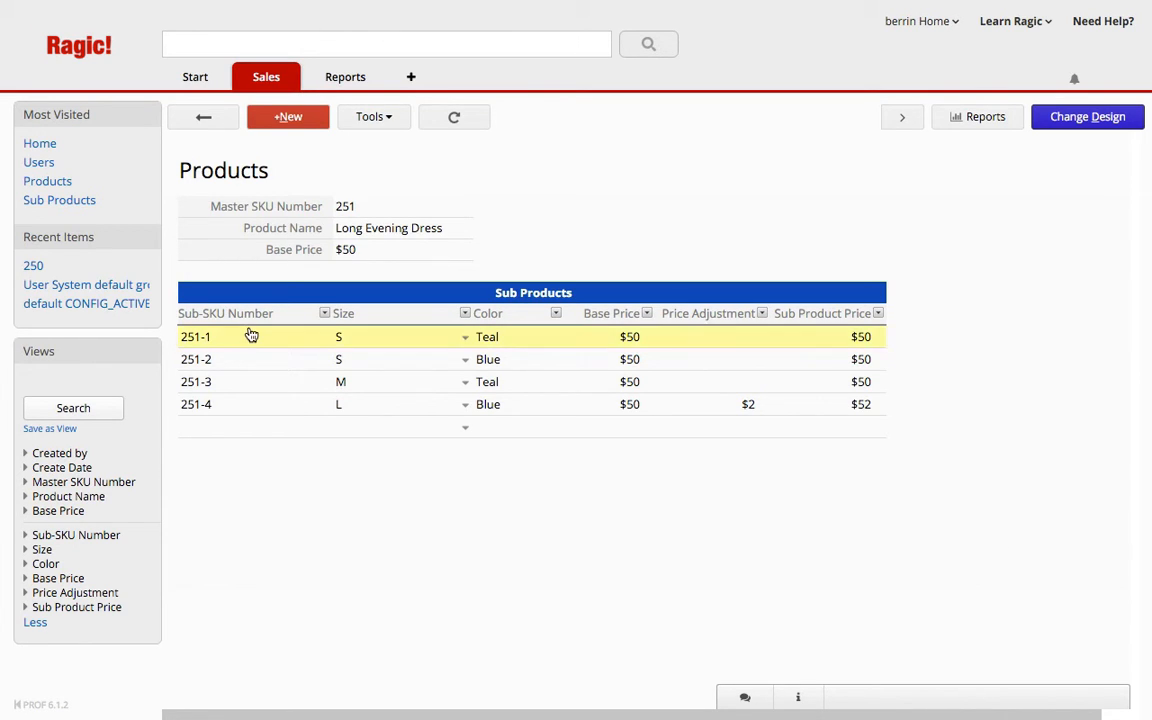
mouse_move(268, 332)
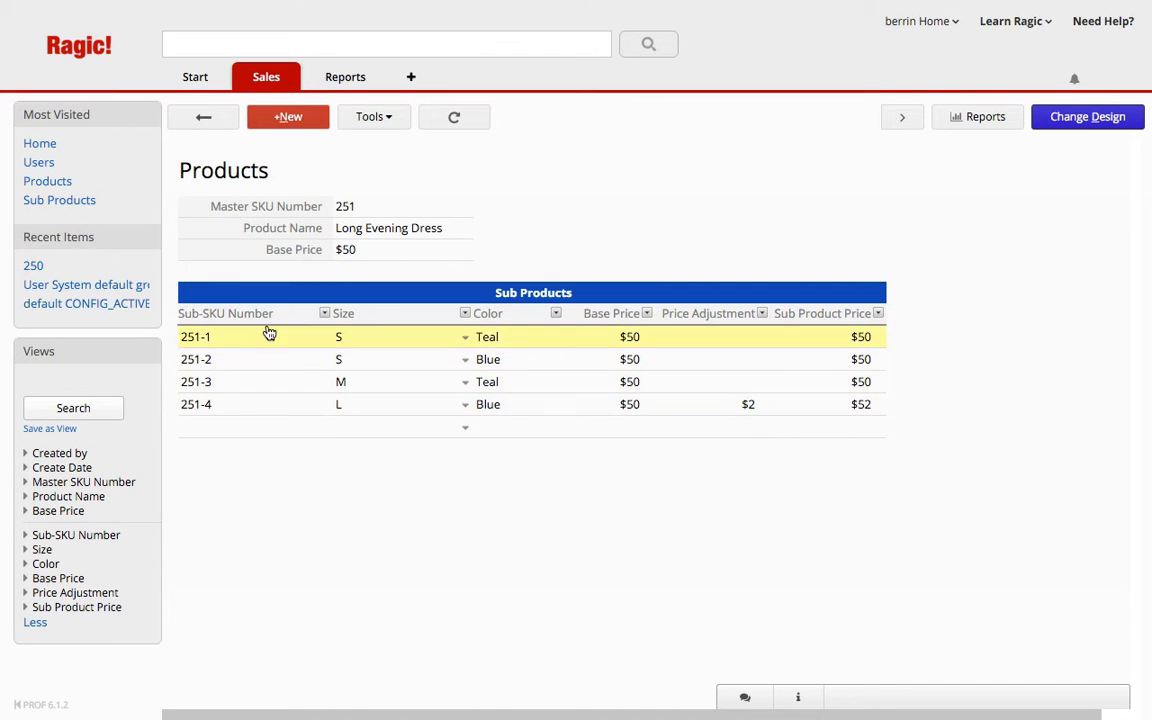
Open the Sub Products sheet from the Sales menu to see all seven sub-SKU records listed.
click(264, 76)
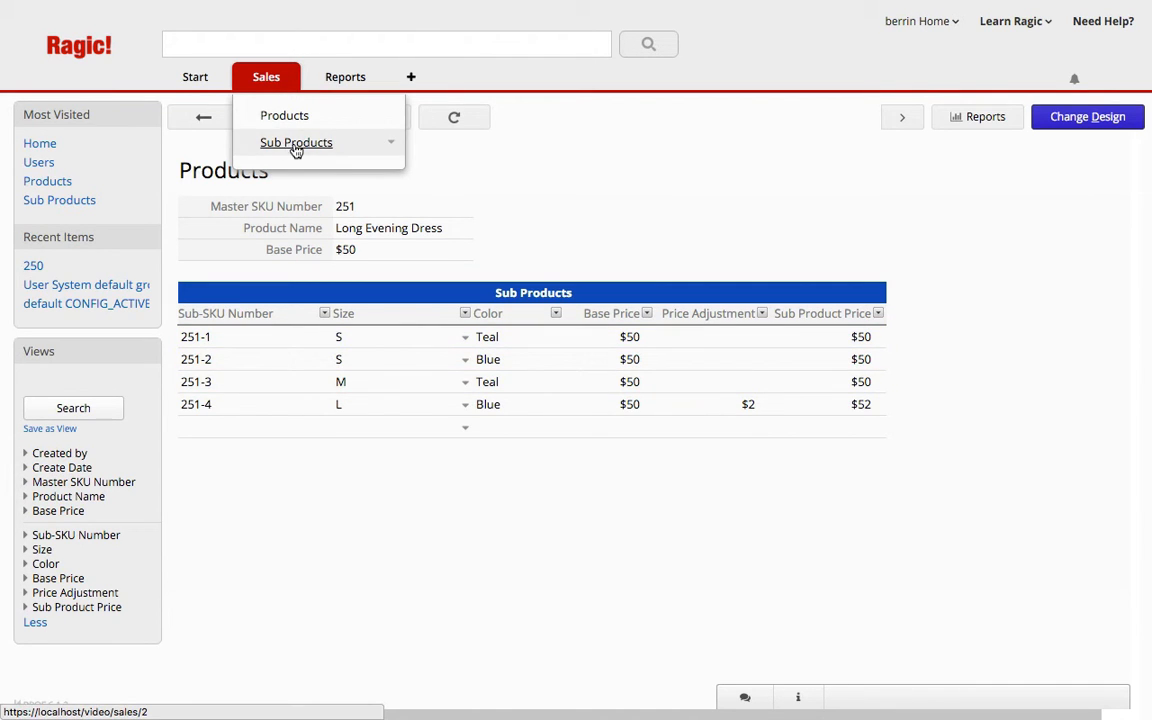
click(296, 142)
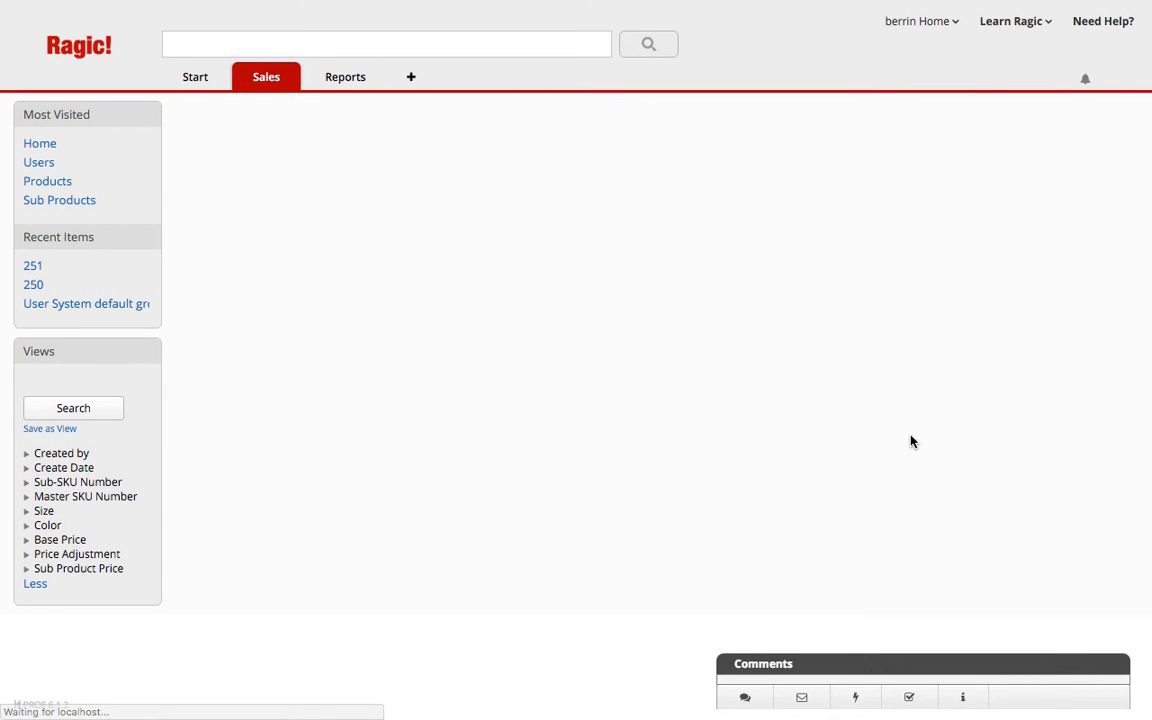
click(60, 200)
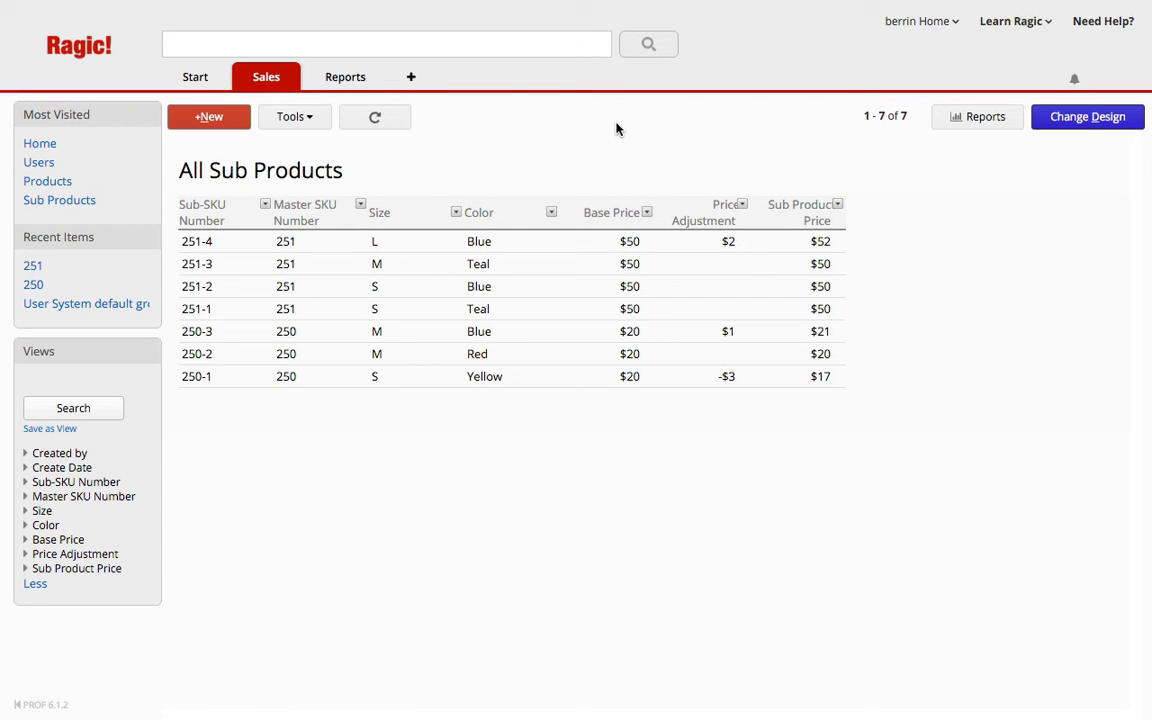
mouse_move(524, 212)
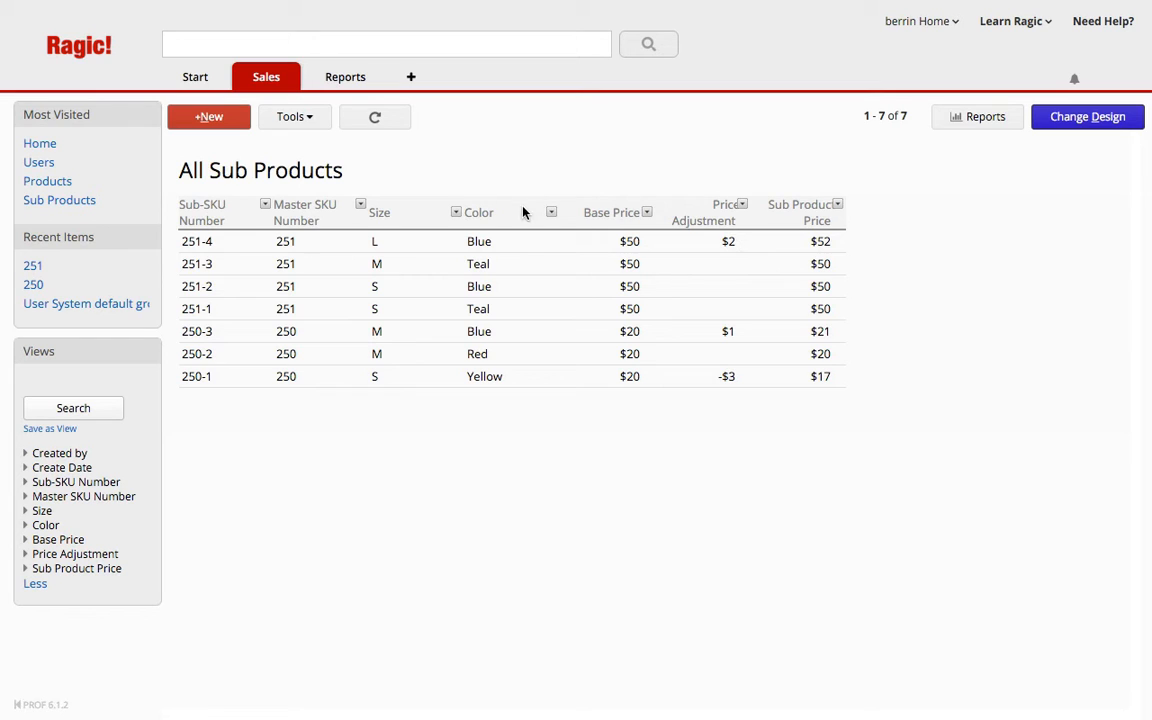
Open the 251-4 sub-product record on its own from the listing.
click(266, 76)
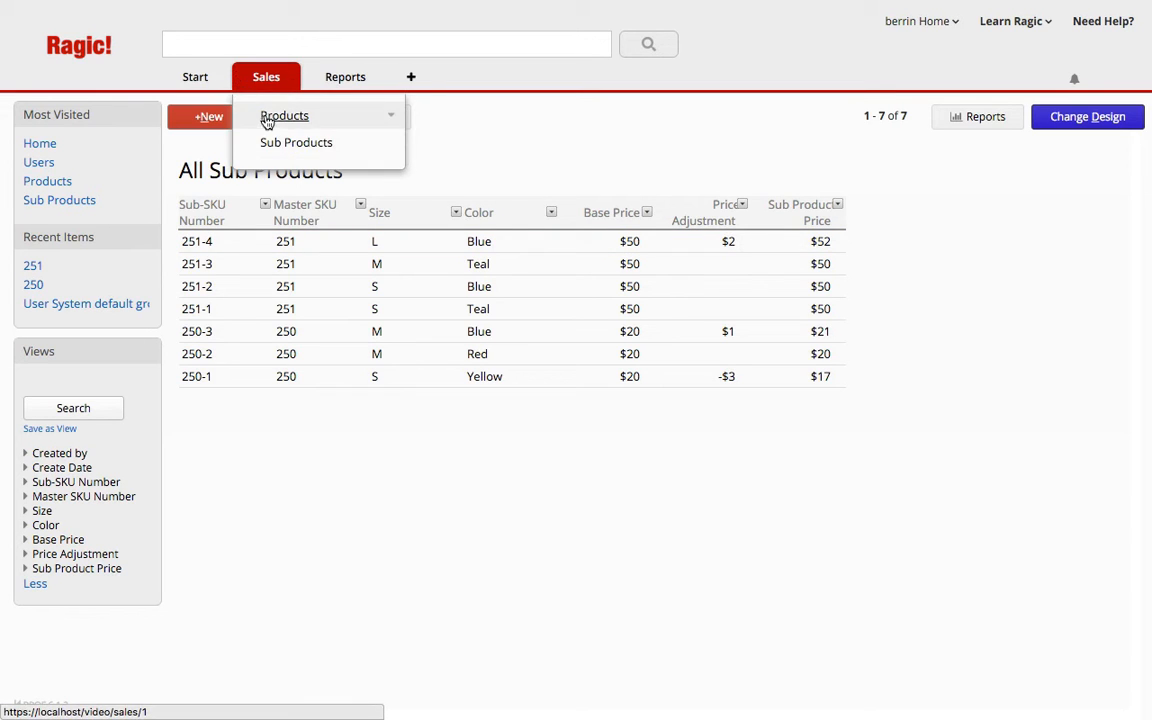
click(196, 240)
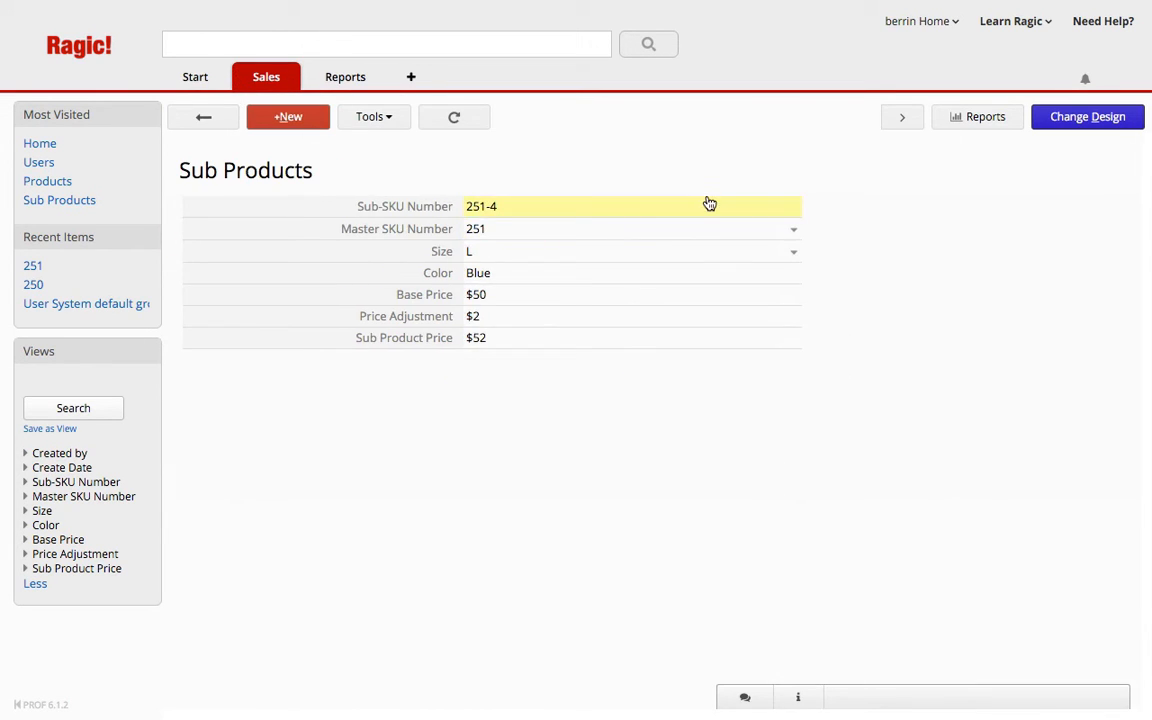
mouse_move(1088, 116)
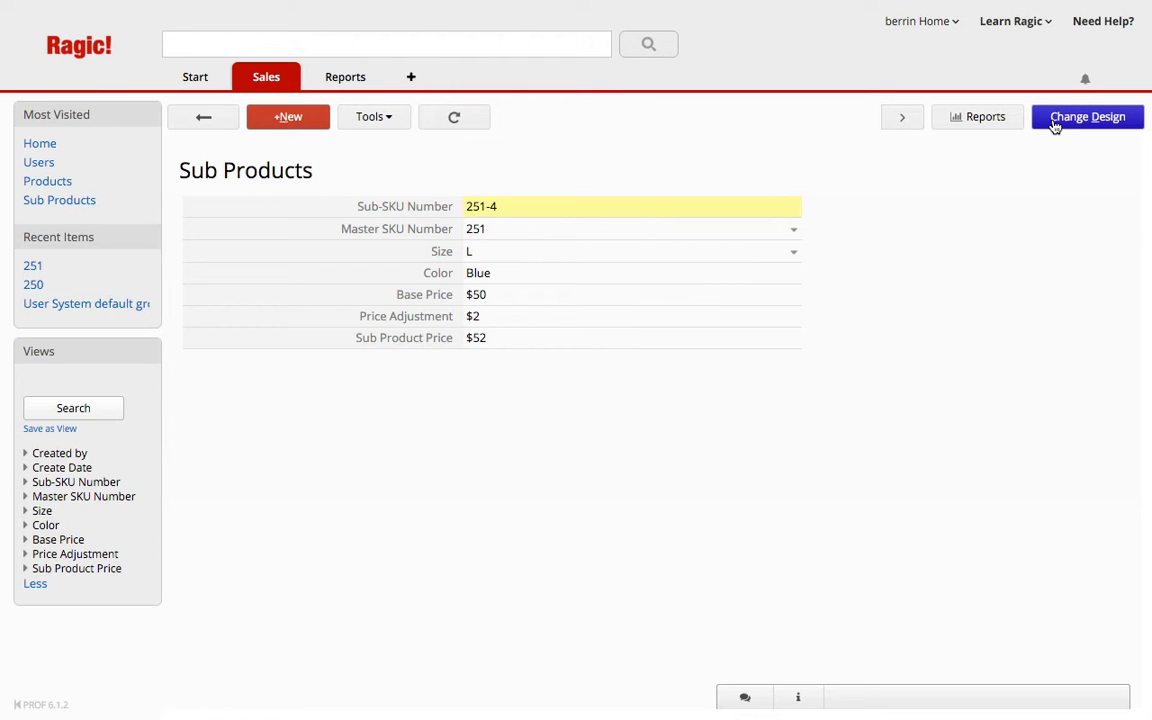
Edit the Sub Products design and drag in Product Name as a linked field from the parent Products sheet.
click(1088, 116)
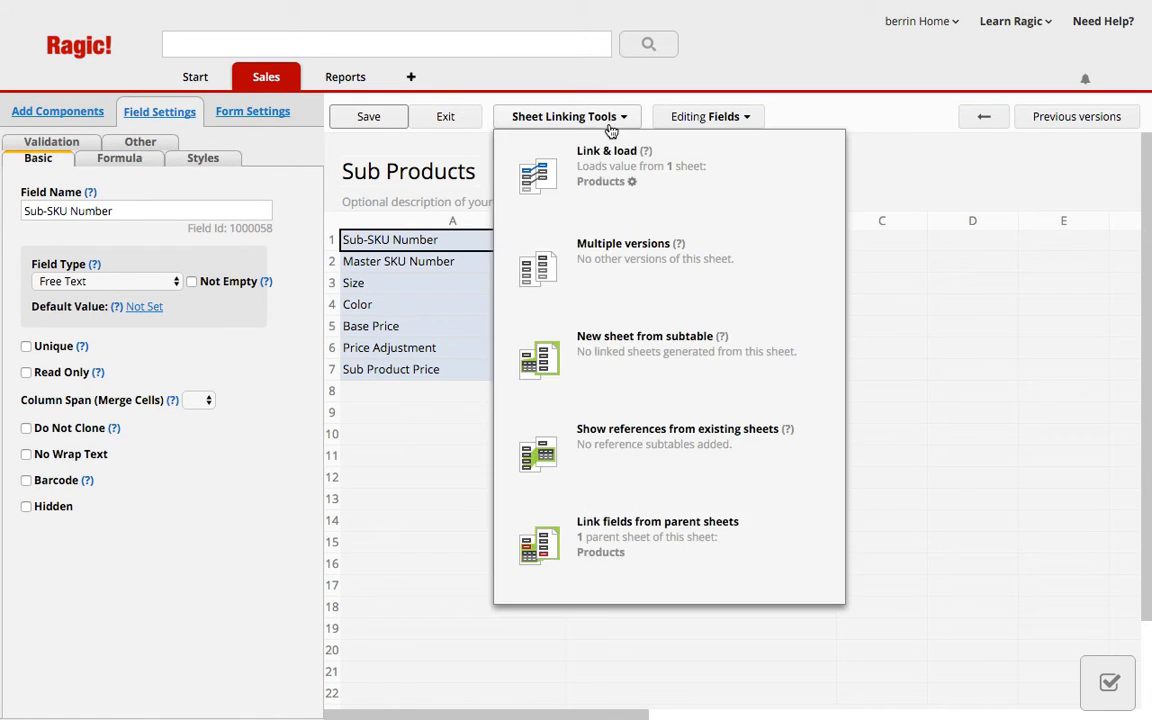
mouse_move(660, 532)
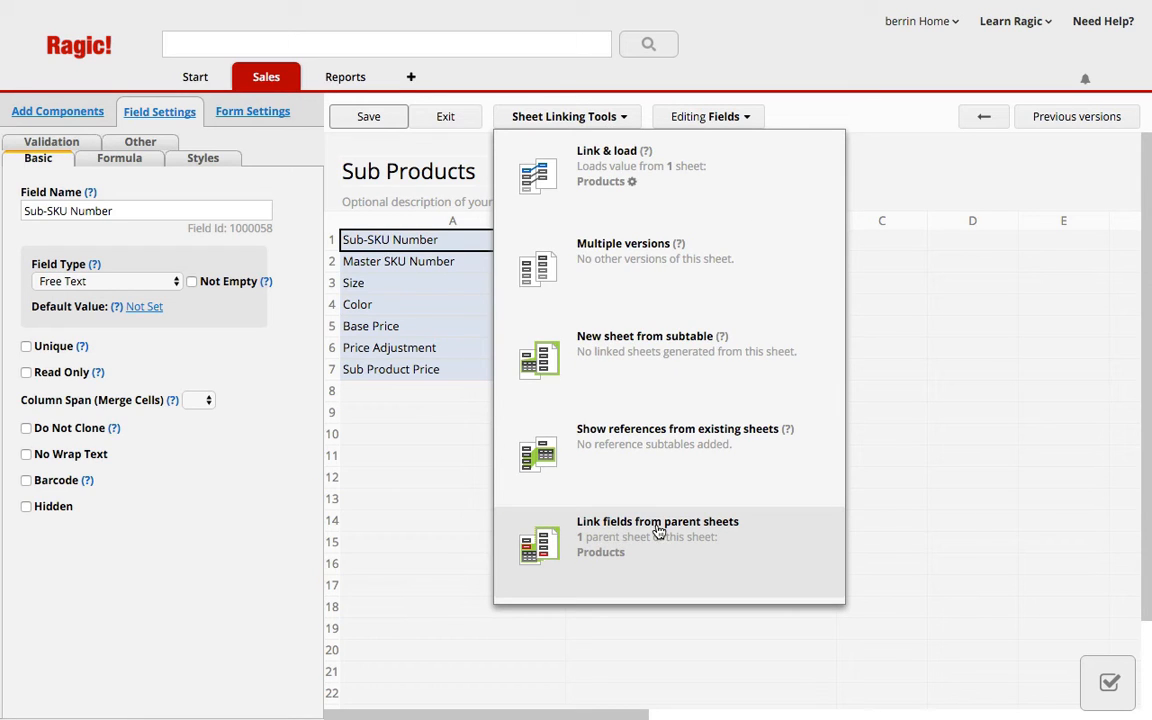
mouse_move(630, 554)
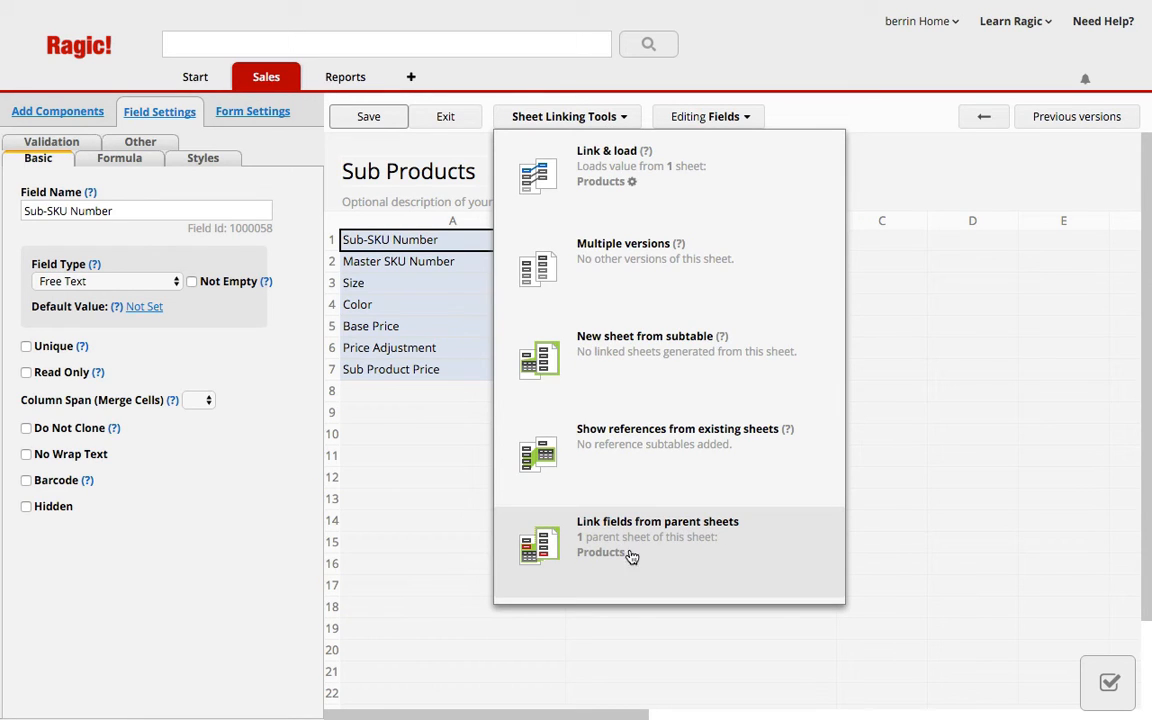
mouse_move(602, 558)
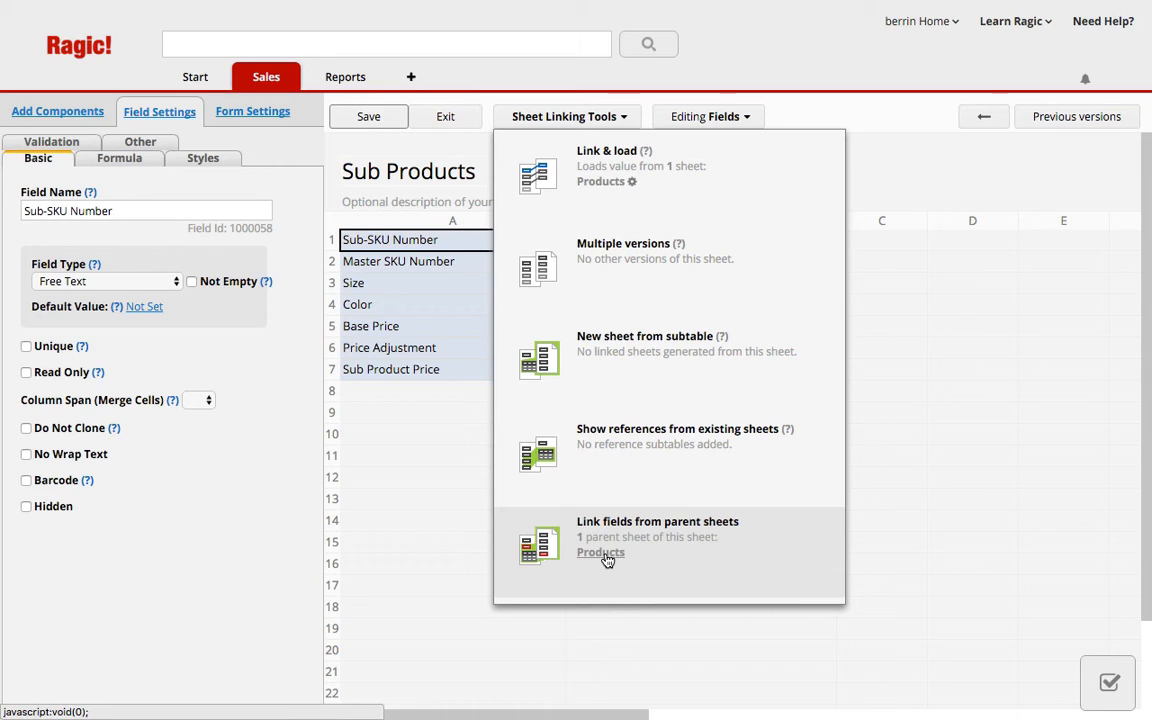
click(600, 552)
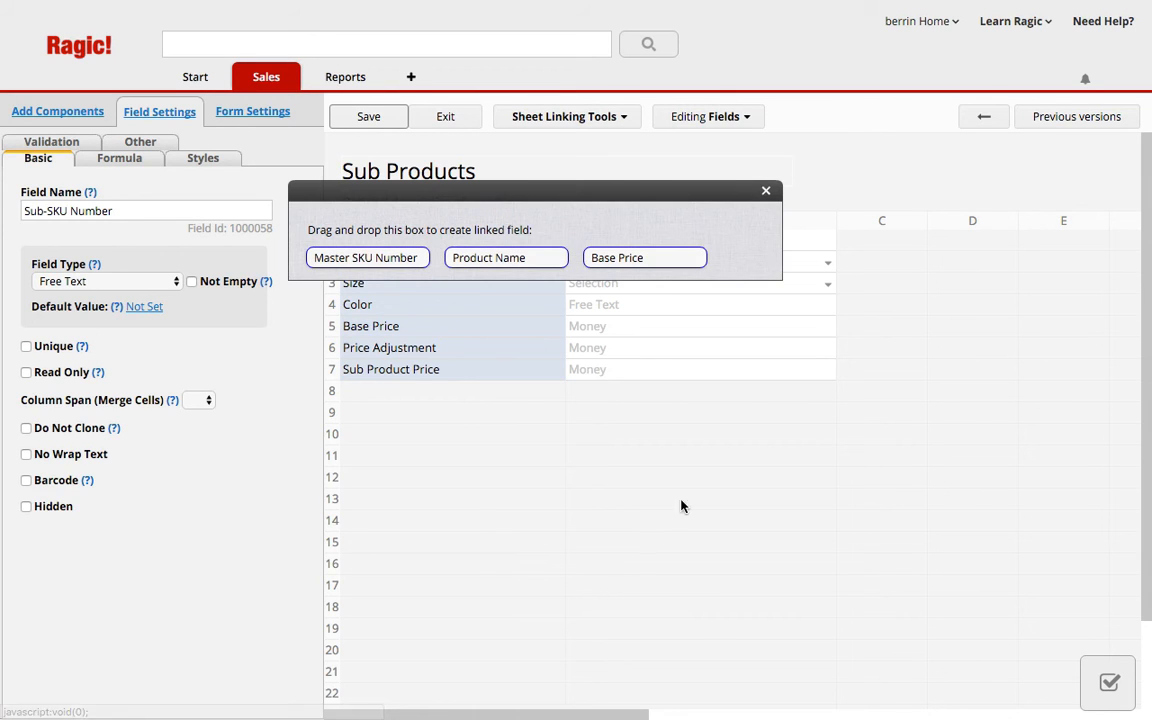
drag(506, 256, 450, 288)
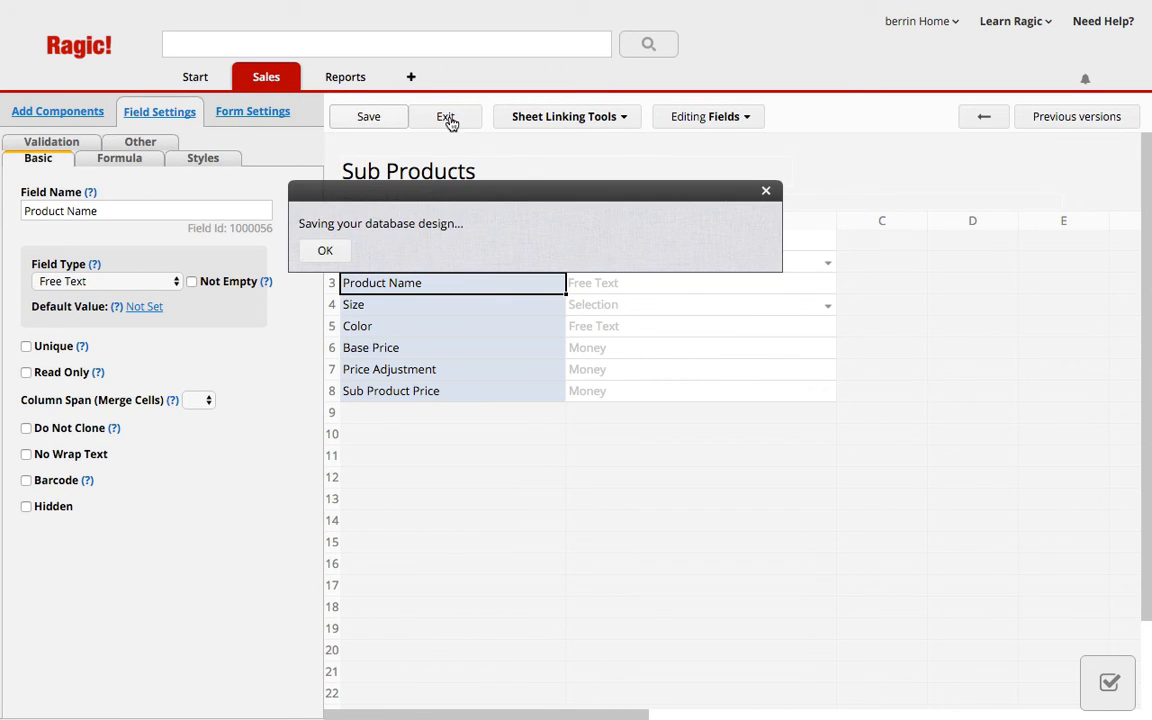
Save the Sub Products design so record 251-4 shows Product Name Long Evening Dress.
click(448, 116)
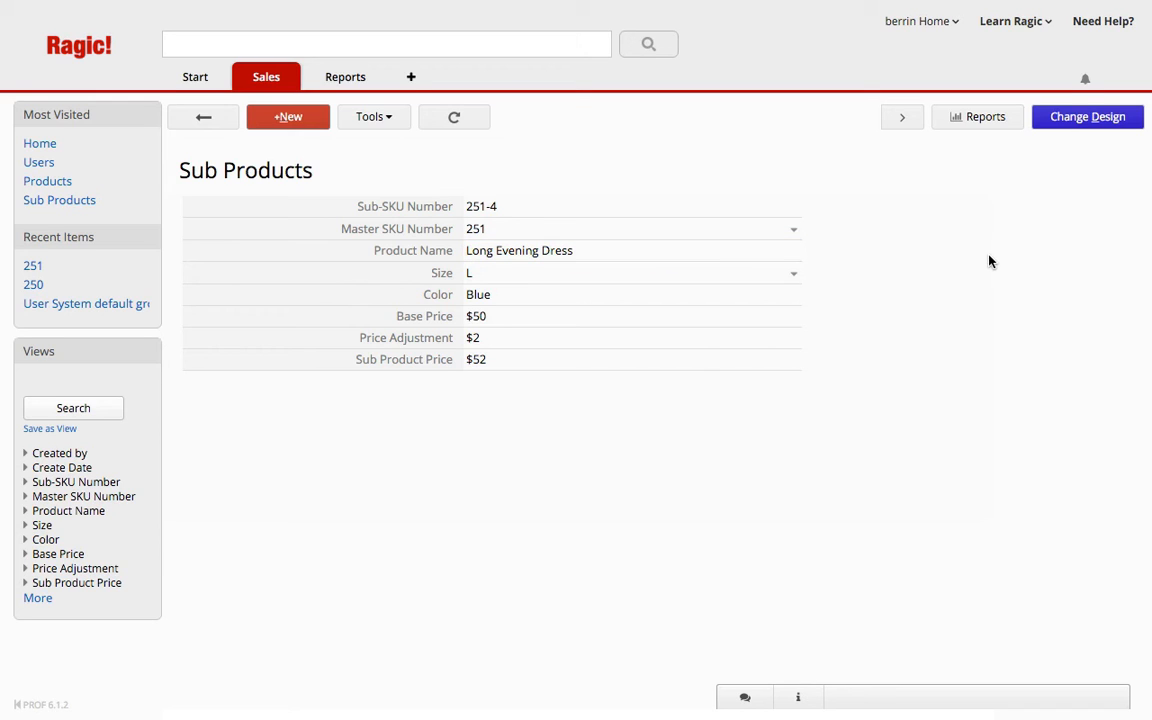
mouse_move(884, 202)
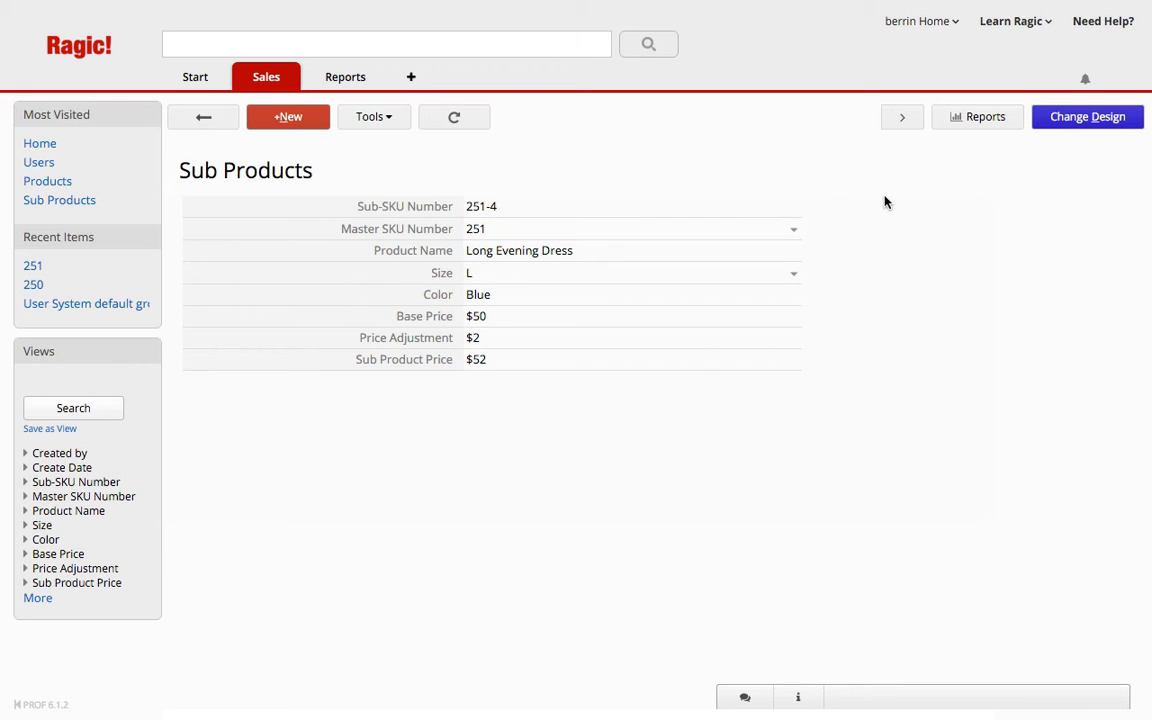